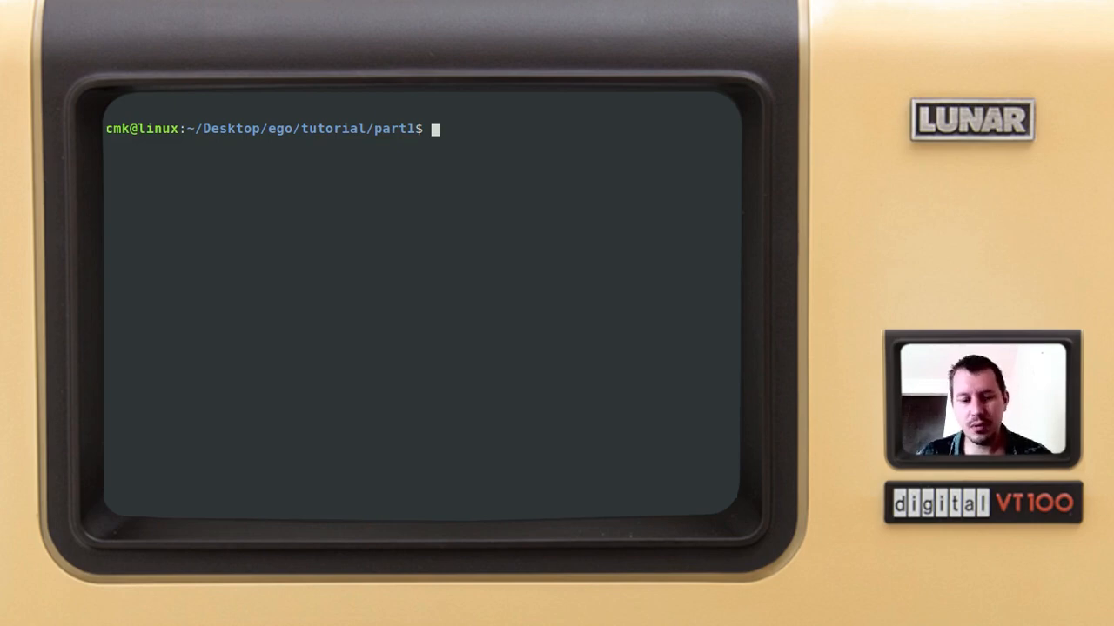
Step: Run ego e.go from the part1 folder to edit the empty file
text(ego)
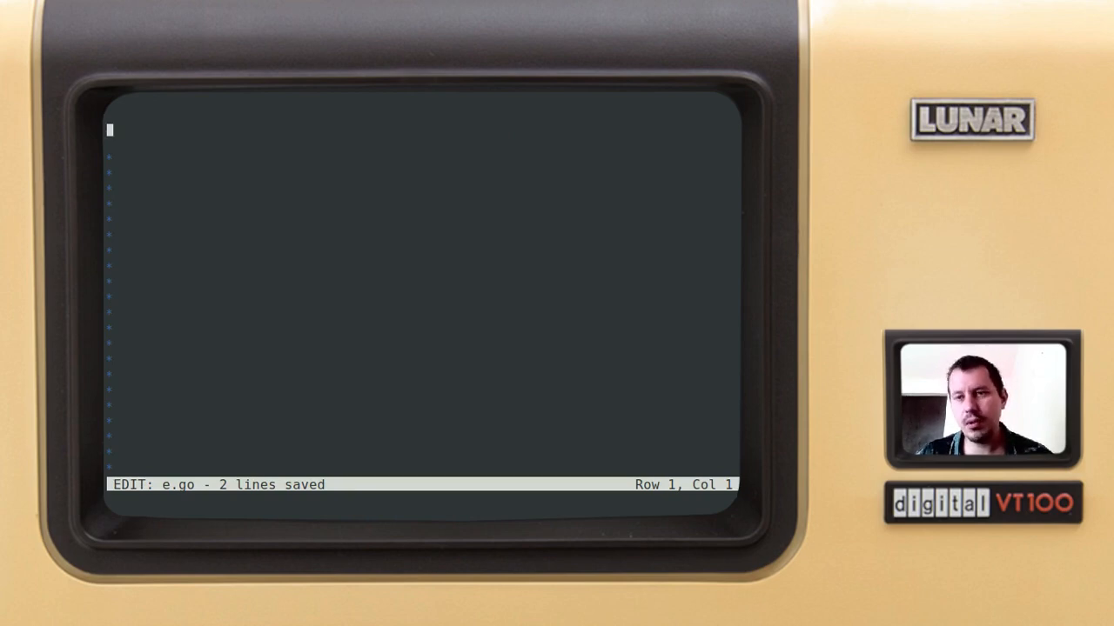
Step: Write the package main header and import lines for os and fmt
text(pa)
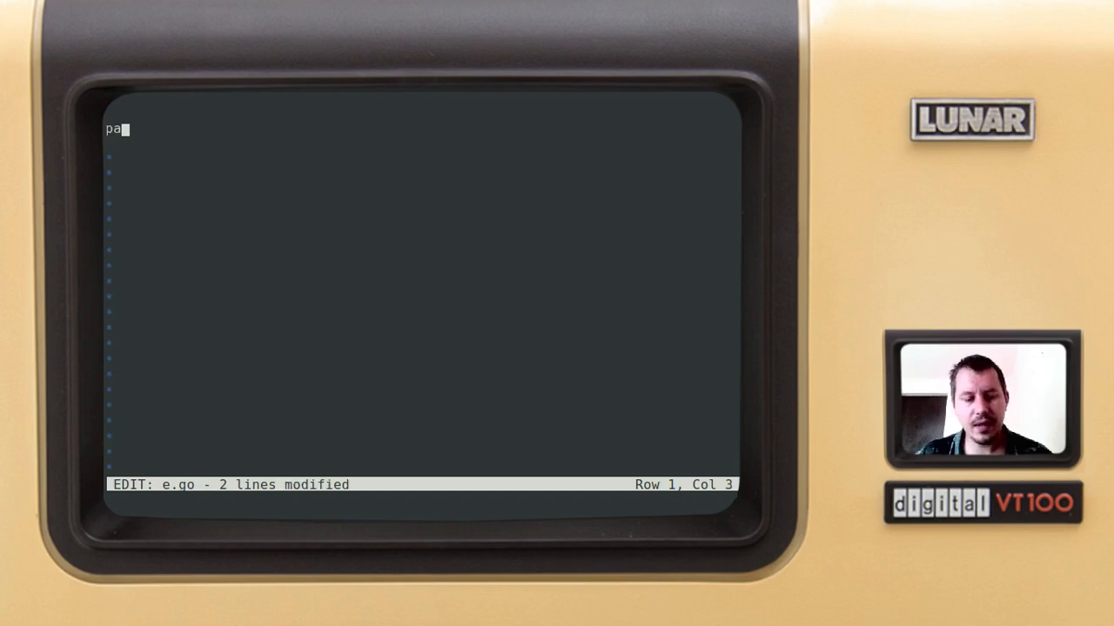
text(ckage main)
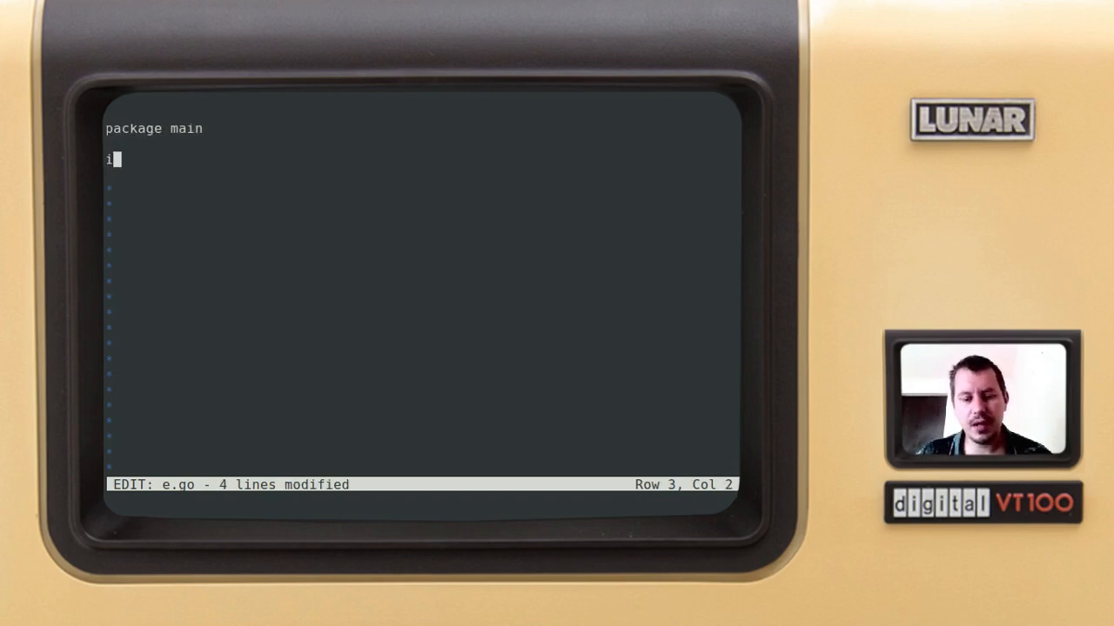
text(mport "os)
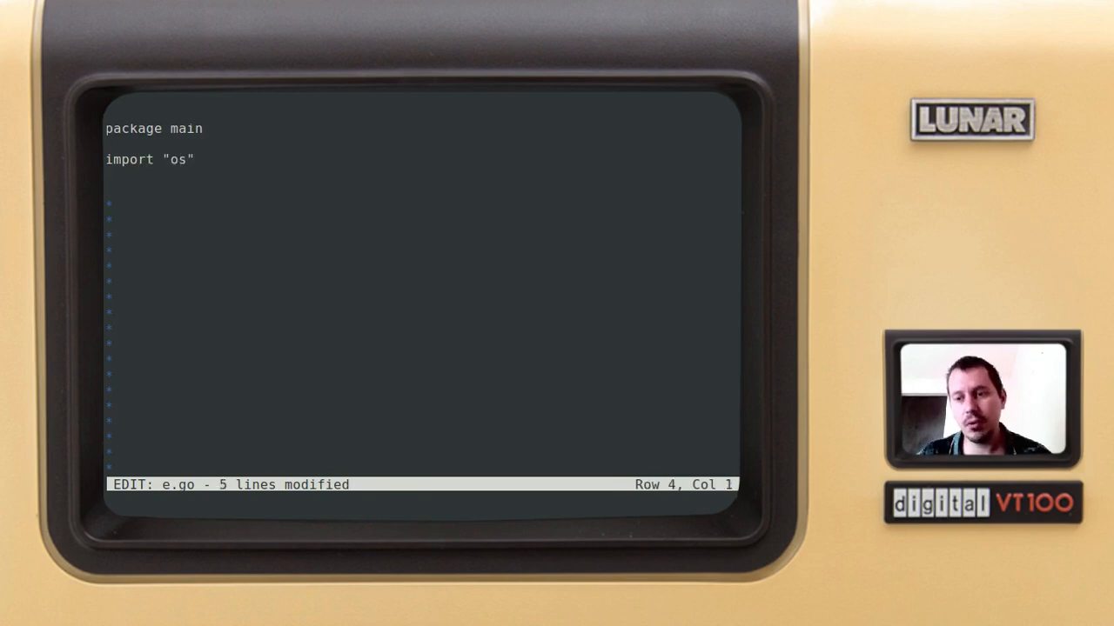
text(i)
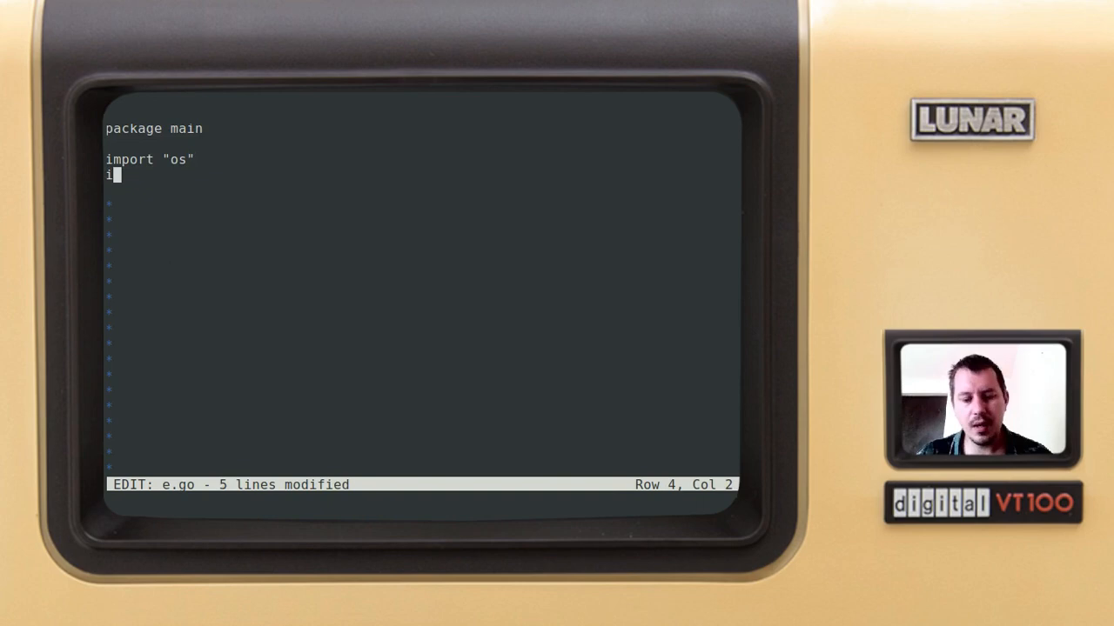
text(mport "fmt")
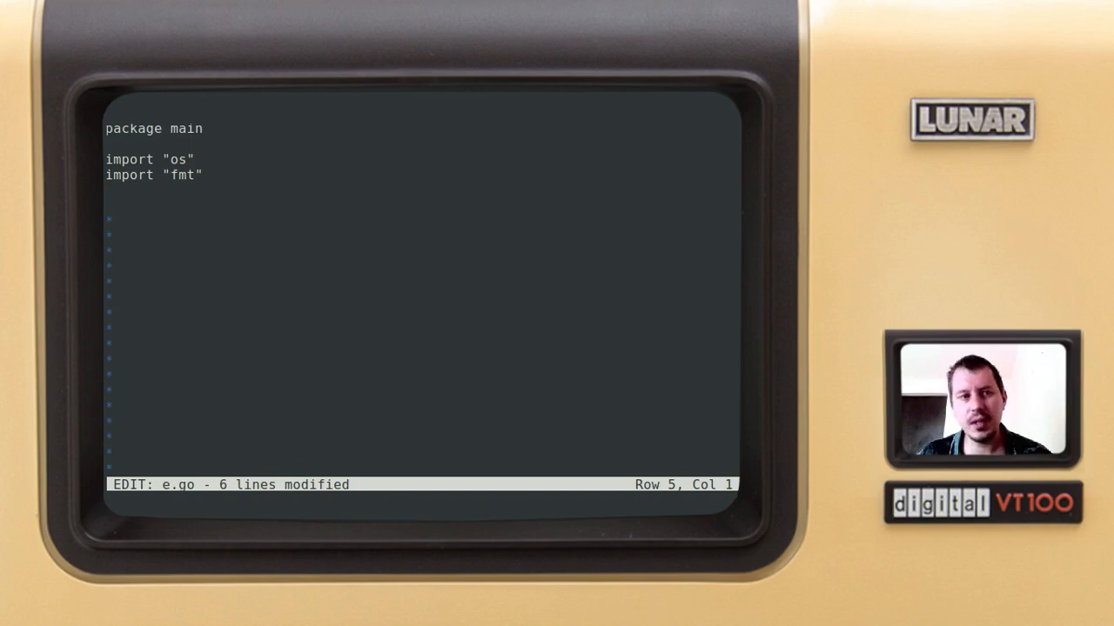
text(import)
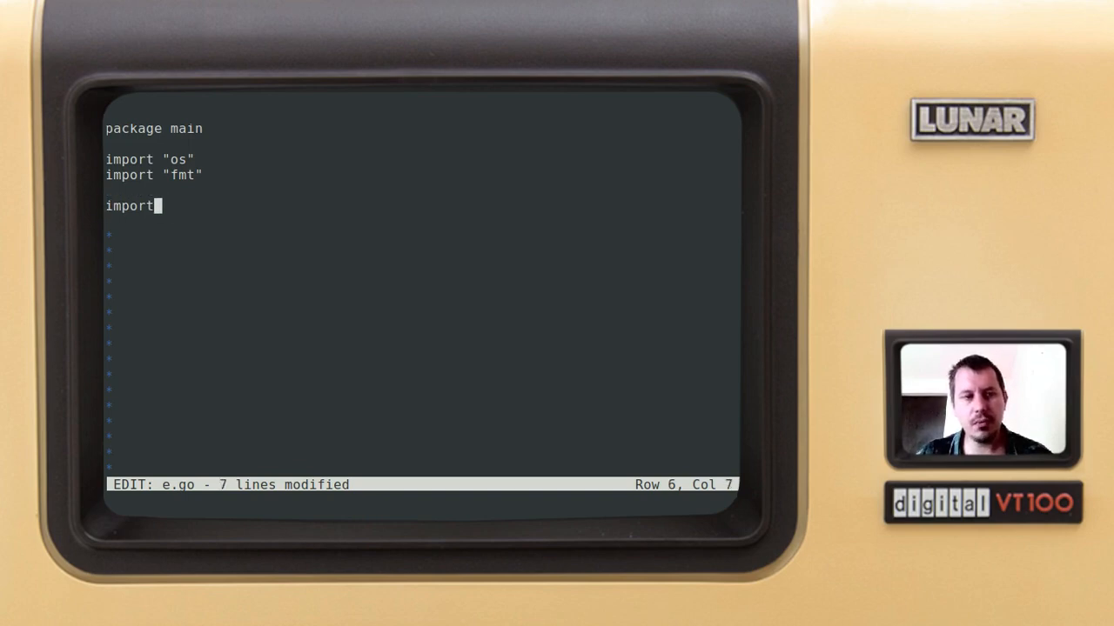
text(")
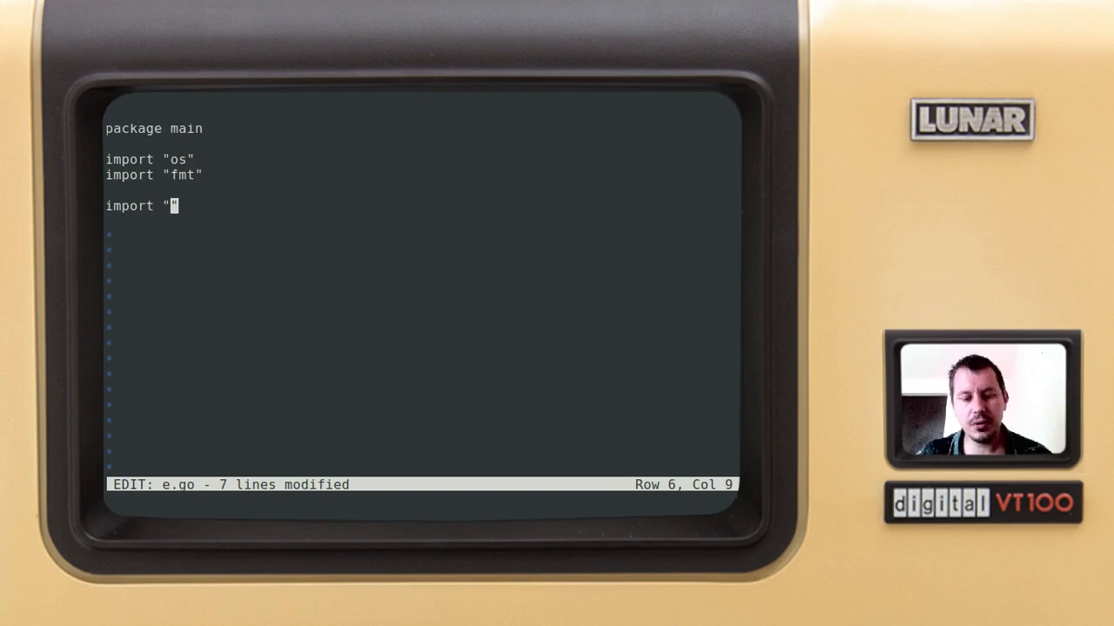
Step: Add imports for github.com/nsf/termbox-go and github.com/mattn/go-runewidth
text(github.co)
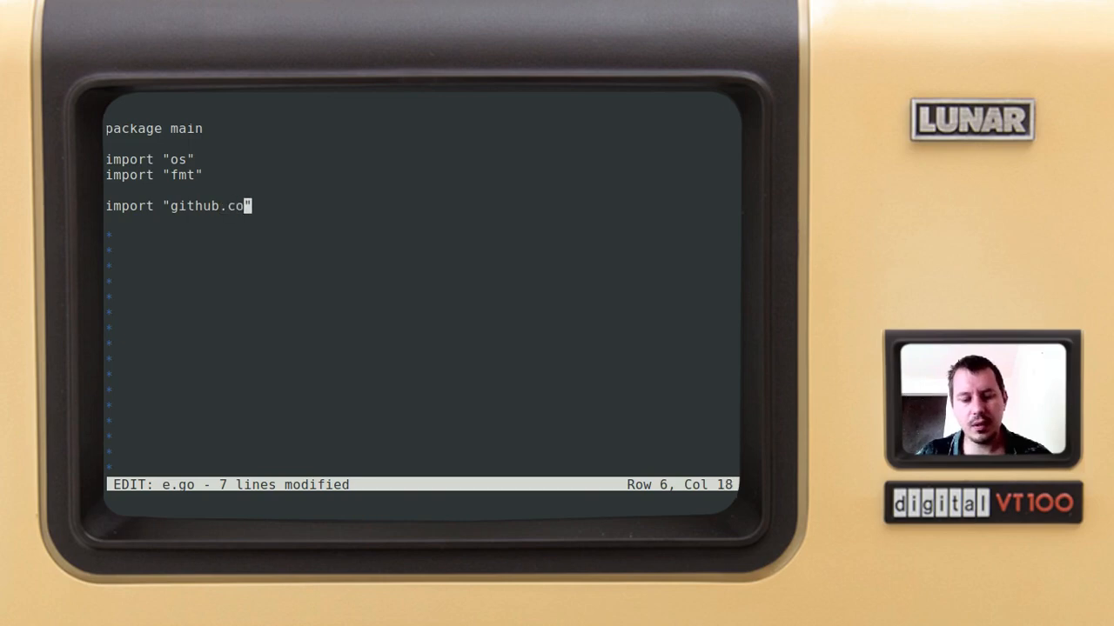
text(m/nsf)
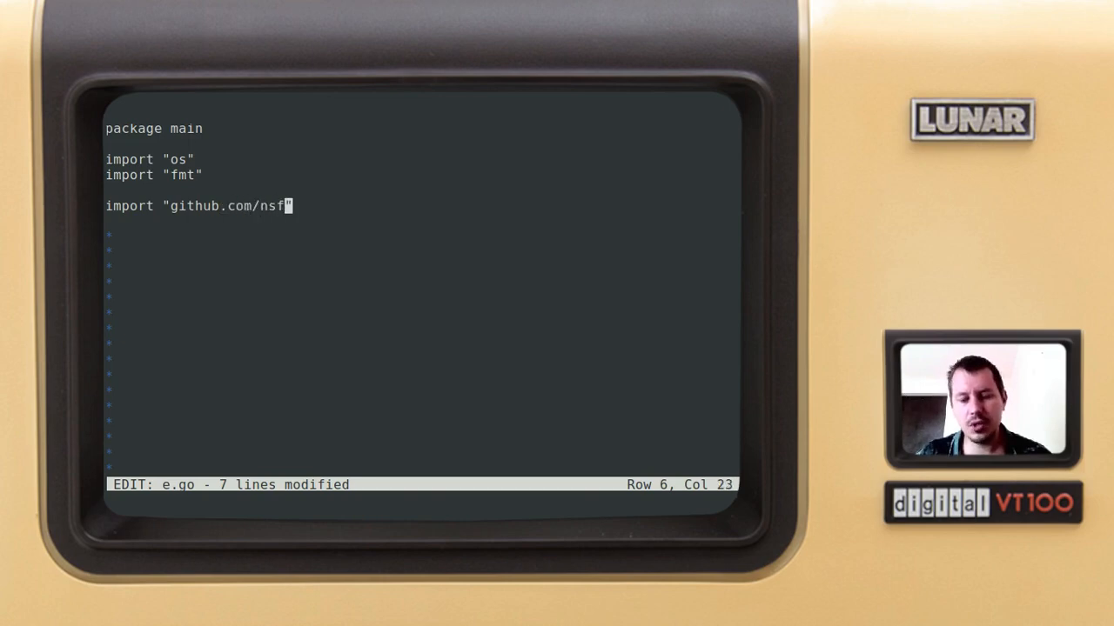
text(/te)
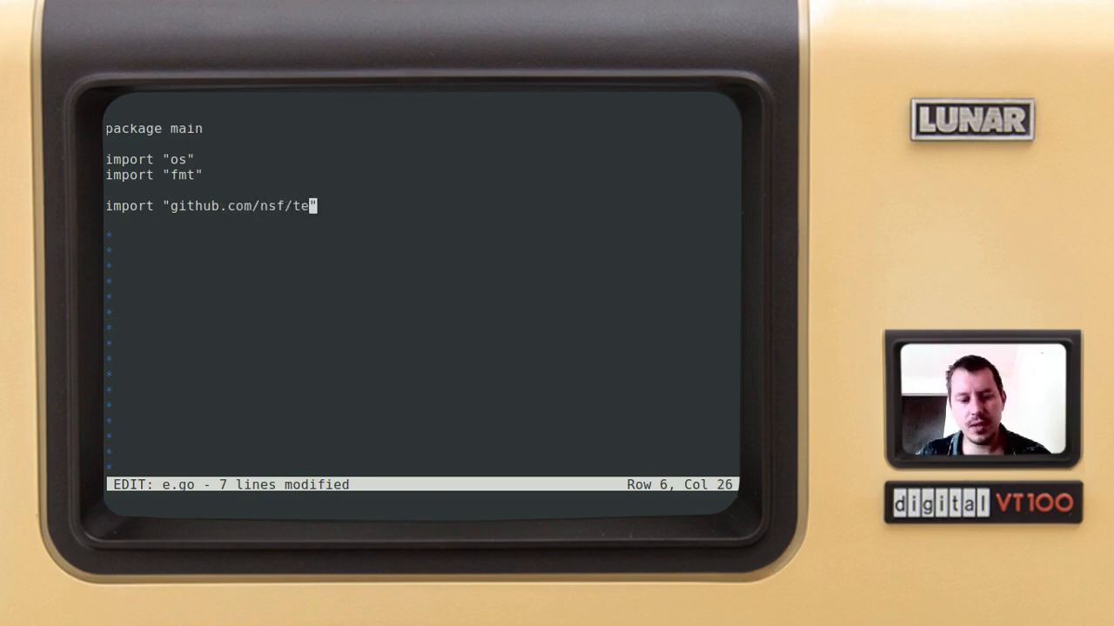
text(rmbox-")
text(im)
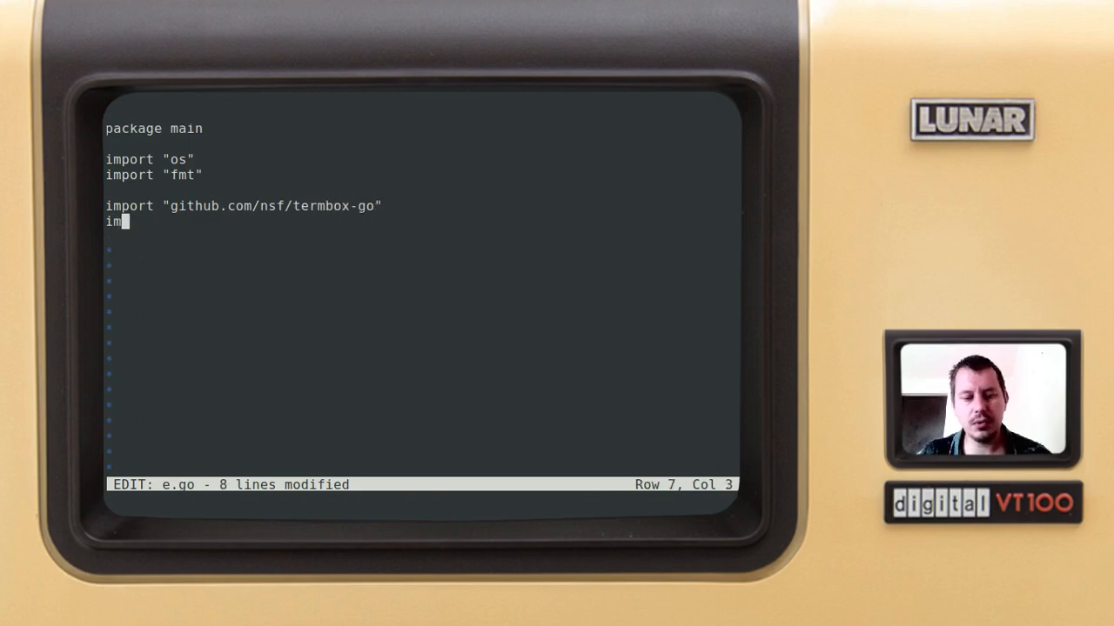
text(port ")
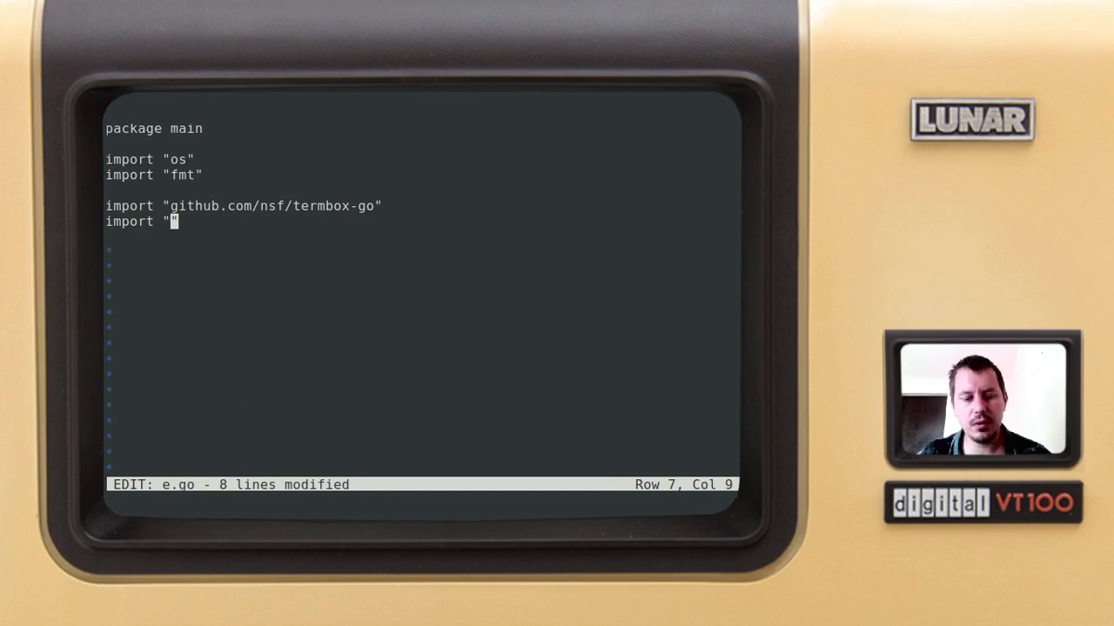
text(git)
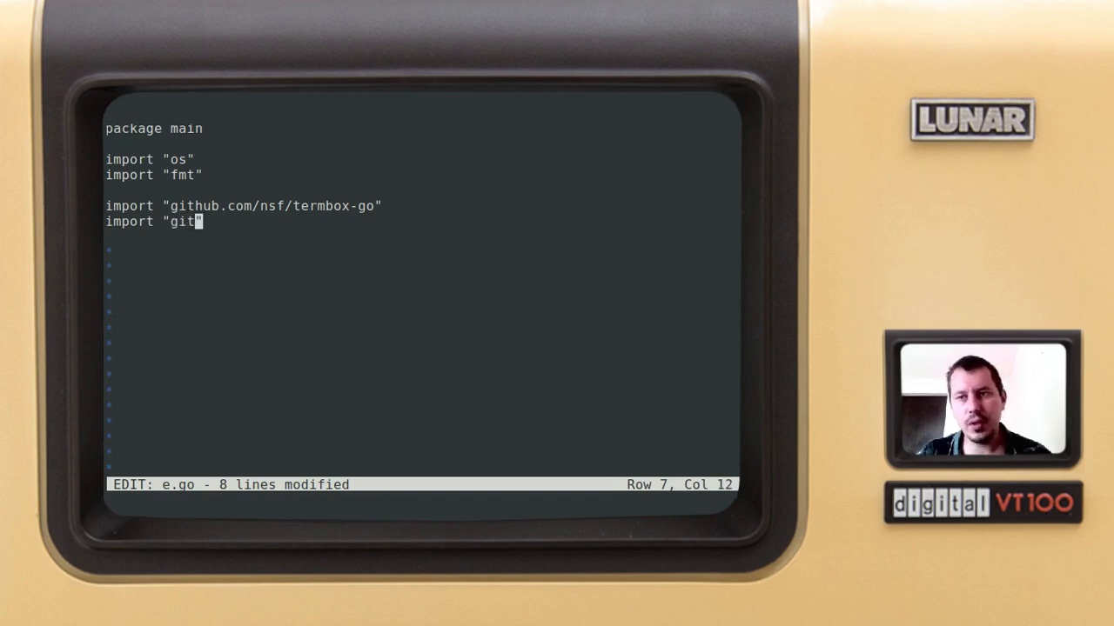
text(hub)
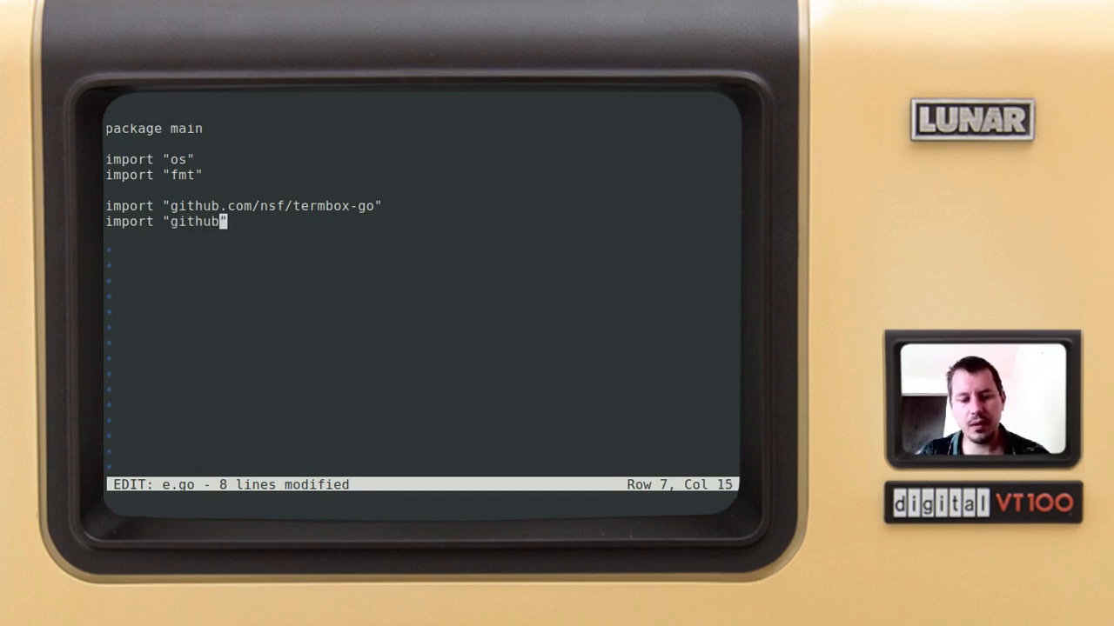
text(.com/)
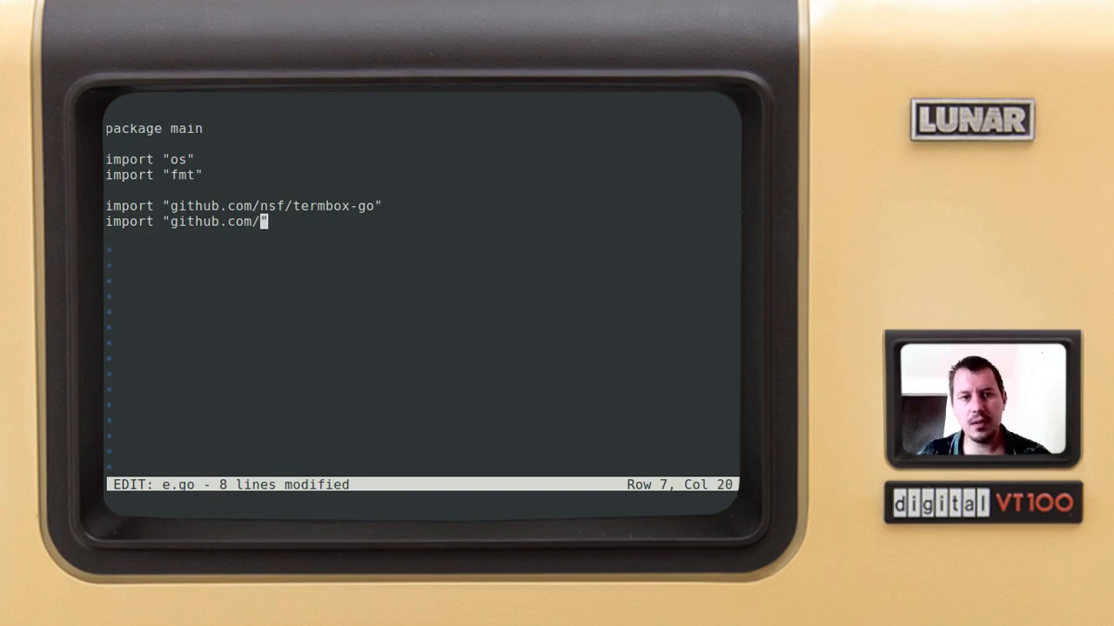
text(mattn/)
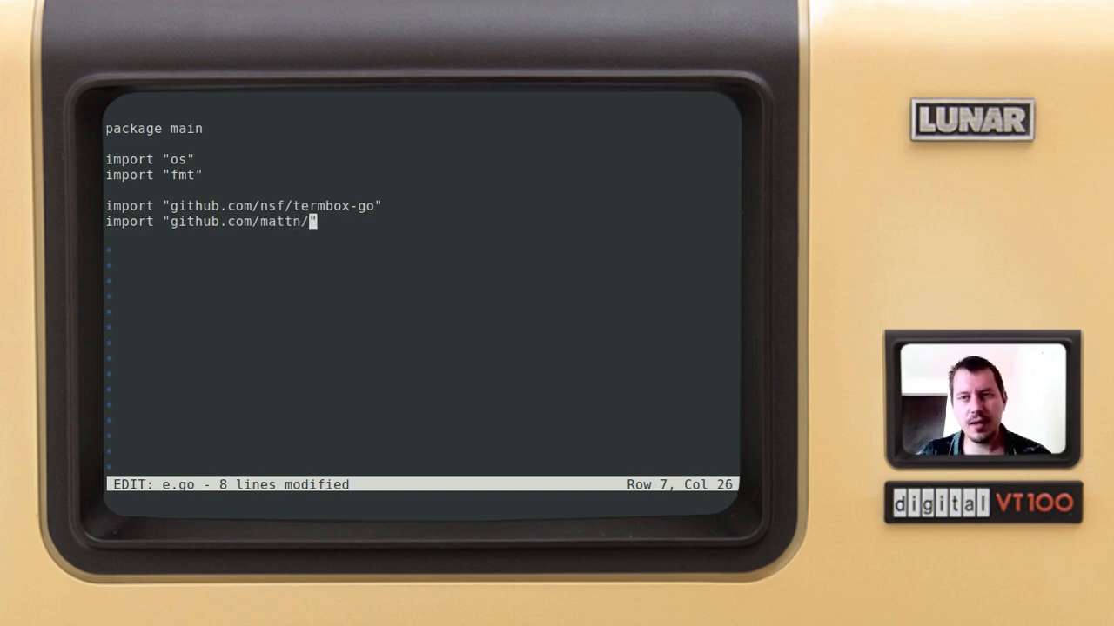
text(go-)
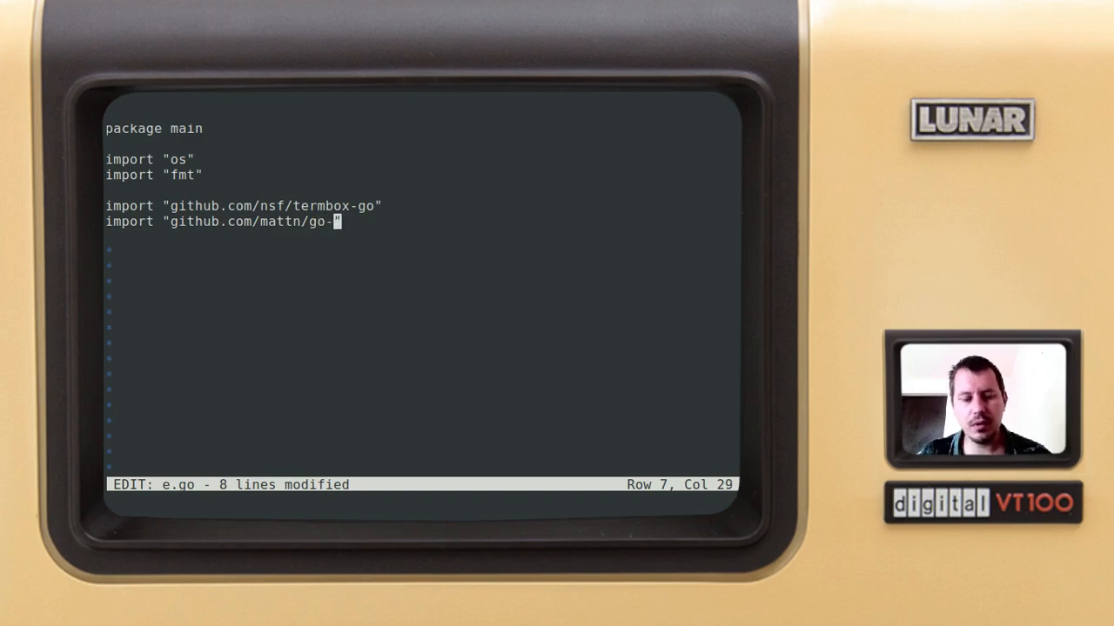
text(rune)
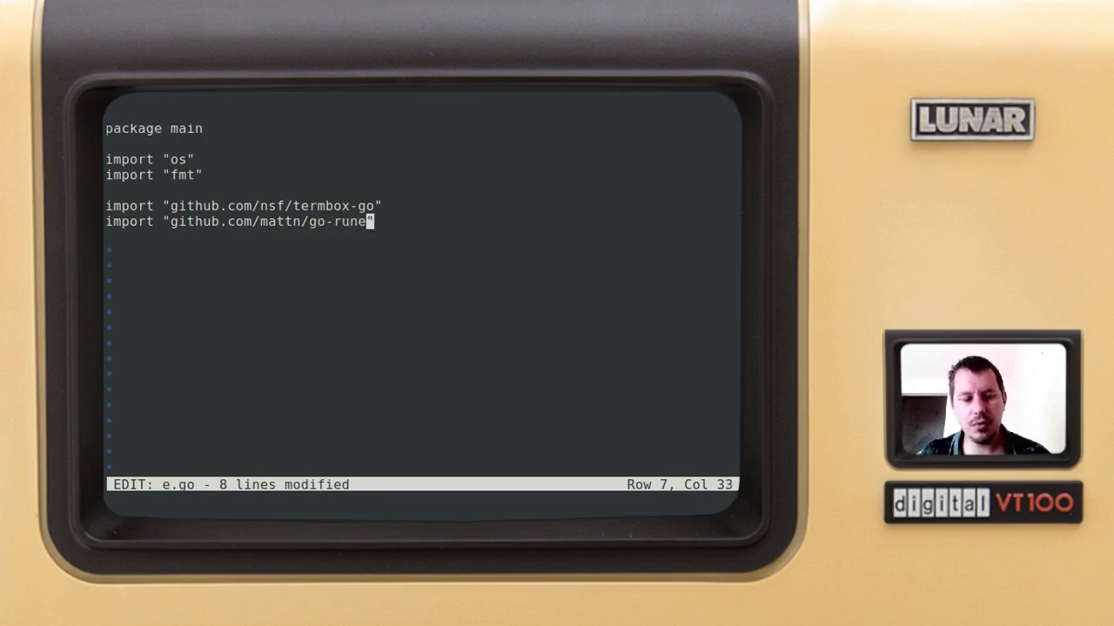
text(width")
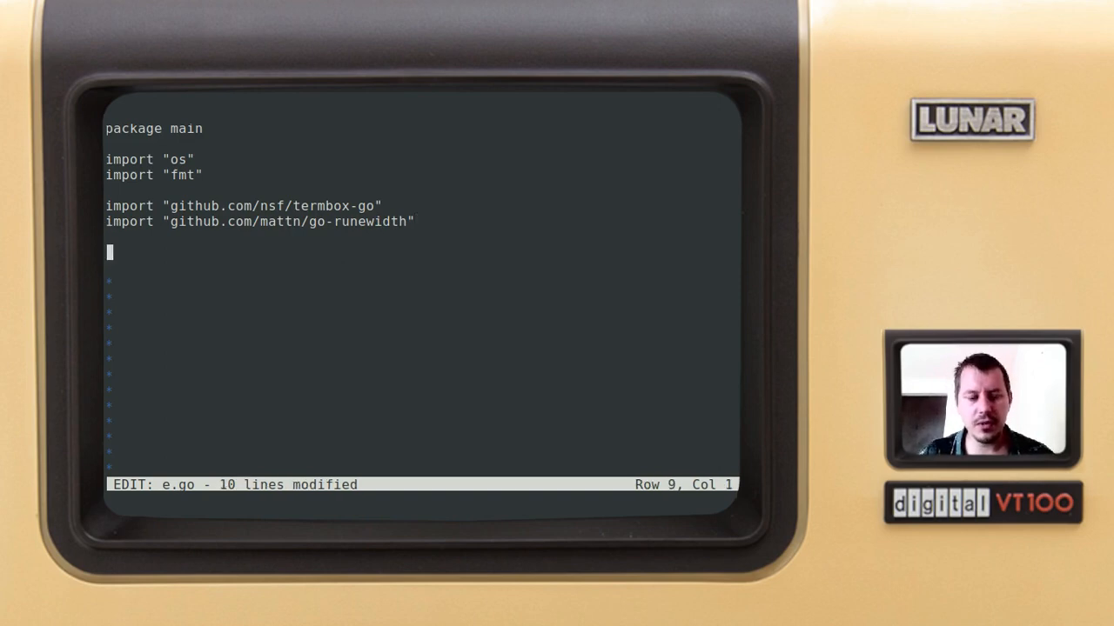
Step: Write func main() with run_editor() as its body
text(func main)
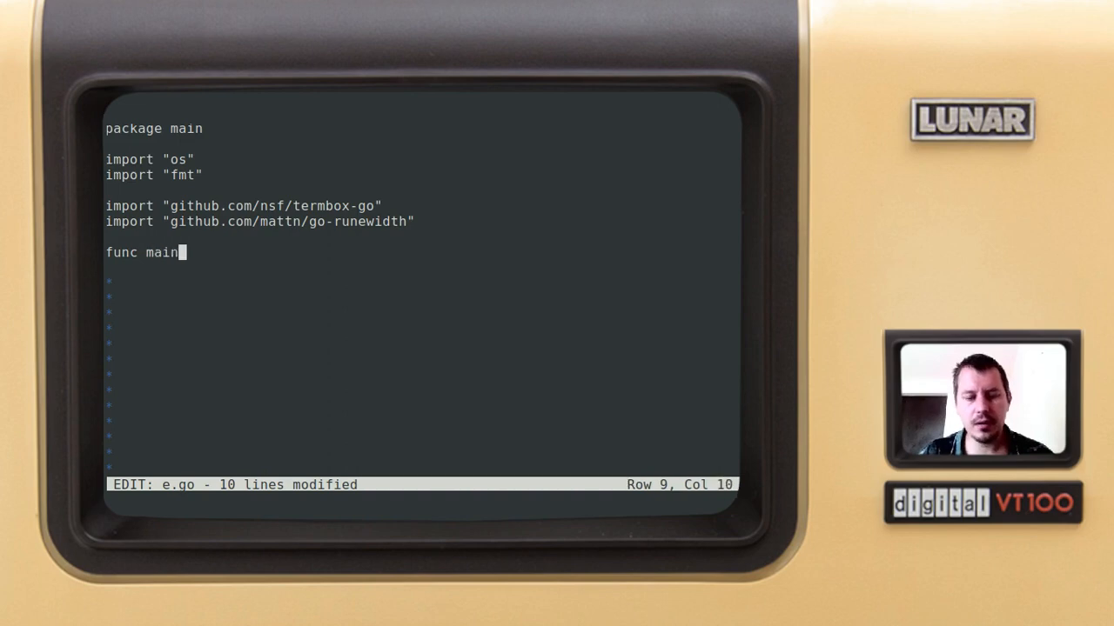
text(() {})
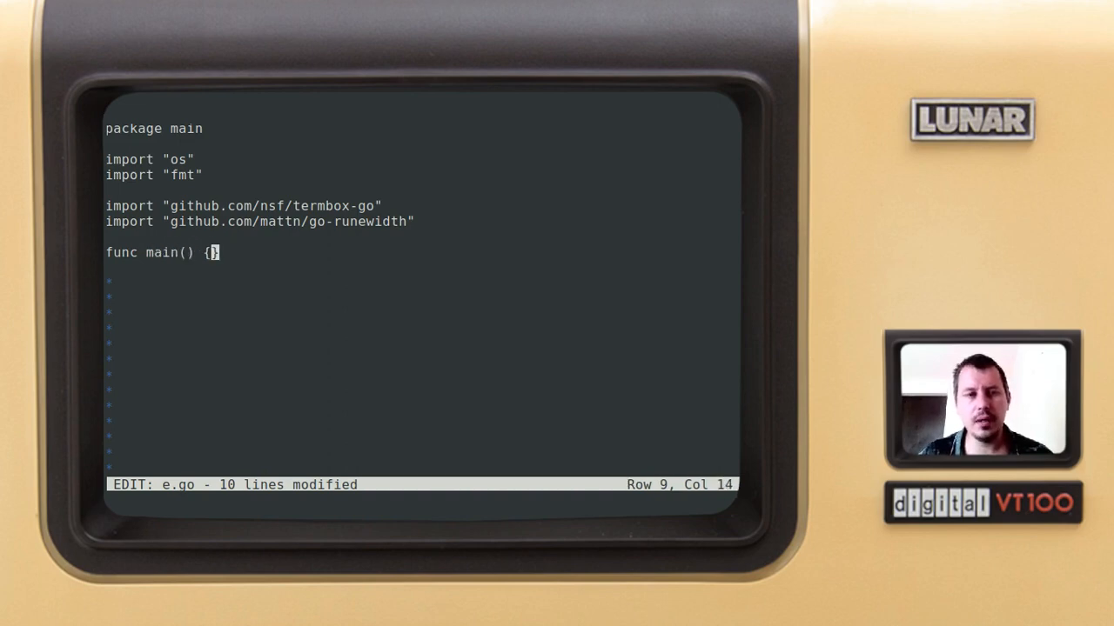
key(Enter)
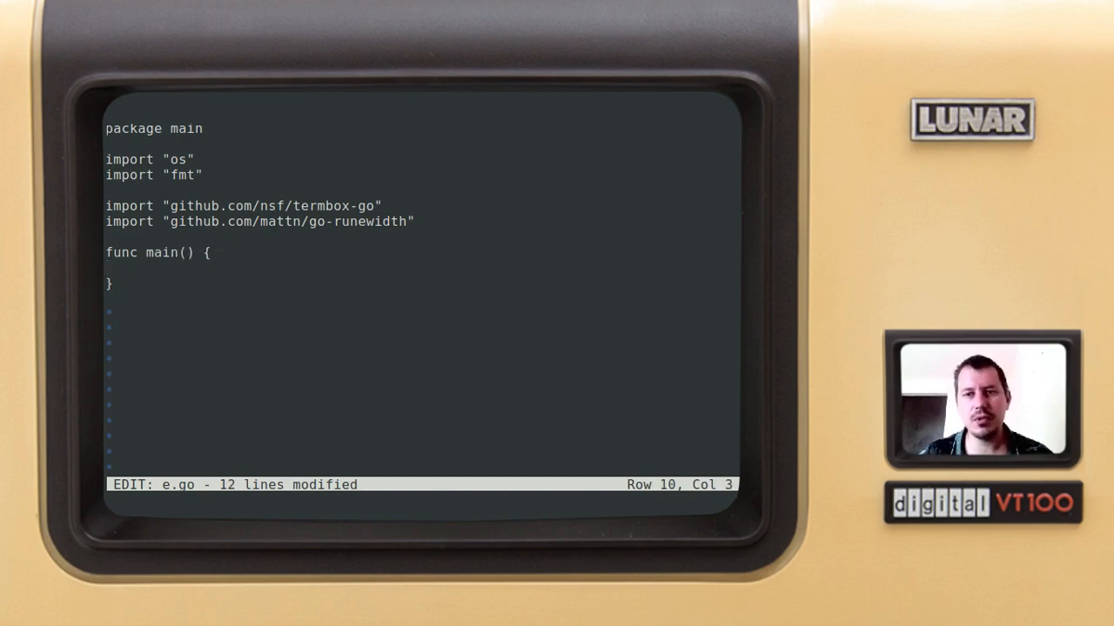
text(run_e)
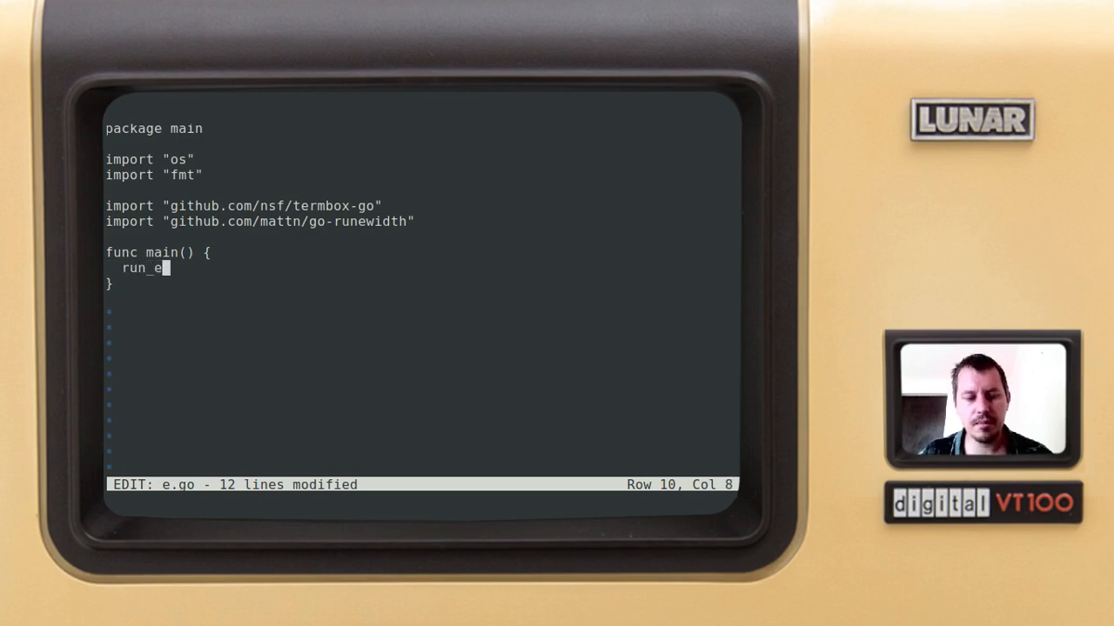
text(ditor())
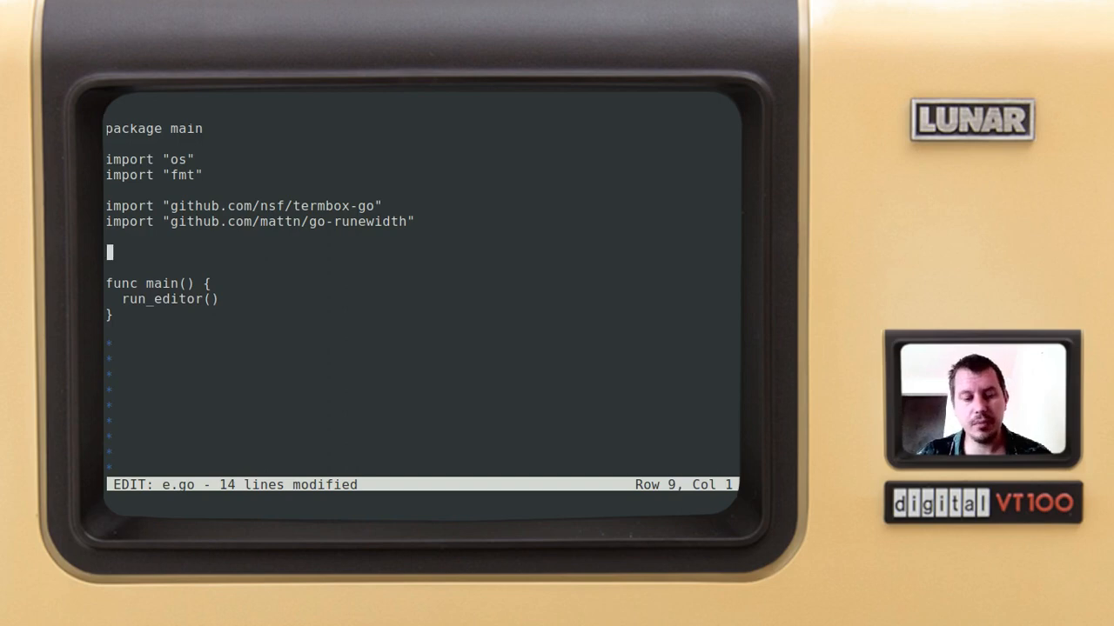
Step: Create run_editor() calling termbox.Init(), printing any error and calling os.Exit(1)
text(func)
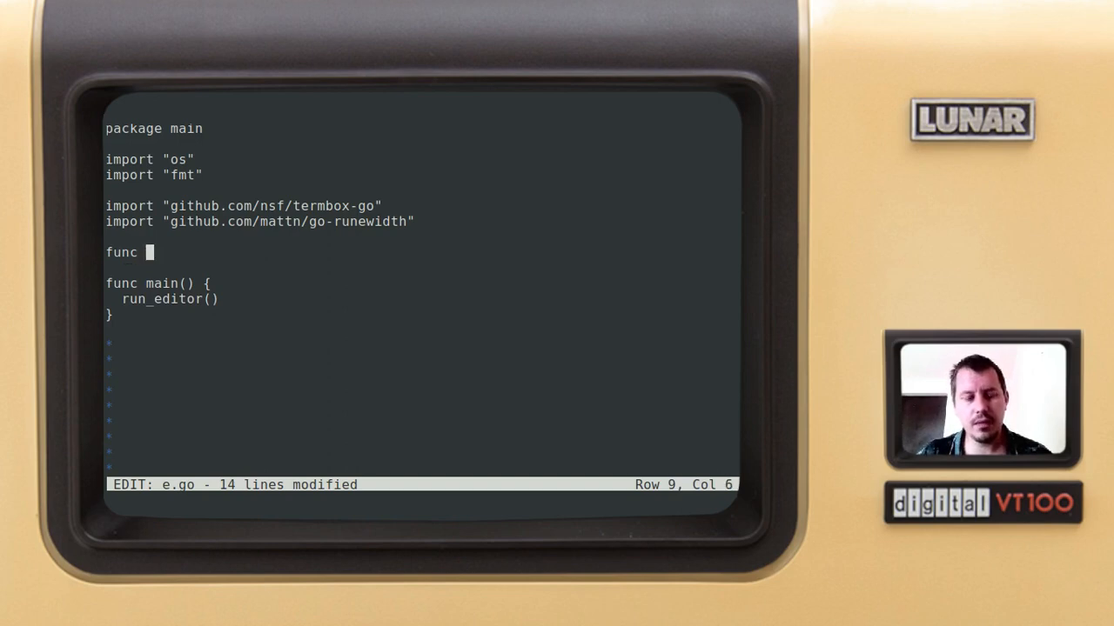
text(run_)
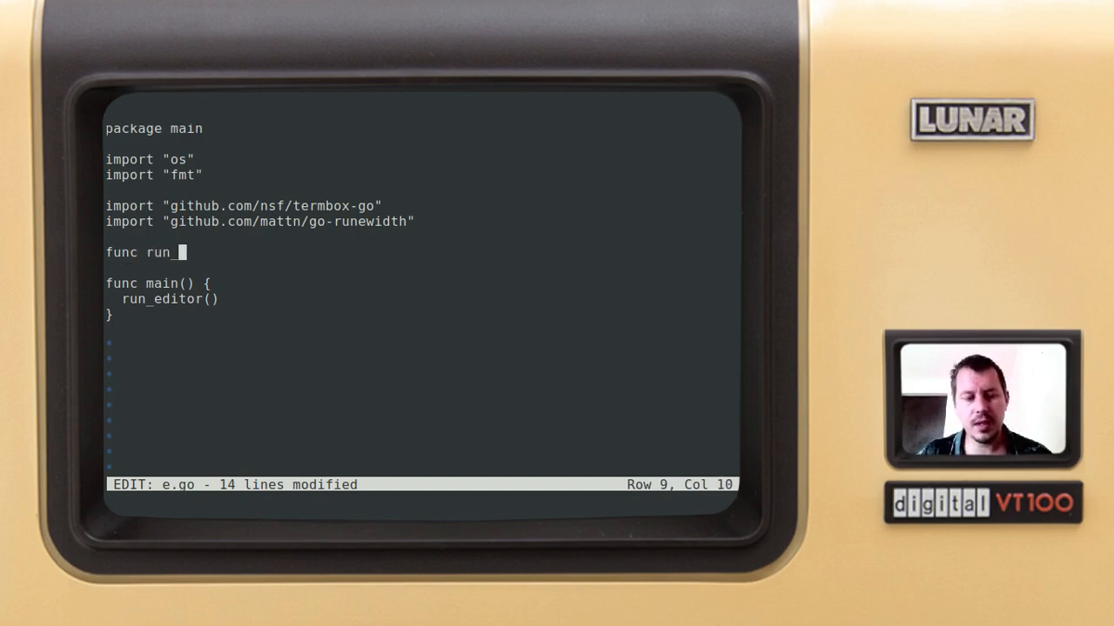
text(editor() {})
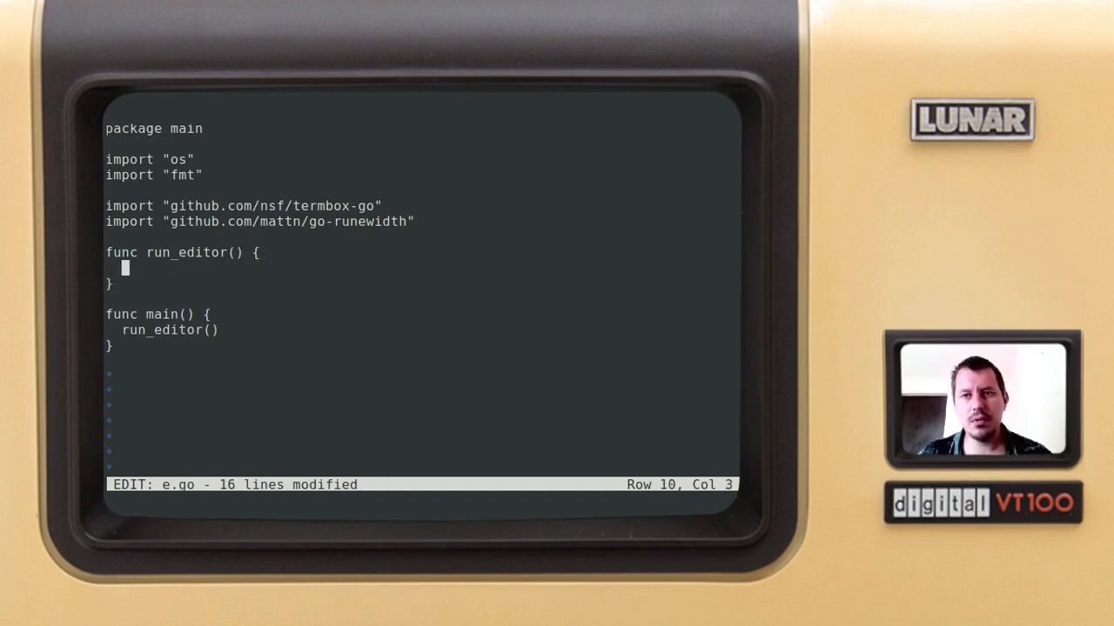
text(err)
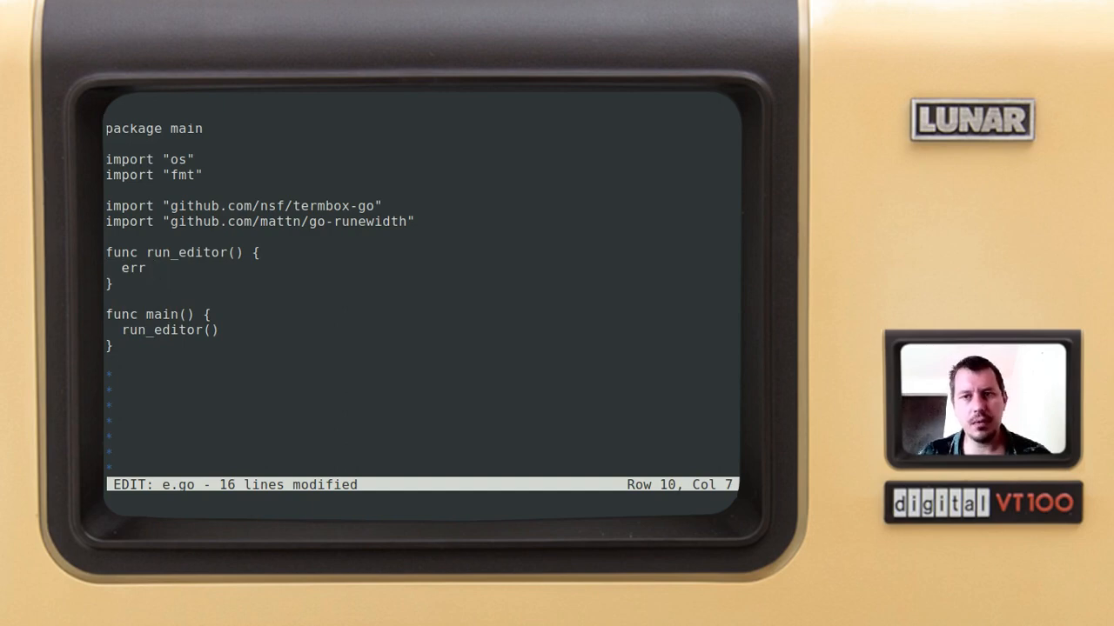
text(:= ter)
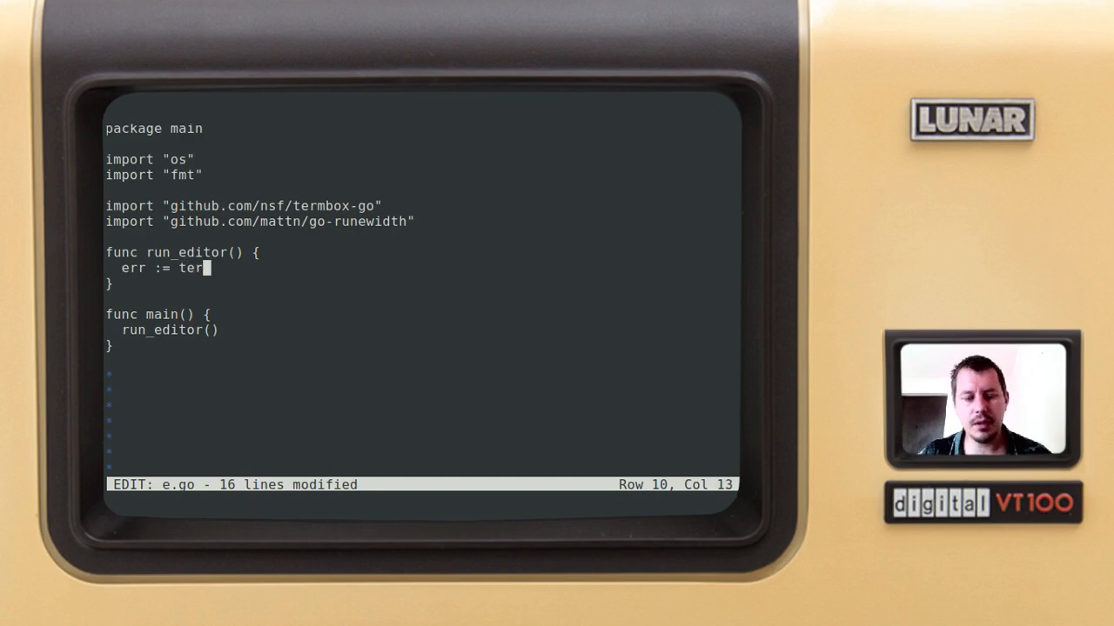
text(mbox.Init)
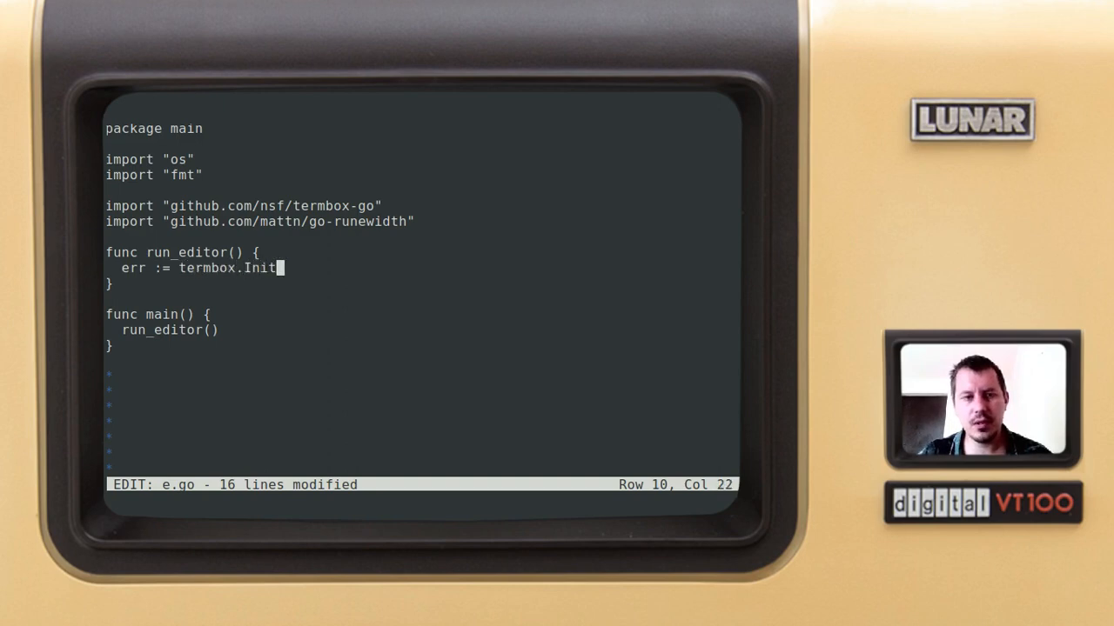
text(())
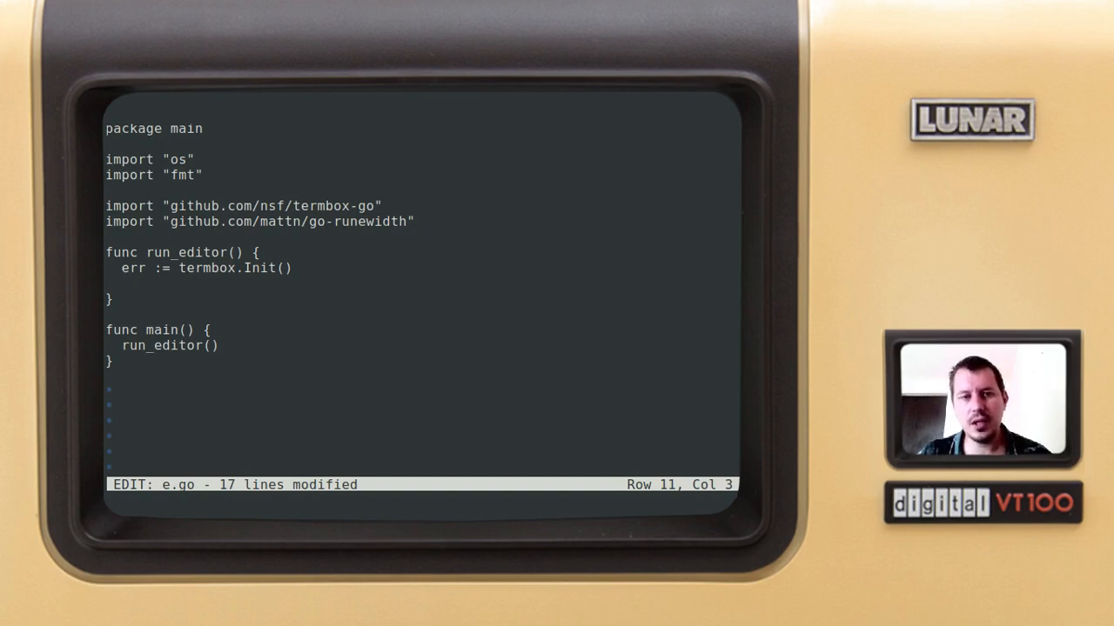
text(if err)
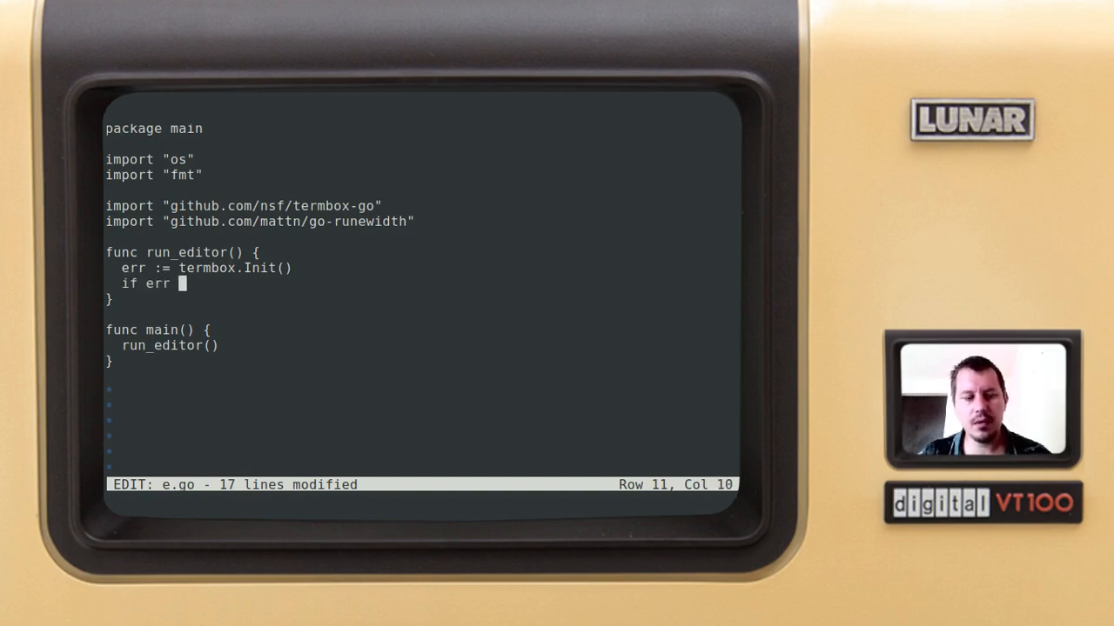
text(!= nil)
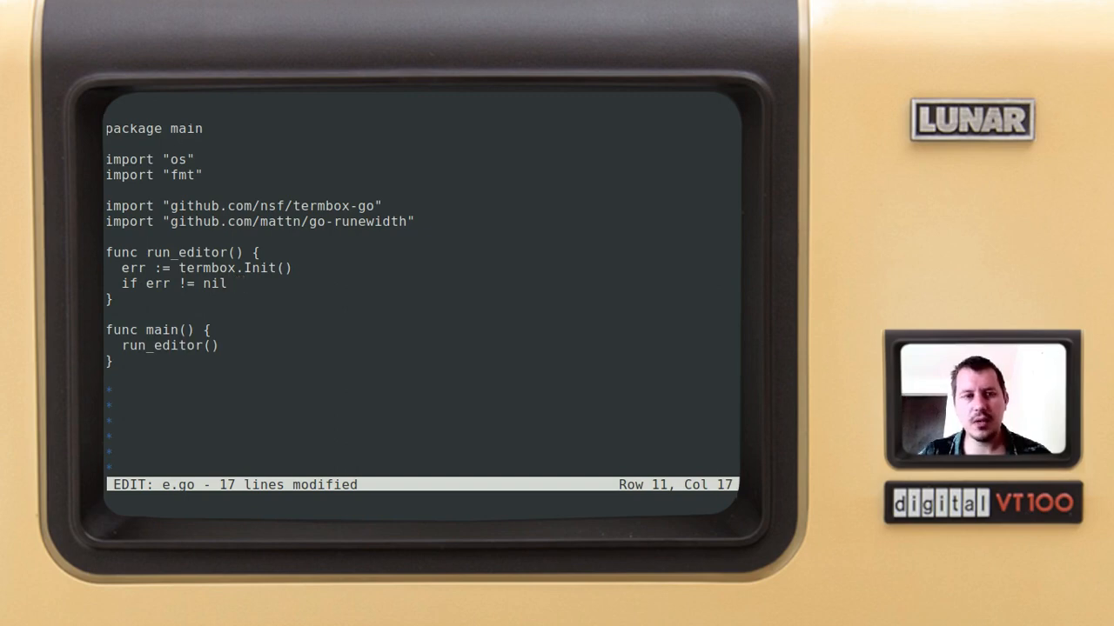
text({ })
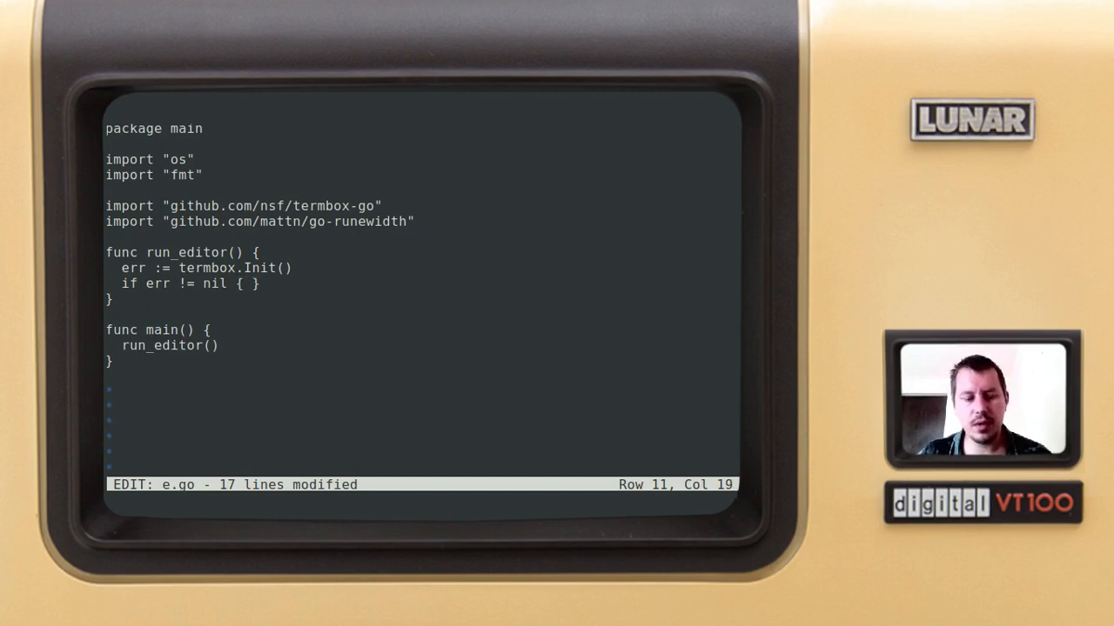
text(fmt.Println)
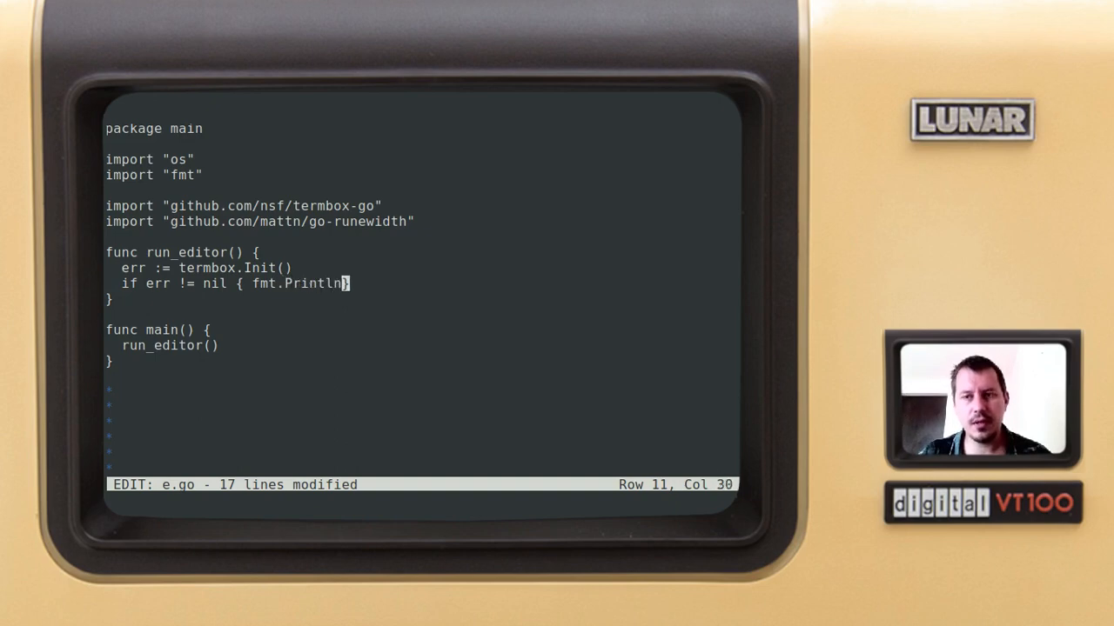
text((err); os)
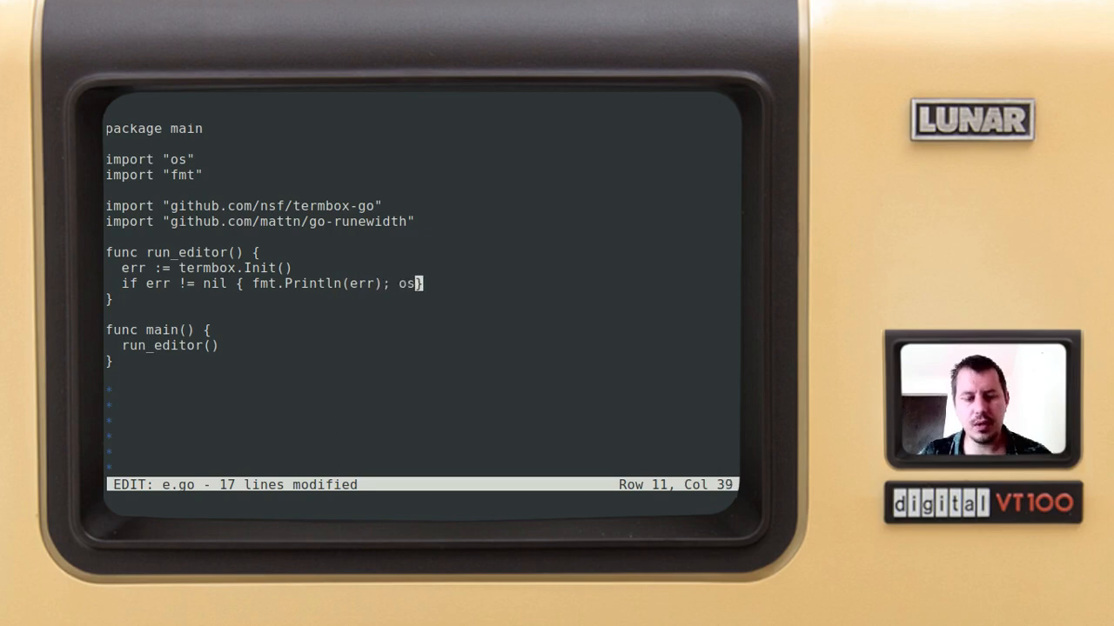
text(.Exit(1)
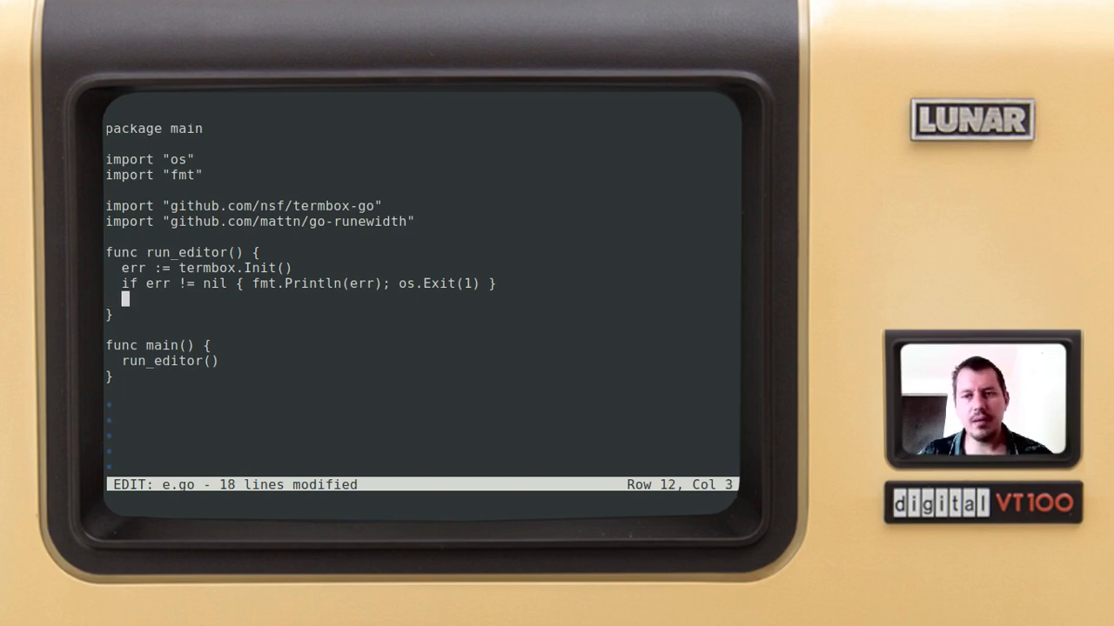
Step: Call print_message(25, 11, termbox.ColorDefault, termbox.ColorDefault, "EGO - … text editor")
text(print)
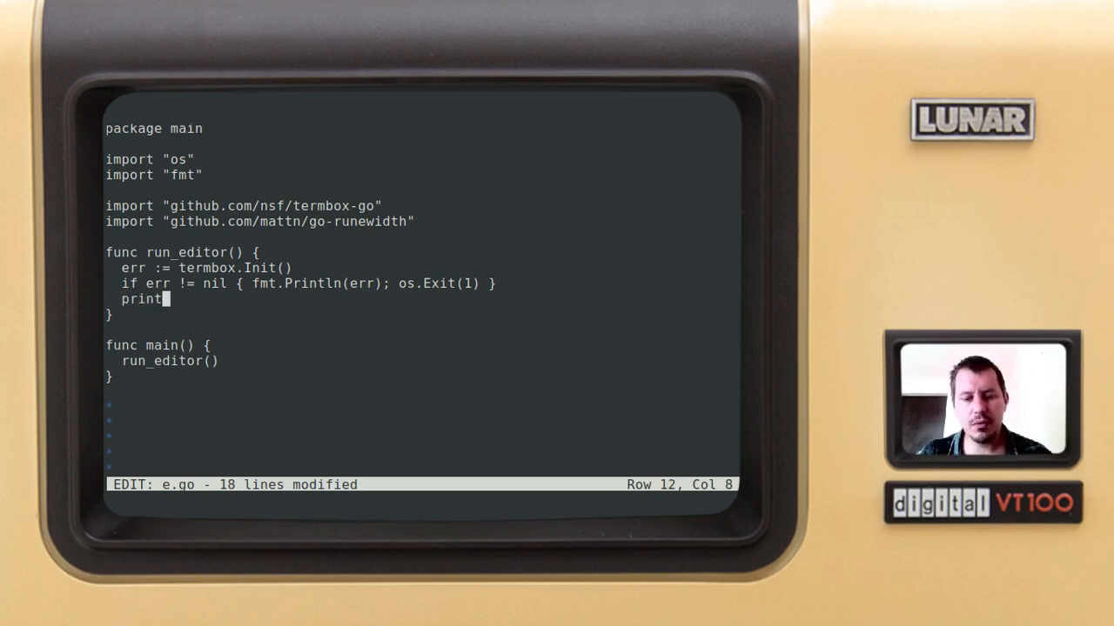
text(_message)
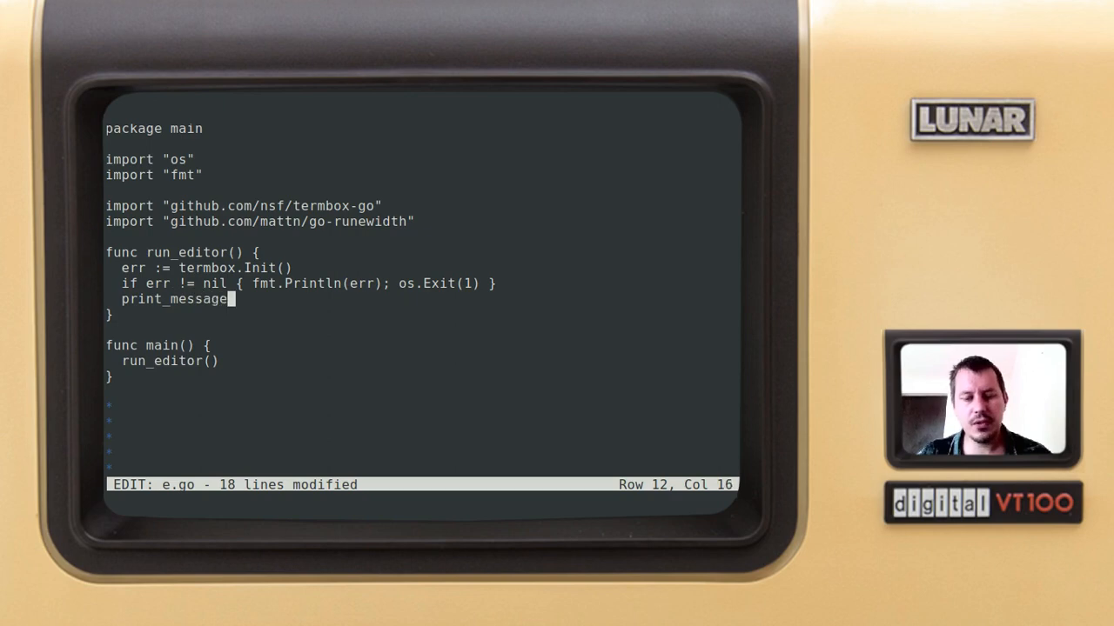
text(())
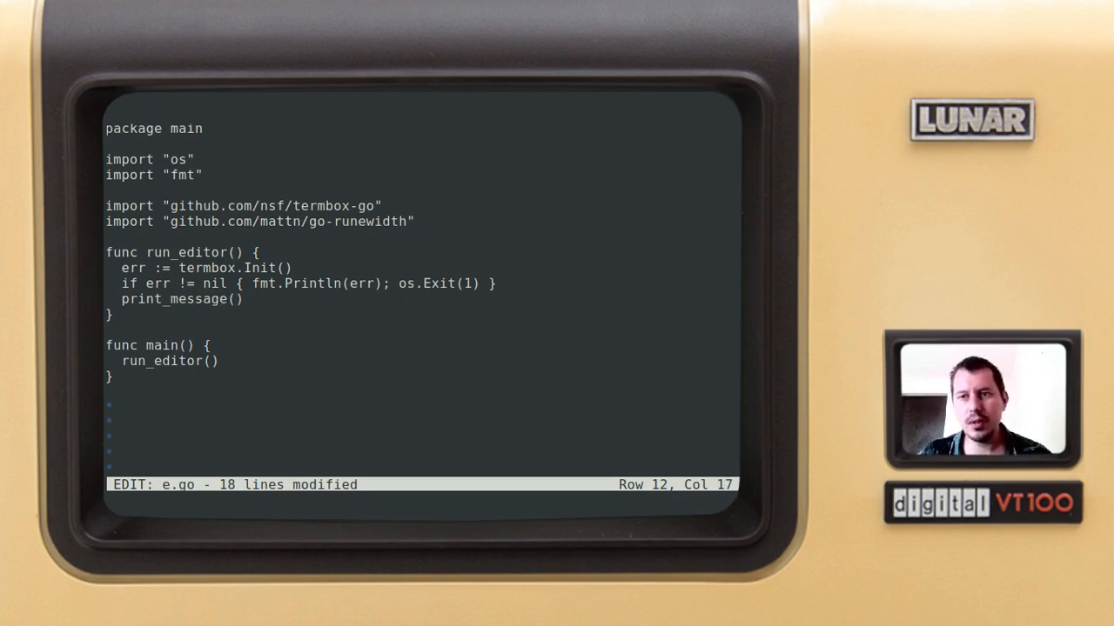
text(25)
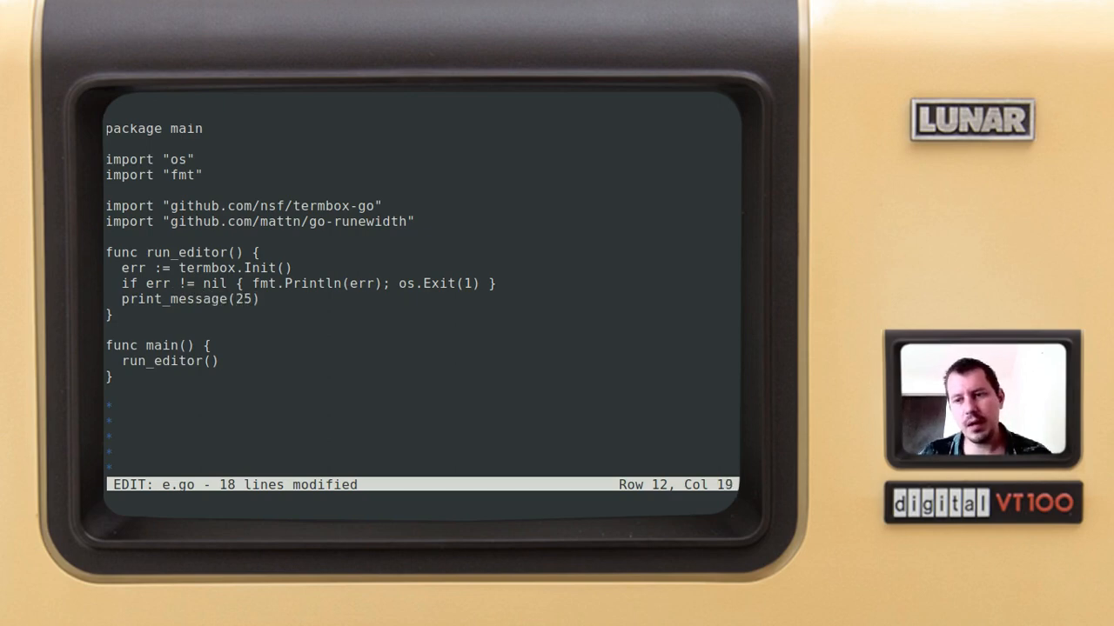
text(,)
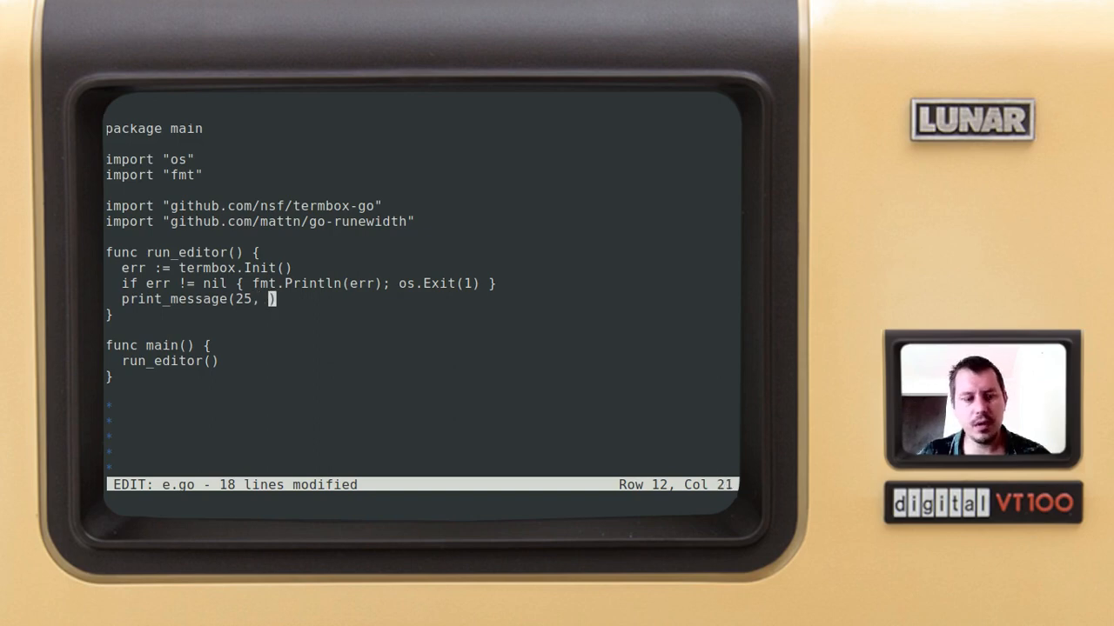
text(11,)
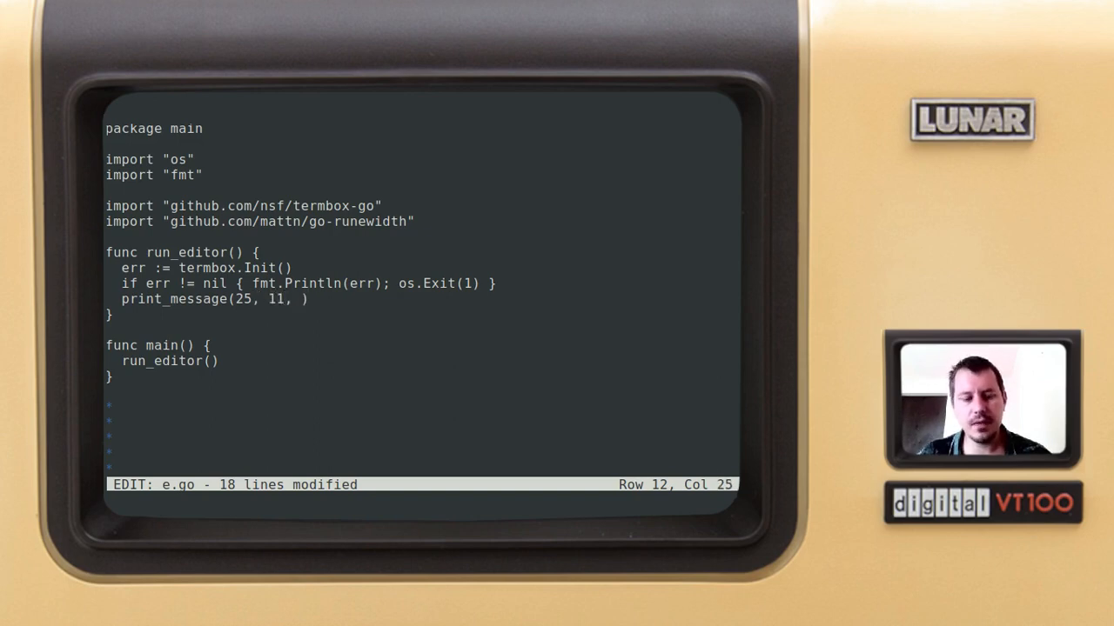
text(termbox)
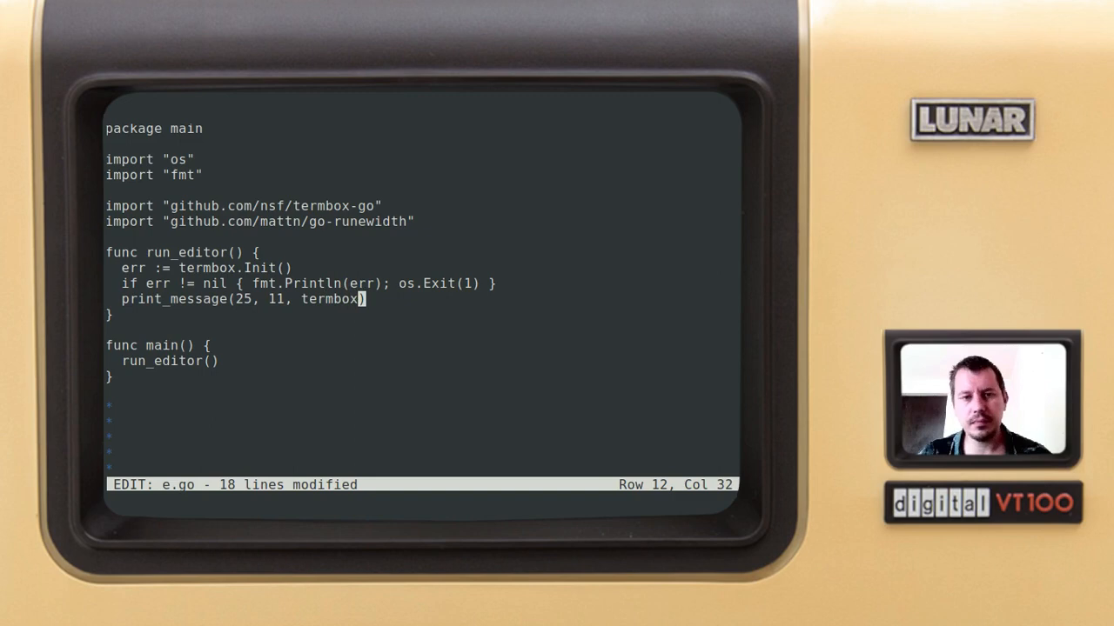
text(.c)
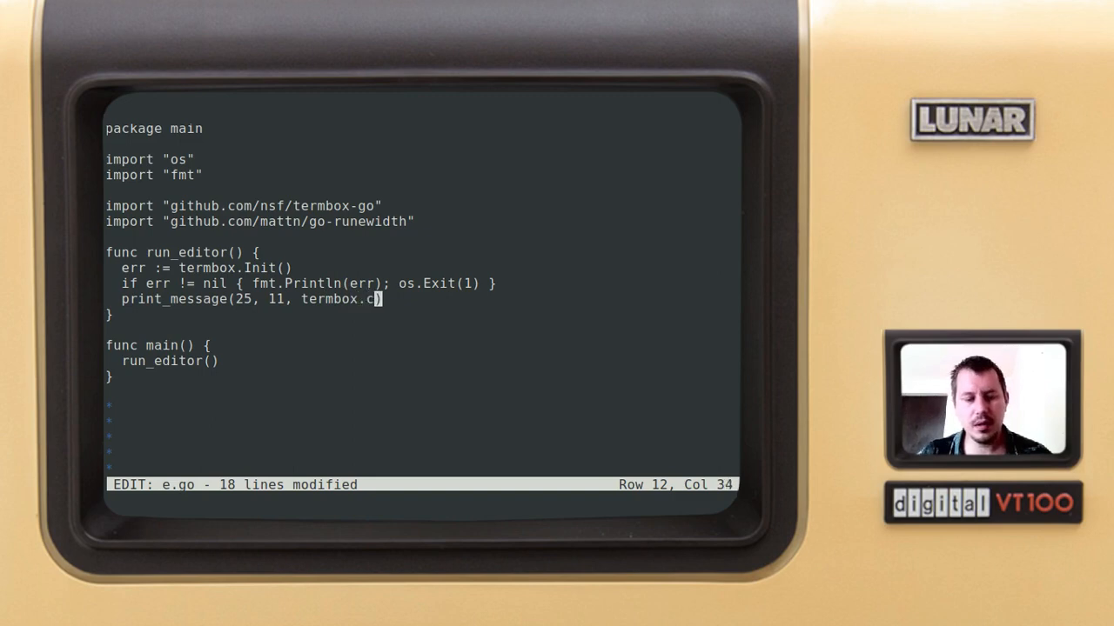
text(olorDefau)
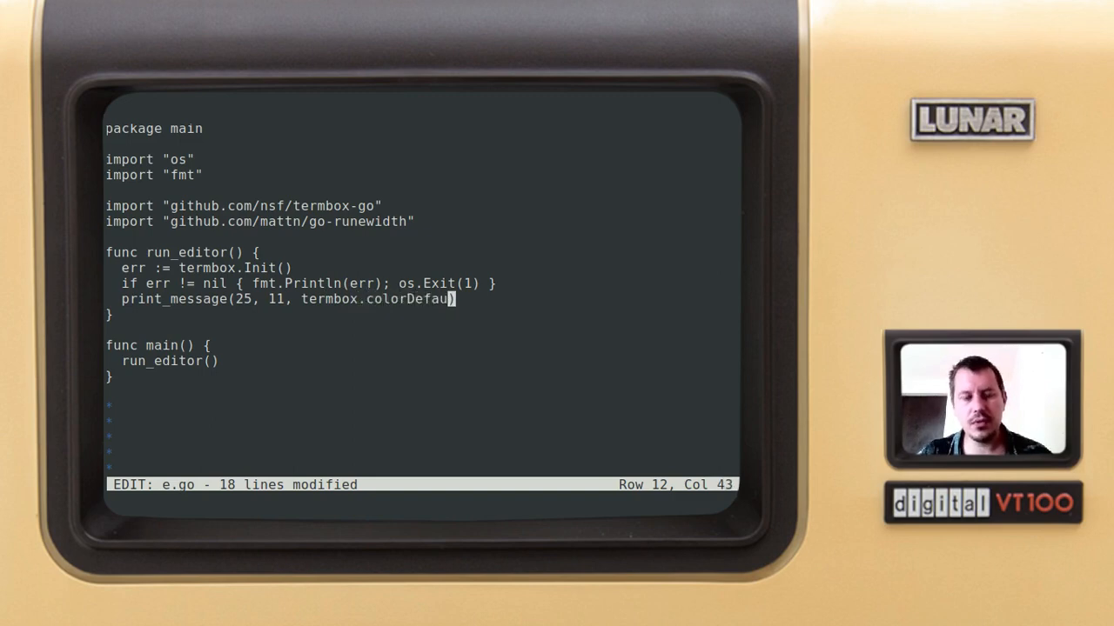
text(lt))
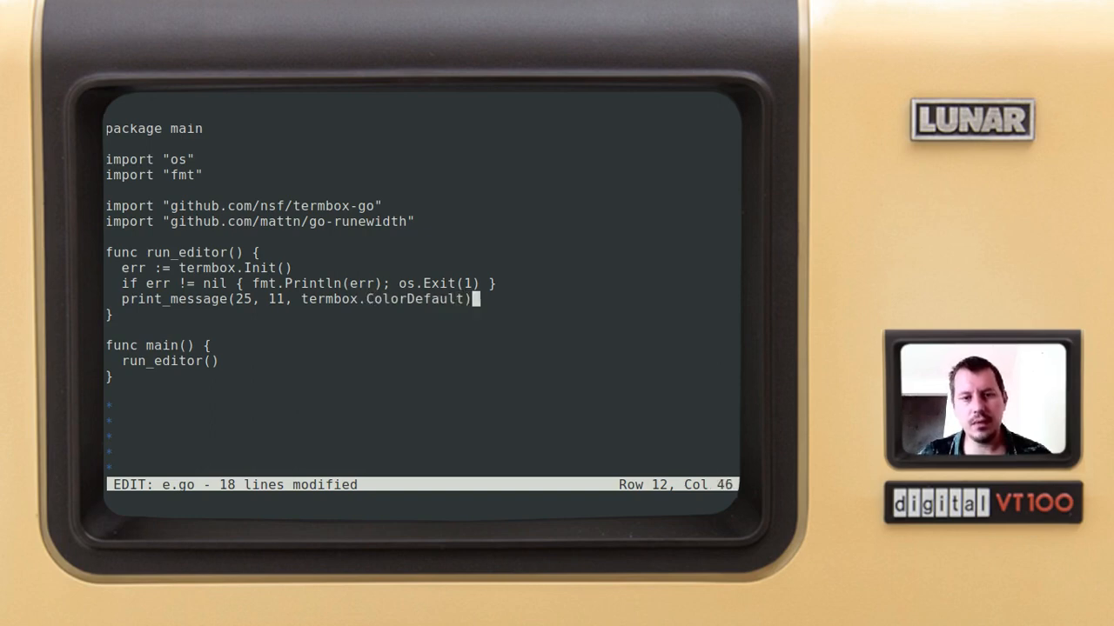
text(, col)
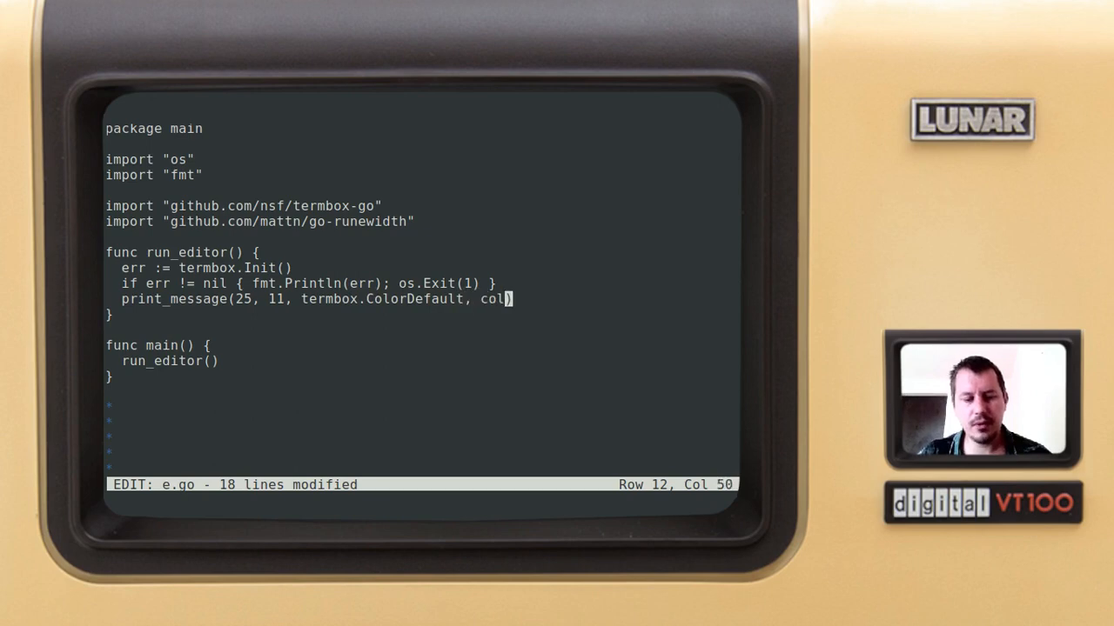
text(ermbox.ColorD)
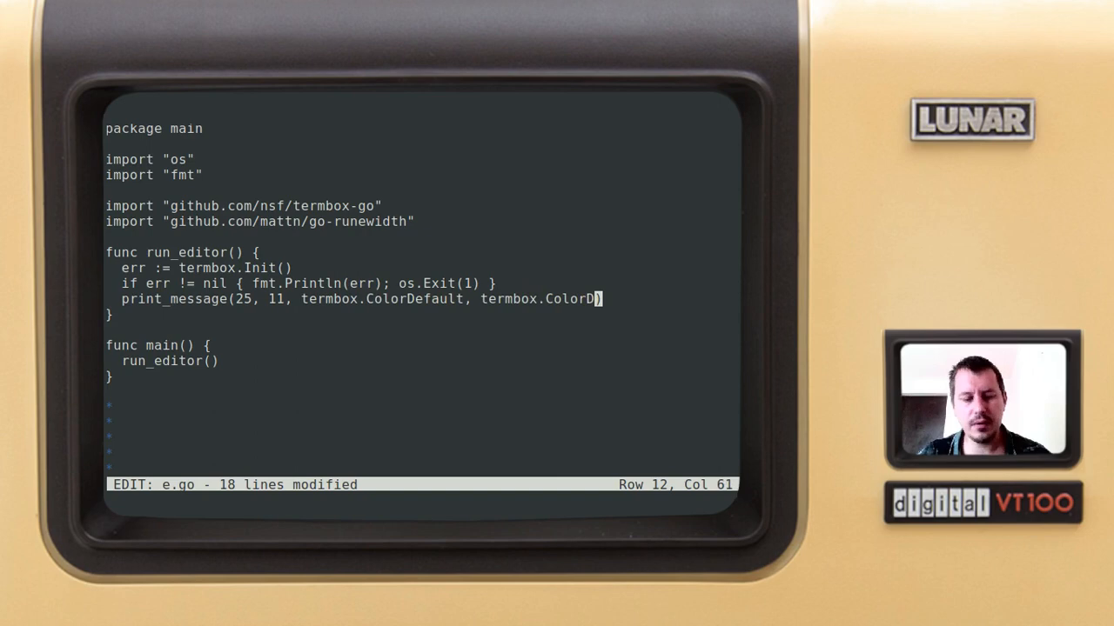
text(efault,)
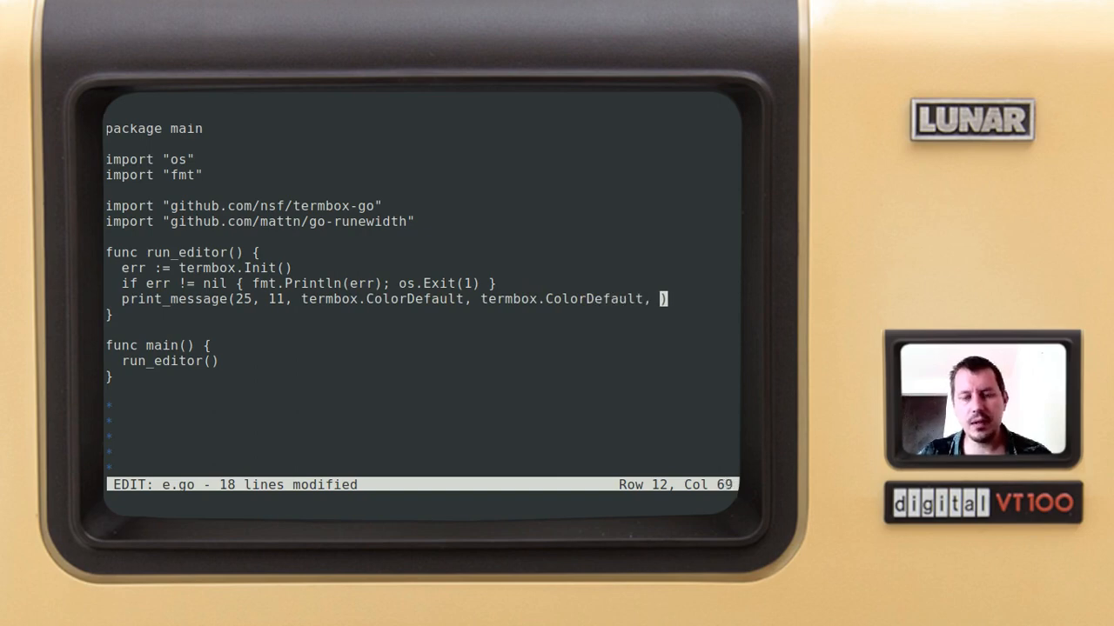
text(")
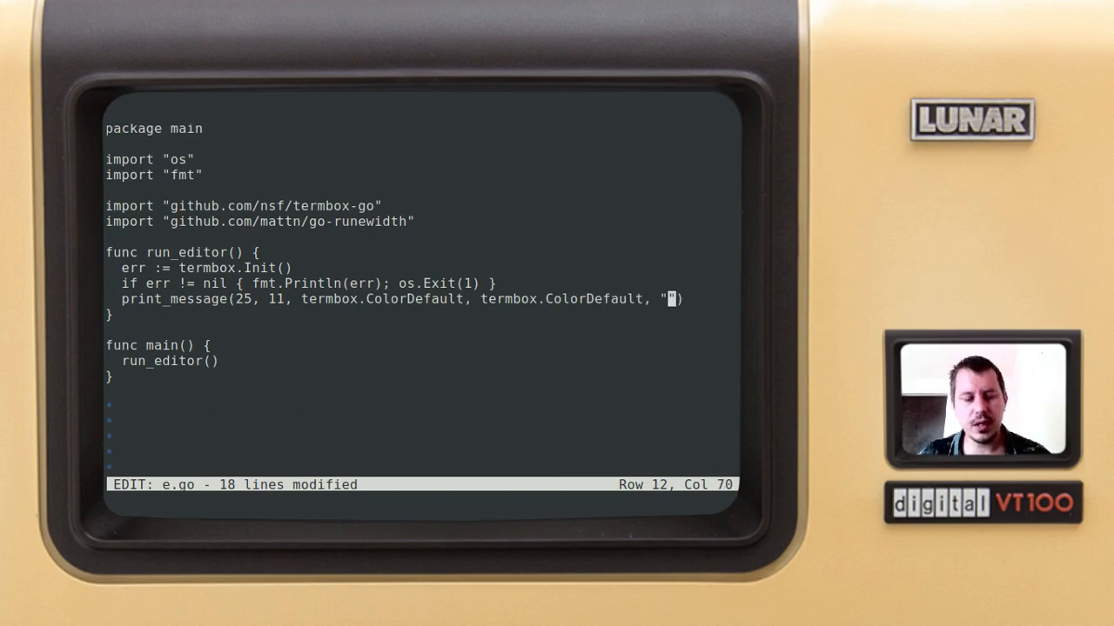
text(EGO - A bare bones te)
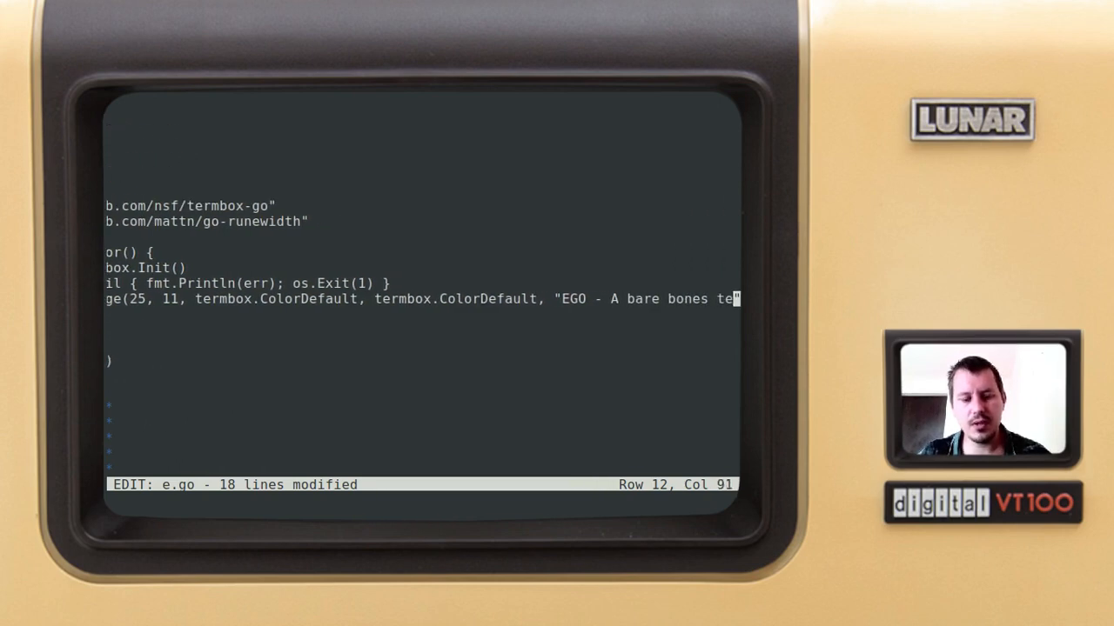
text(xt editor")
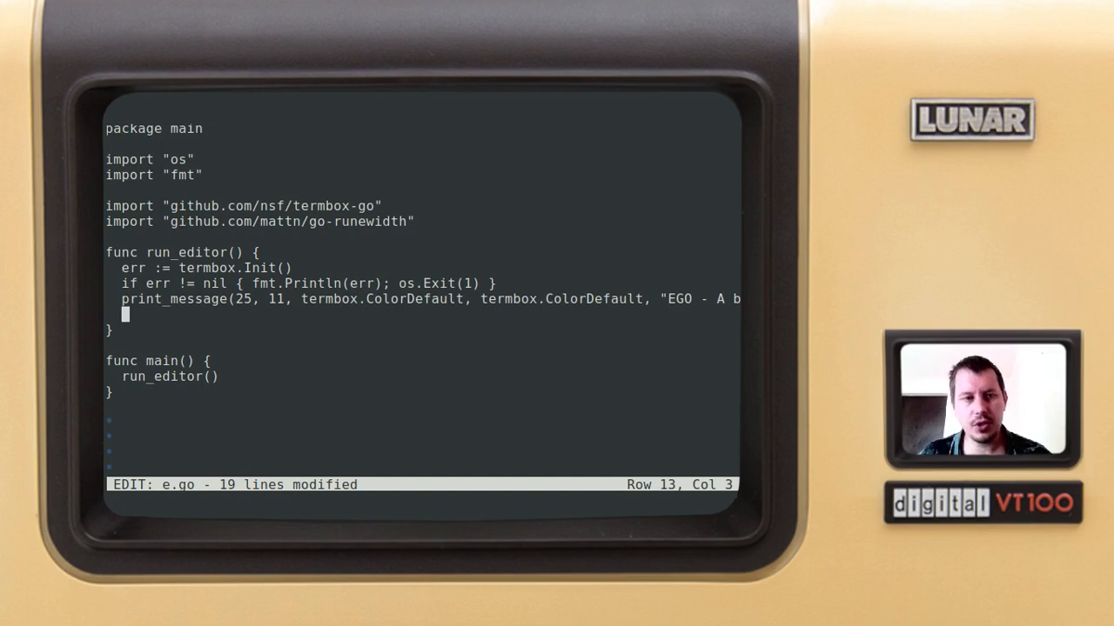
Step: Add termbox.Flush(), termbox.PollEvent() and termbox.Close() to run_editor
text(termbox.Flus)
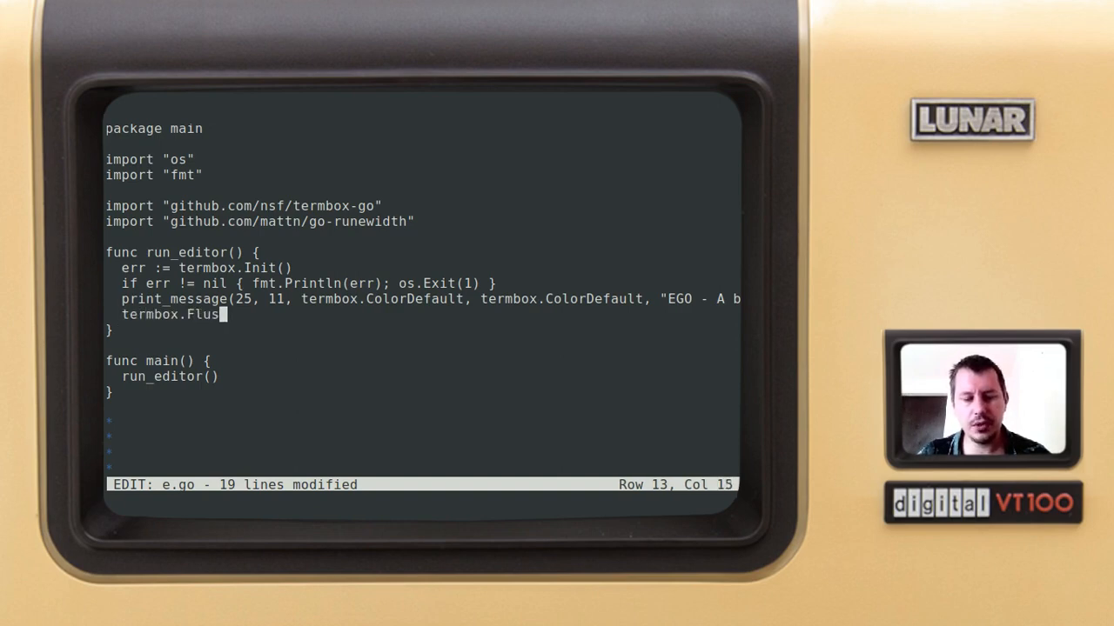
text(h())
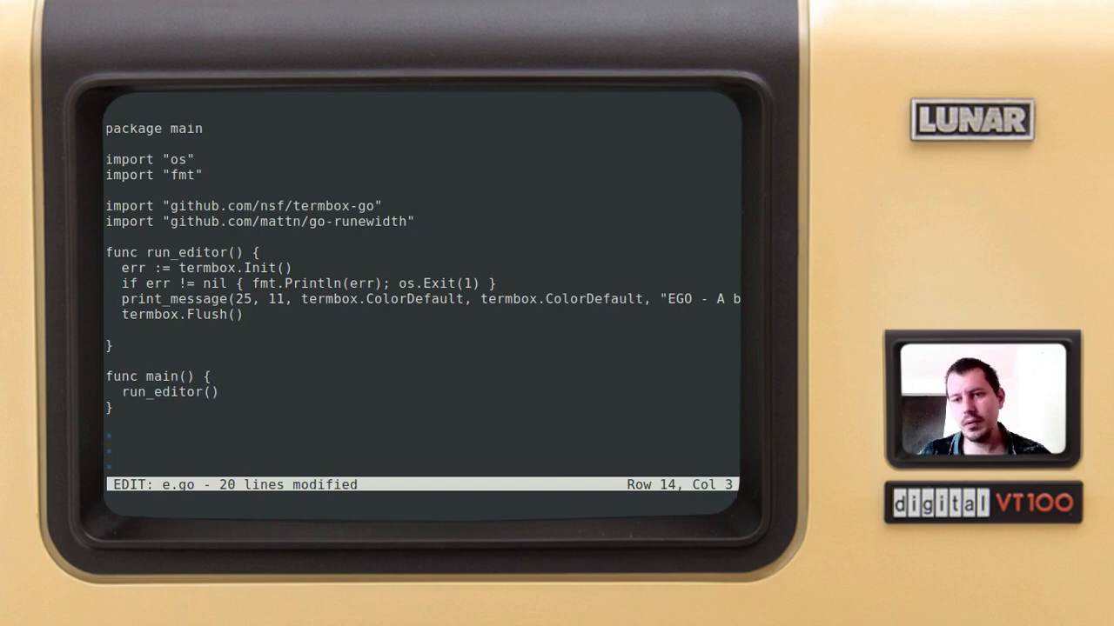
text(te)
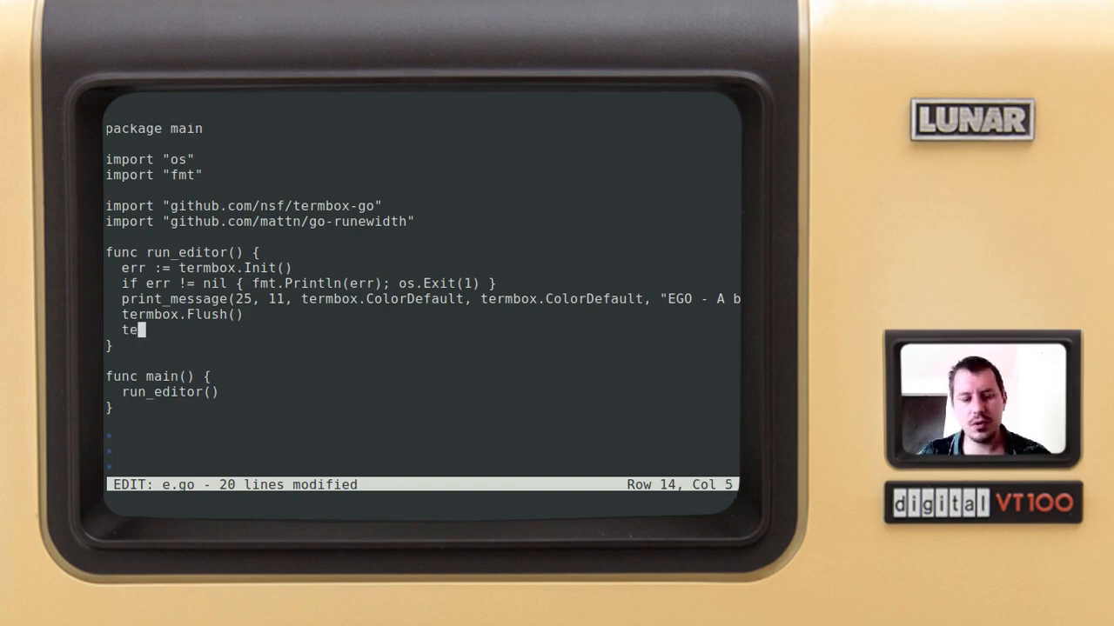
text(rmbox.Pol)
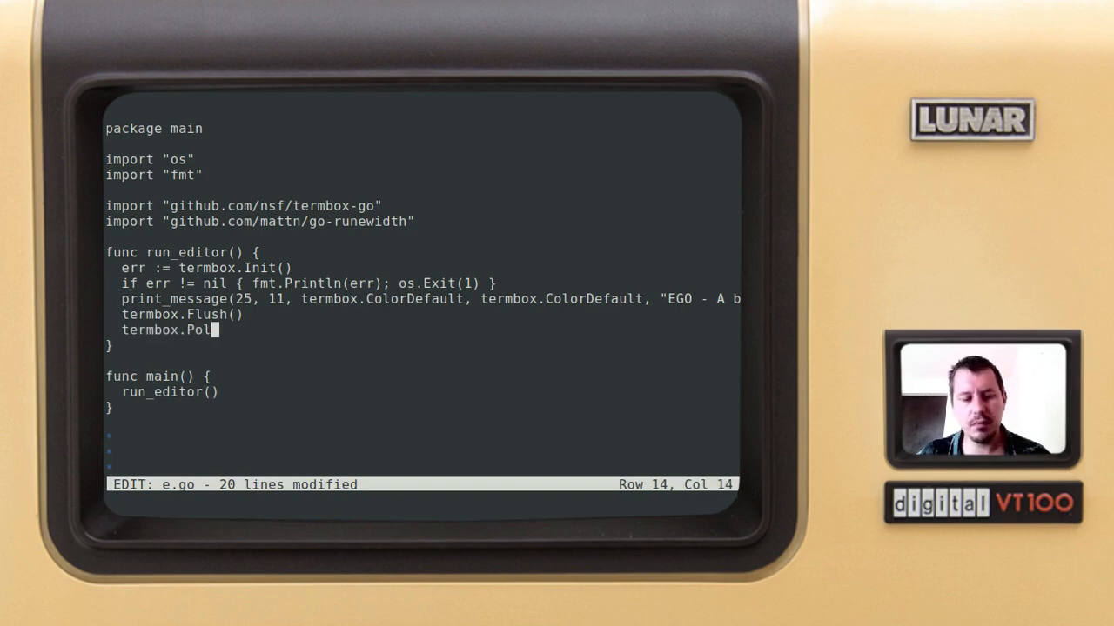
text(lEvent())
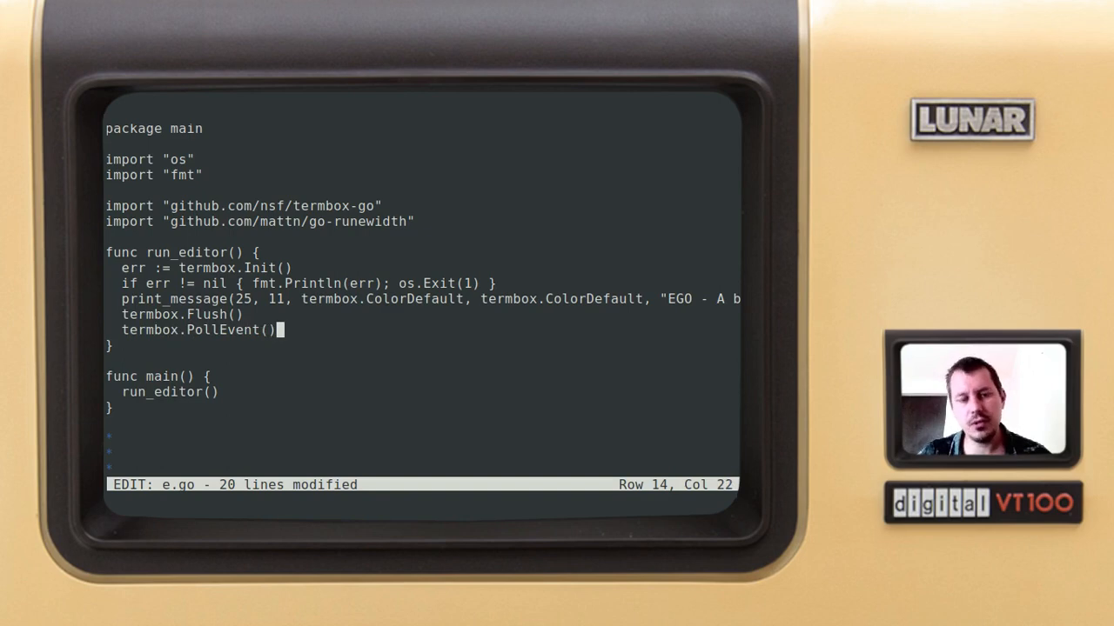
key(Enter)
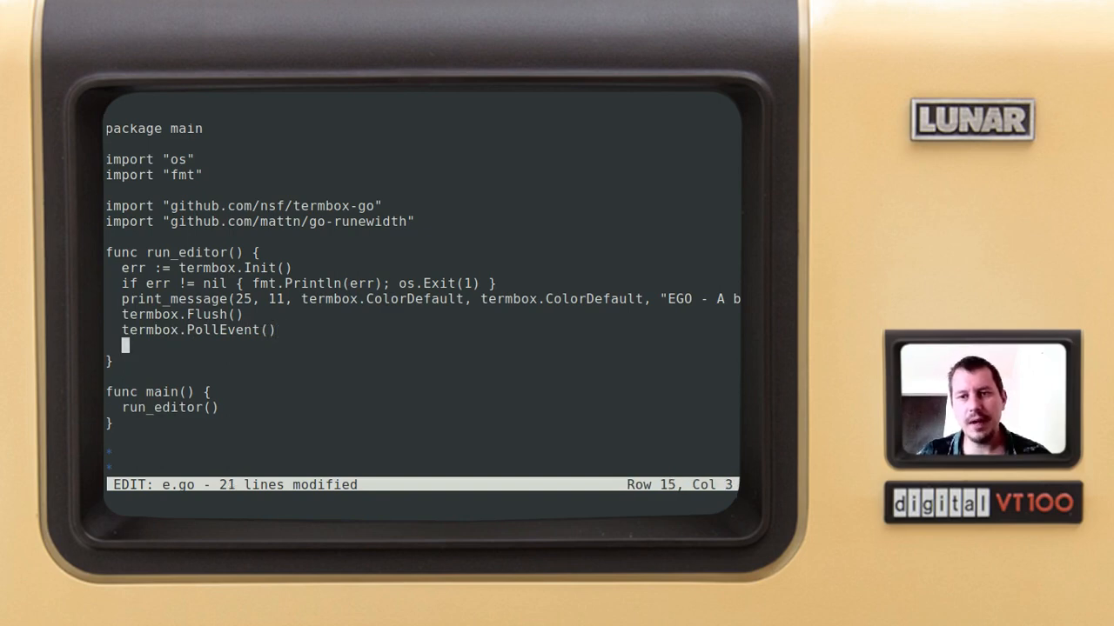
text(term)
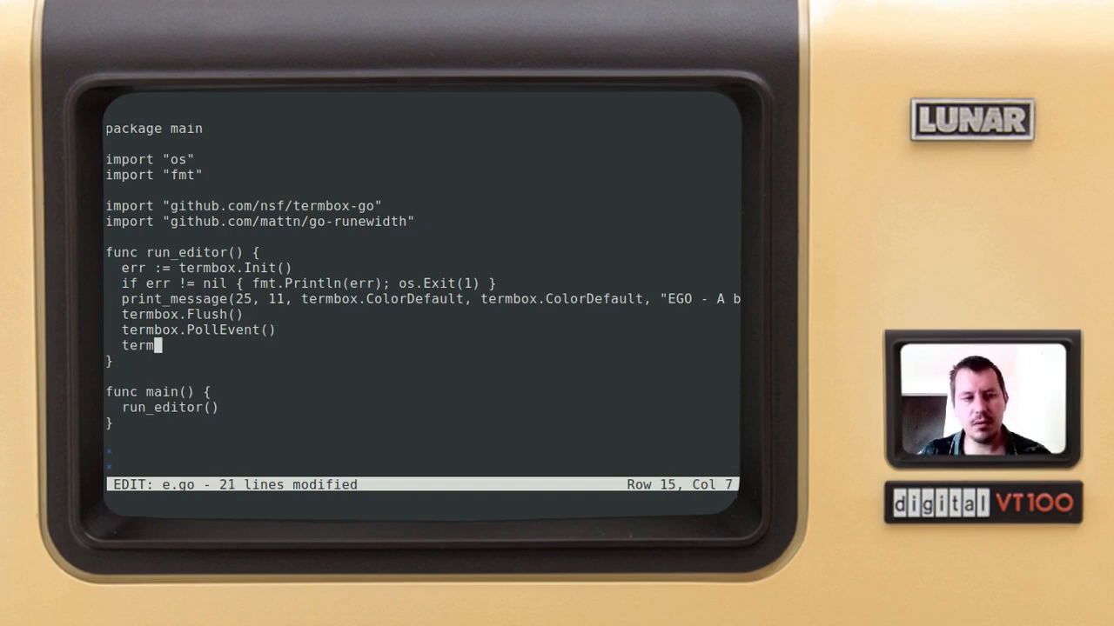
text(box.C)
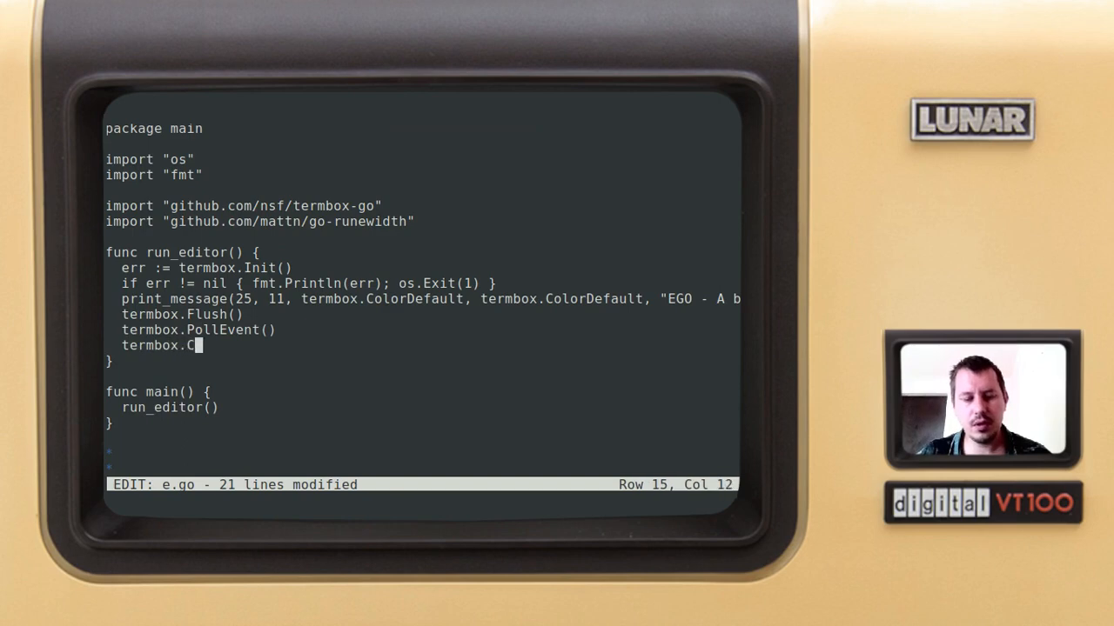
text(lose())
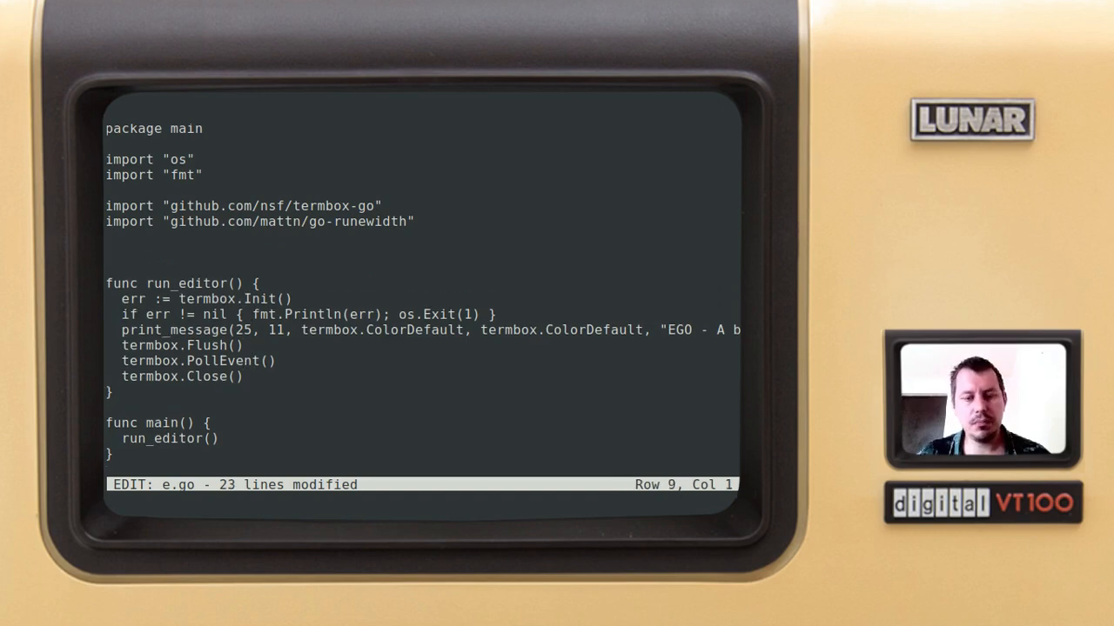
Step: Declare func print_message(col, row int, fg, bg termbox.Attribute, message string)
text(func)
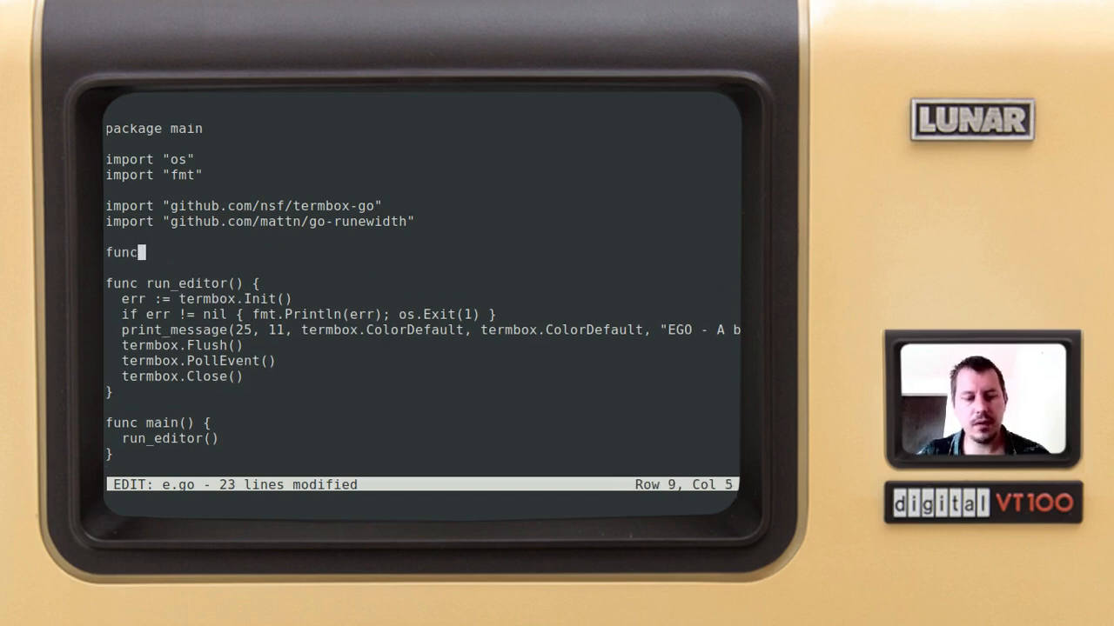
text(print_me)
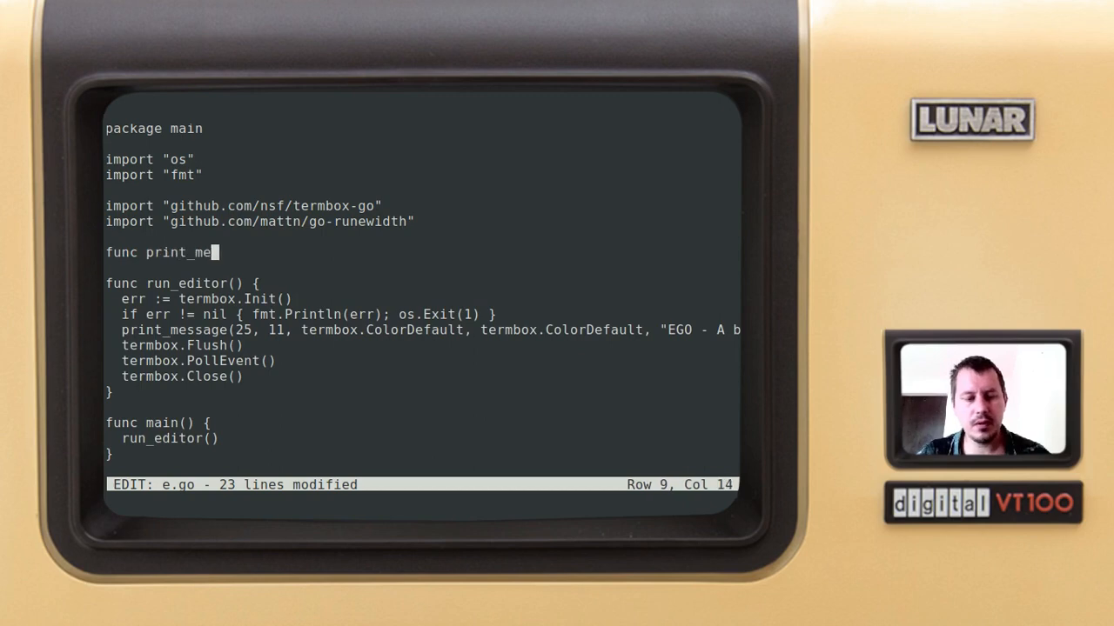
text(ssage() {})
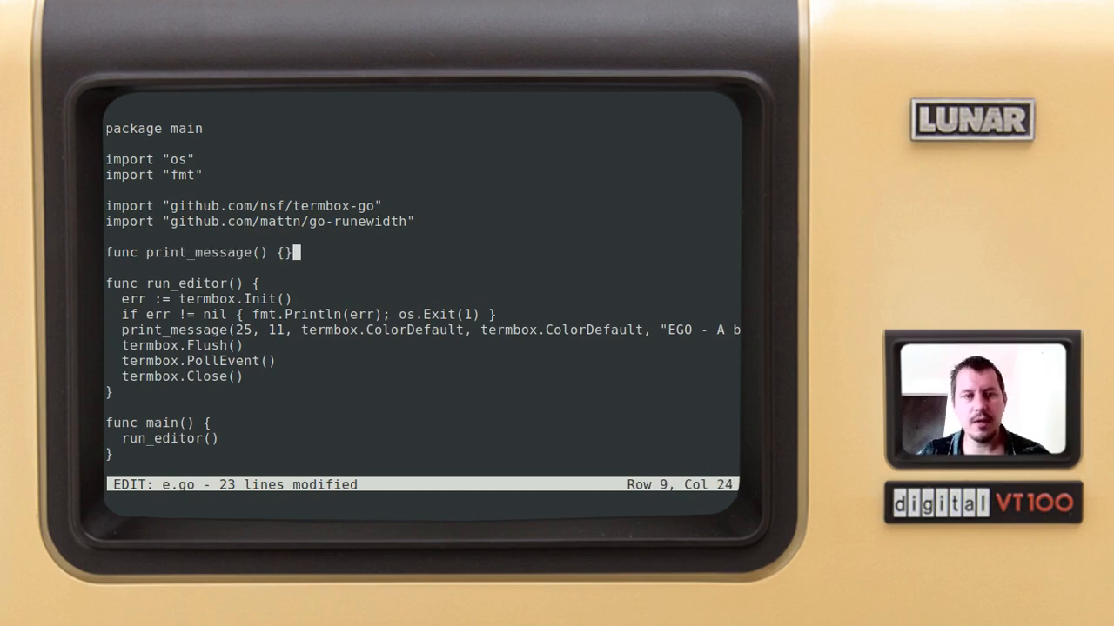
key(Enter)
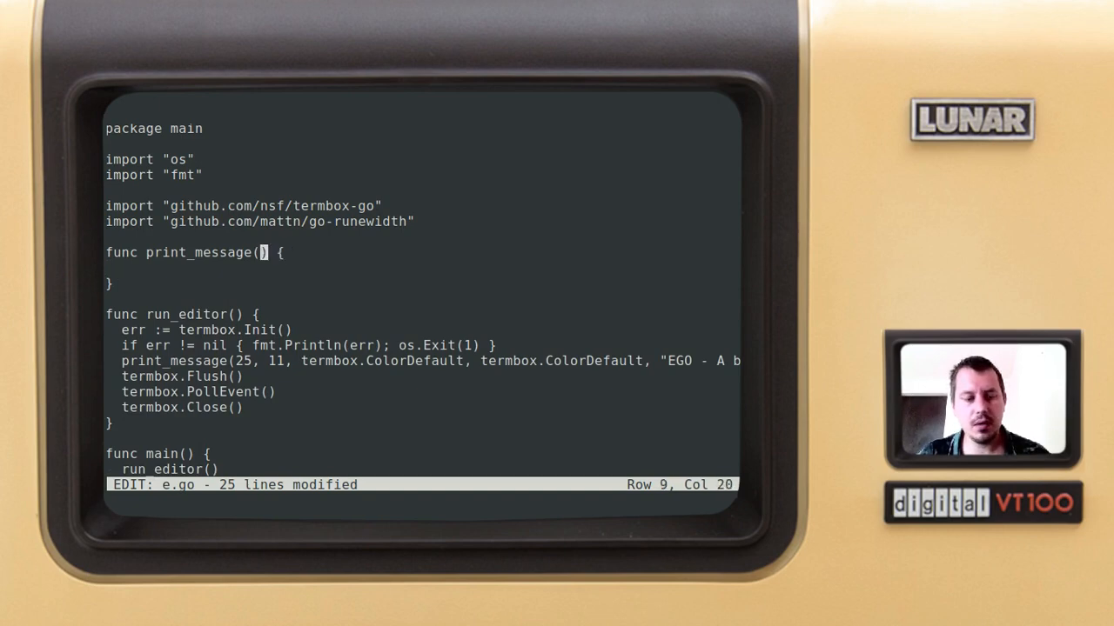
text(col,)
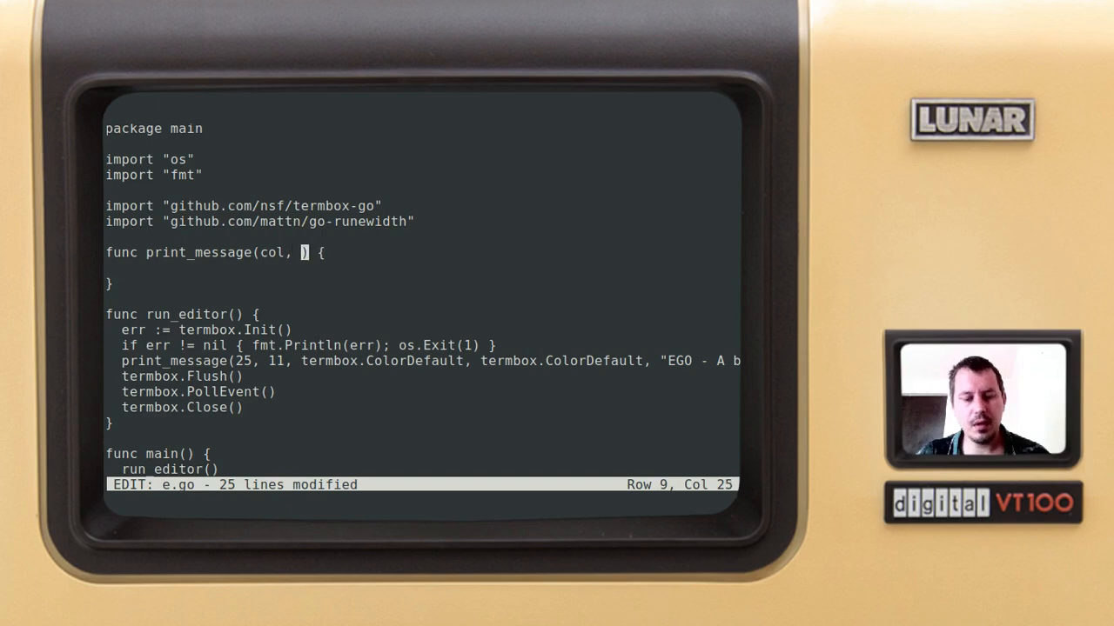
text(row,)
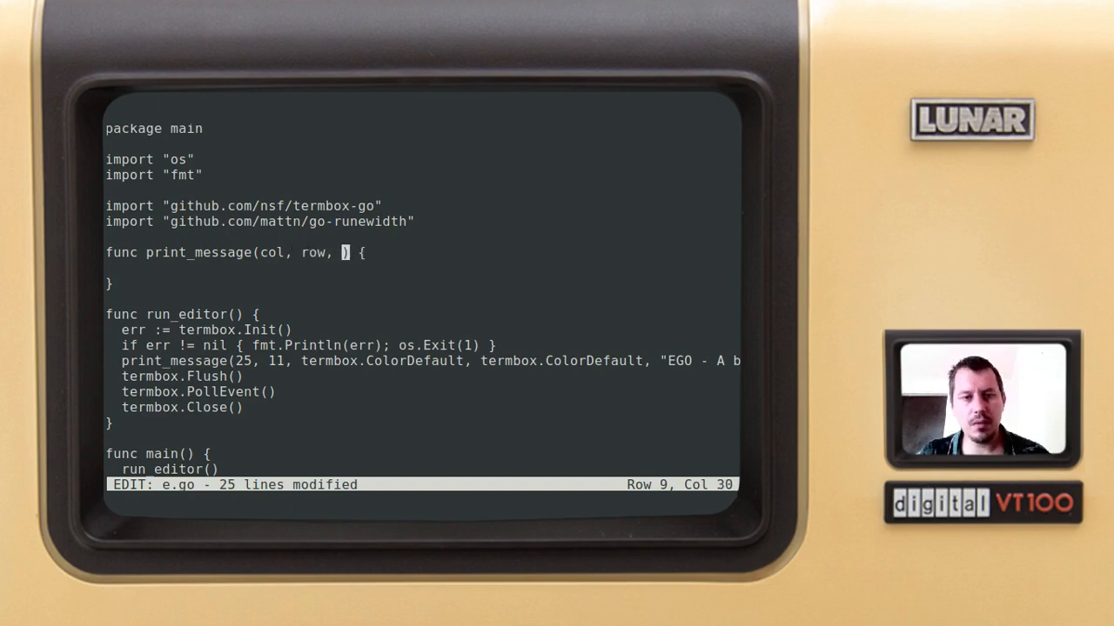
text(fg,)
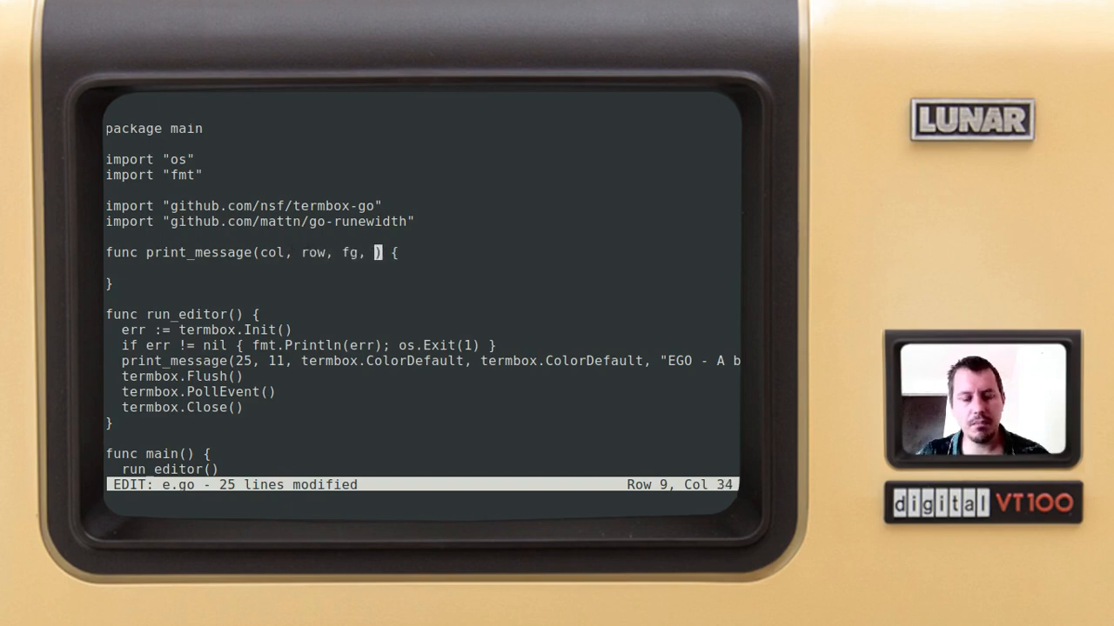
text(bg,)
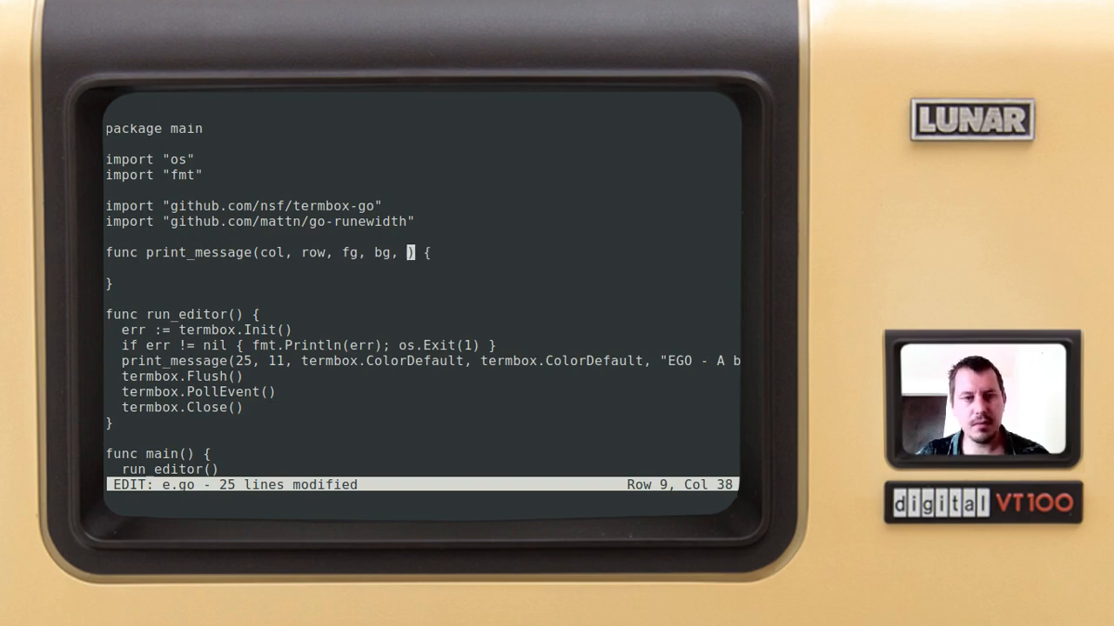
text(message)
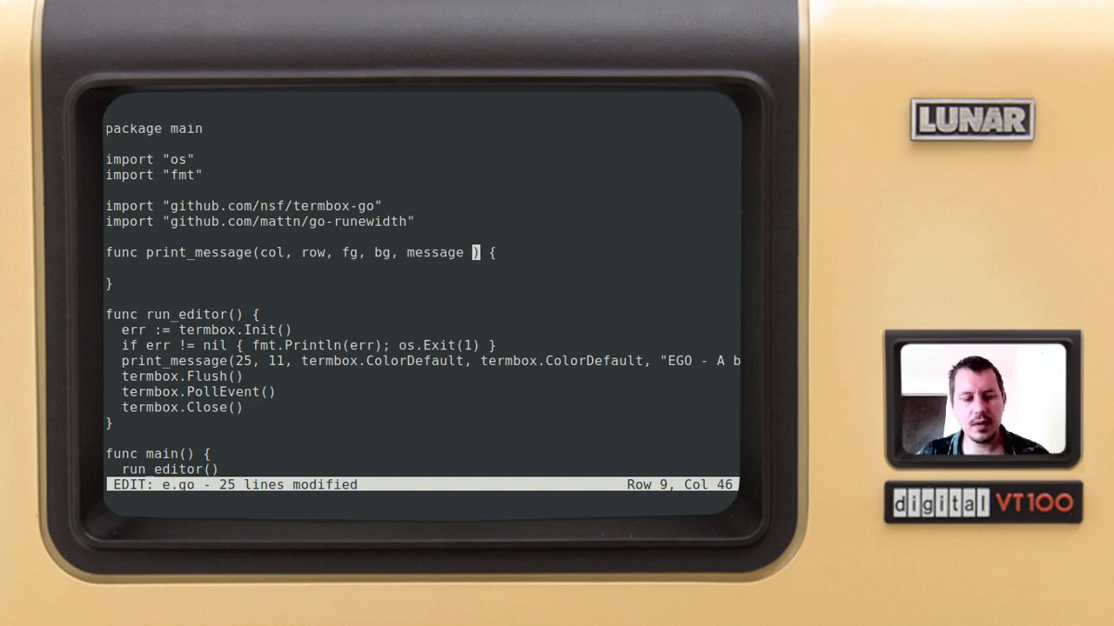
text(string)
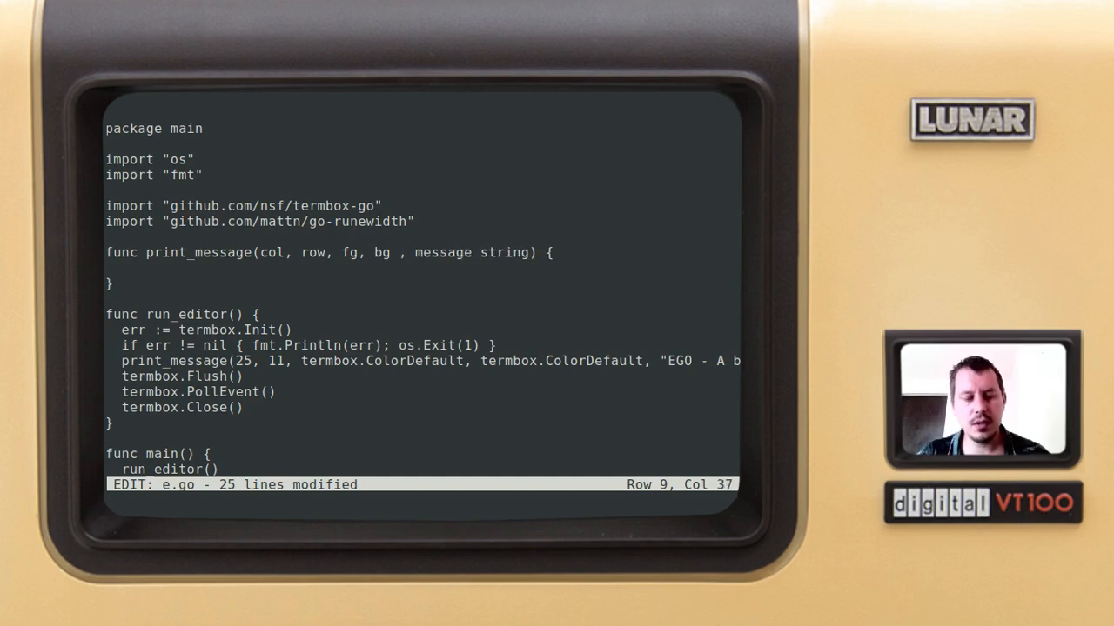
text(termbox)
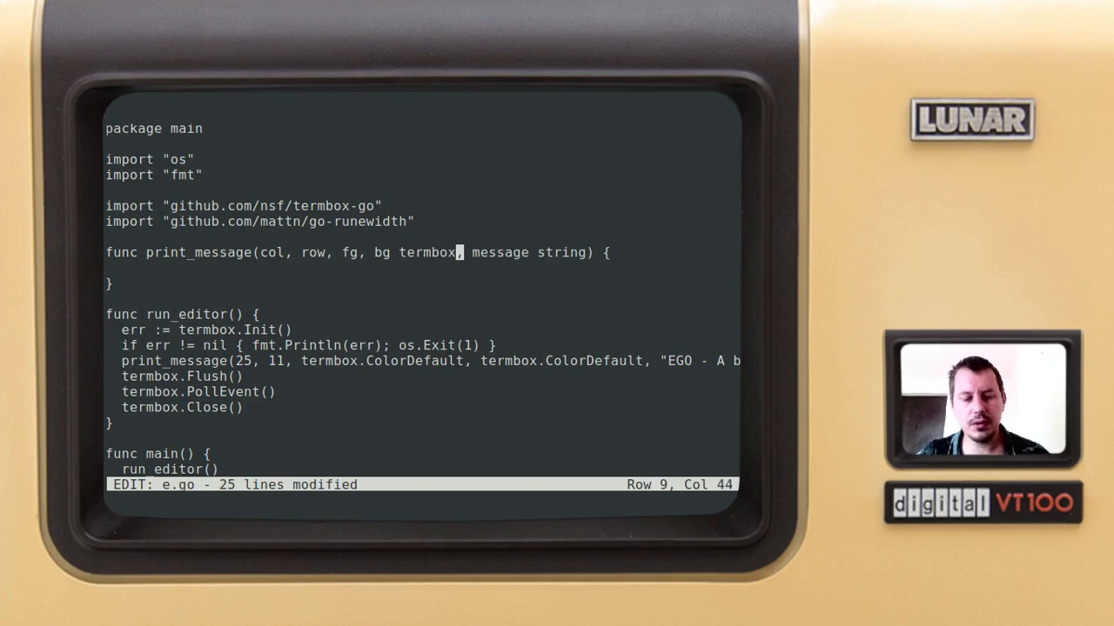
text(Attribute)
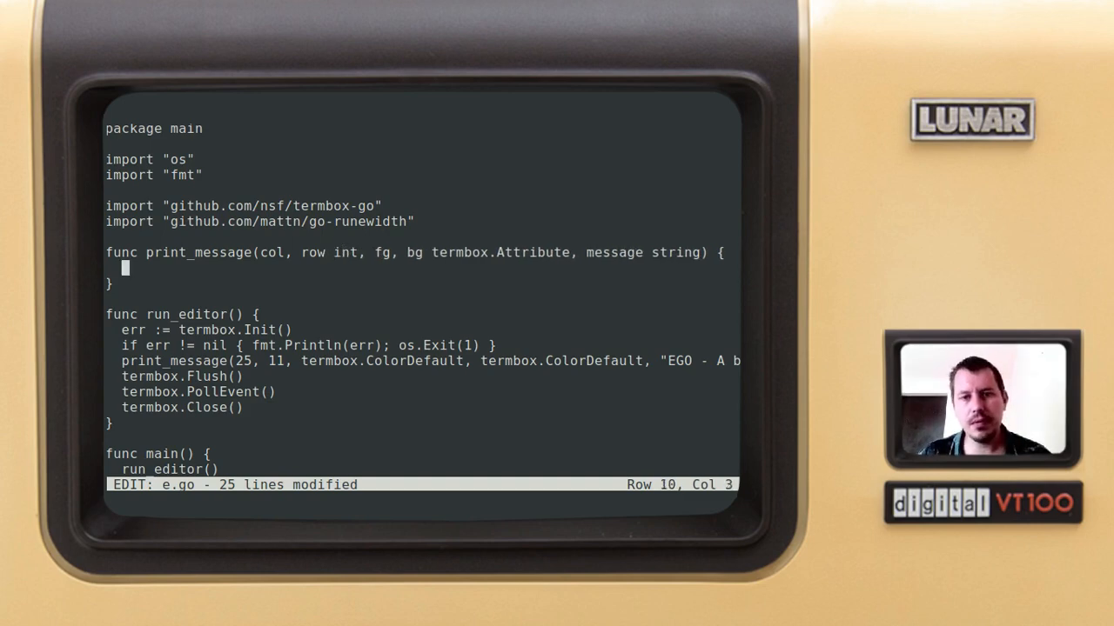
Step: Add a for _, ch := range message loop with a termbox.SetCell() call
text(for)
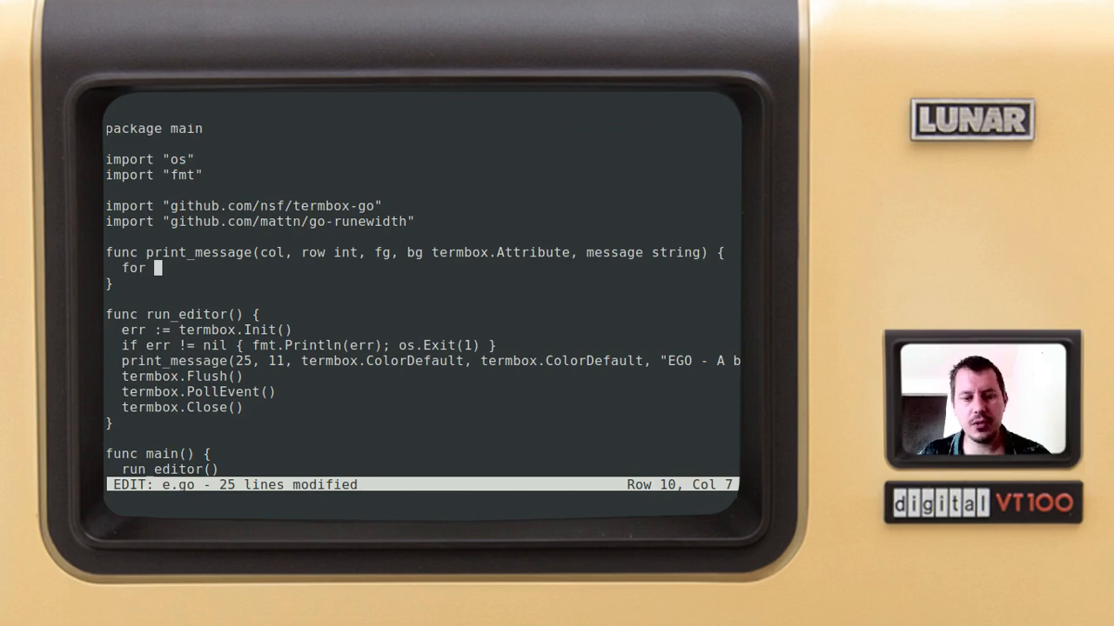
text(_,)
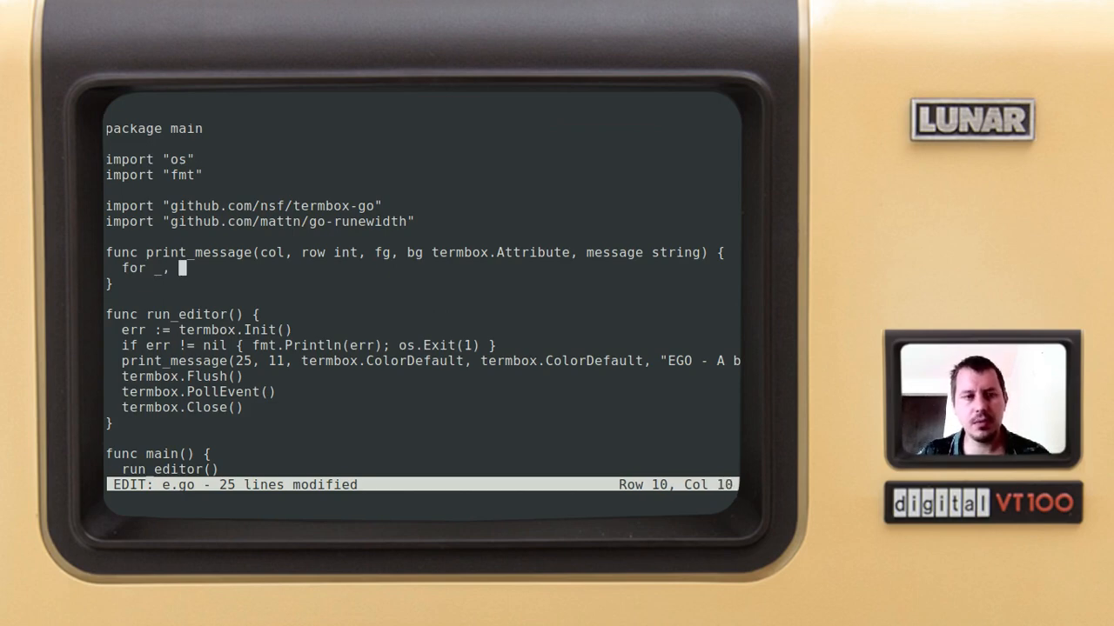
text(ch)
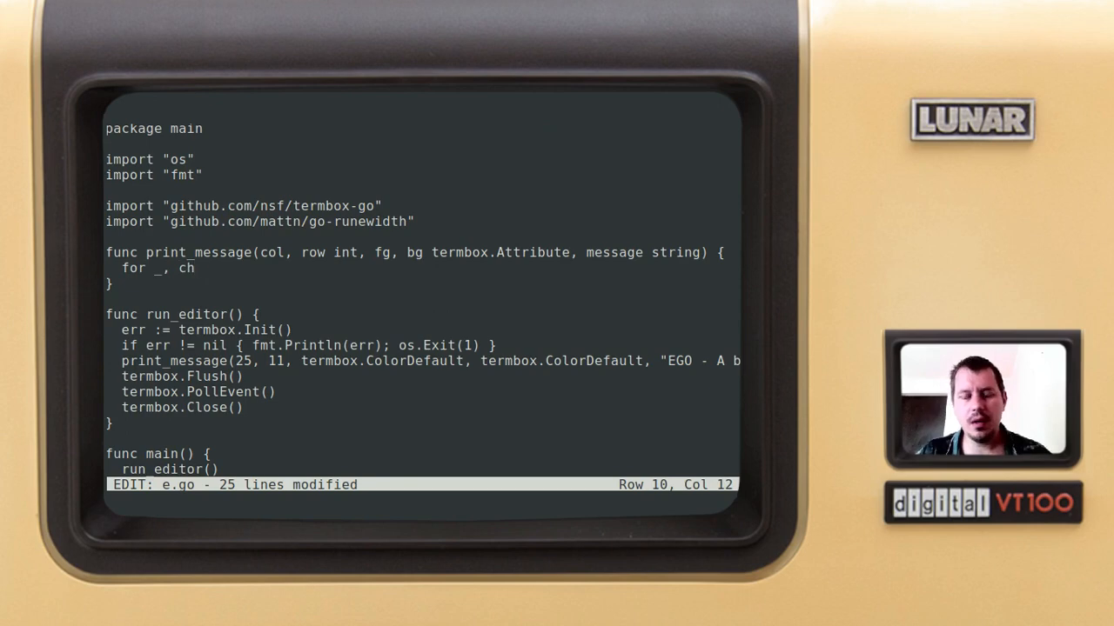
text(:= ran)
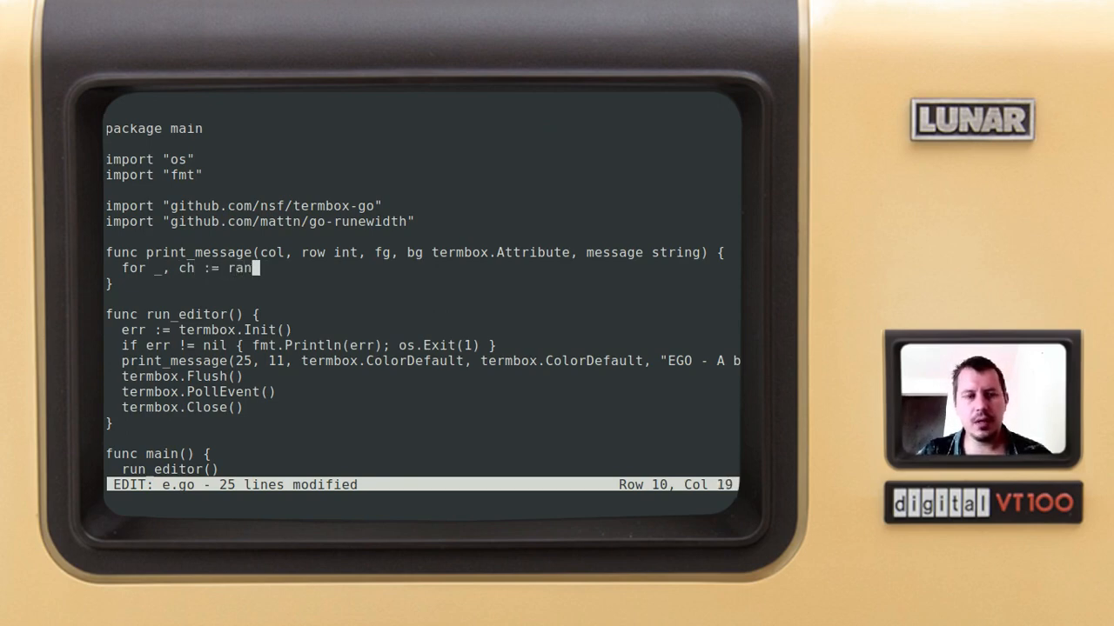
text(ge message {)
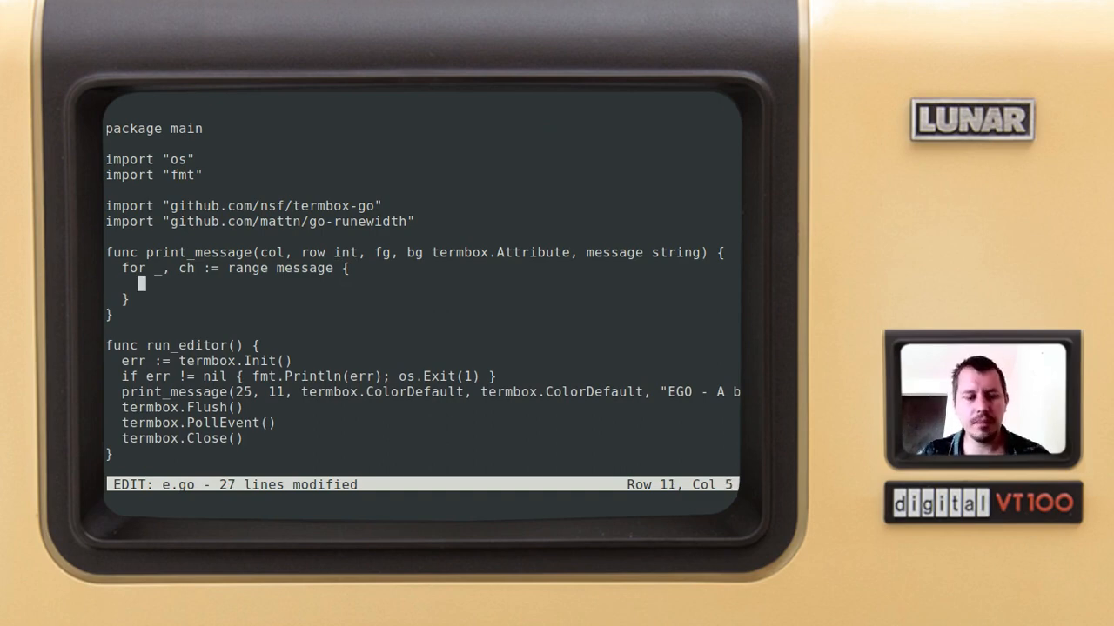
text(termbox)
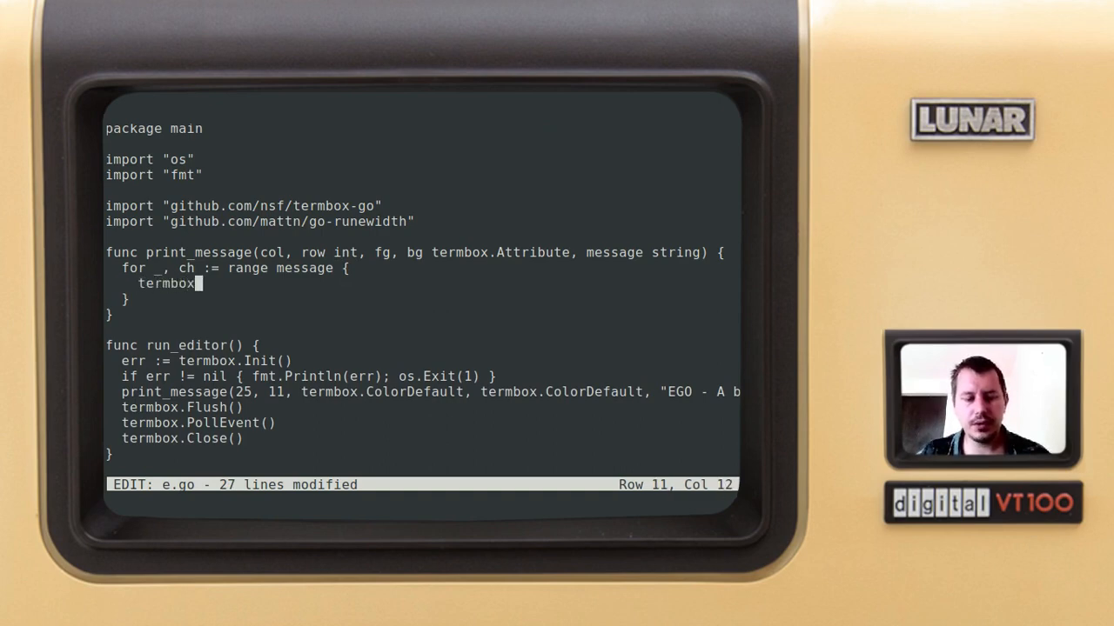
text(.Set)
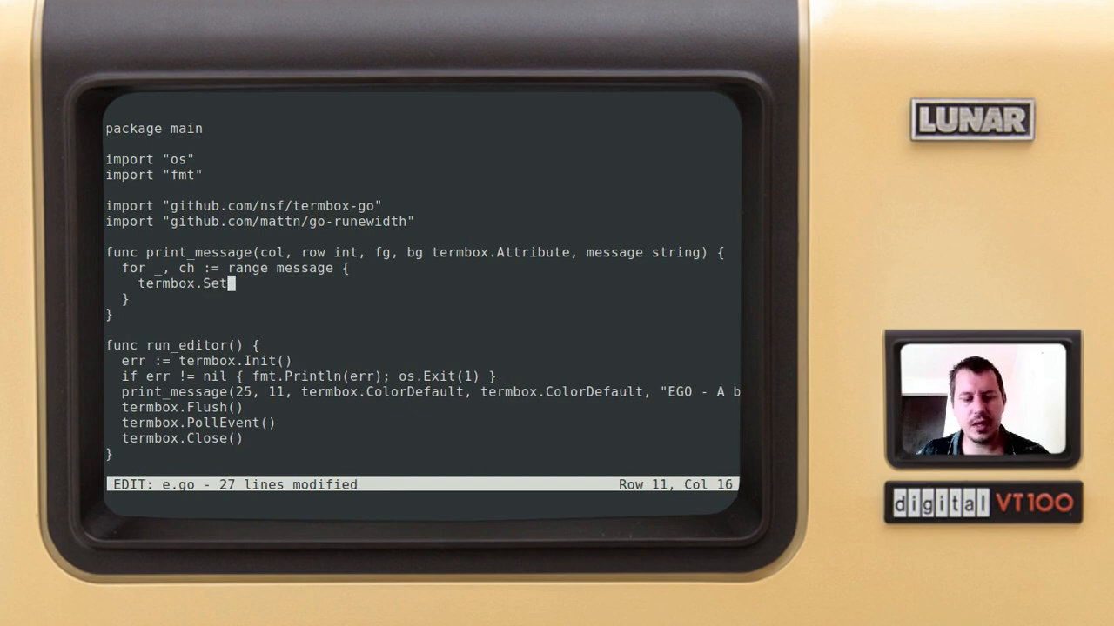
text(Cell())
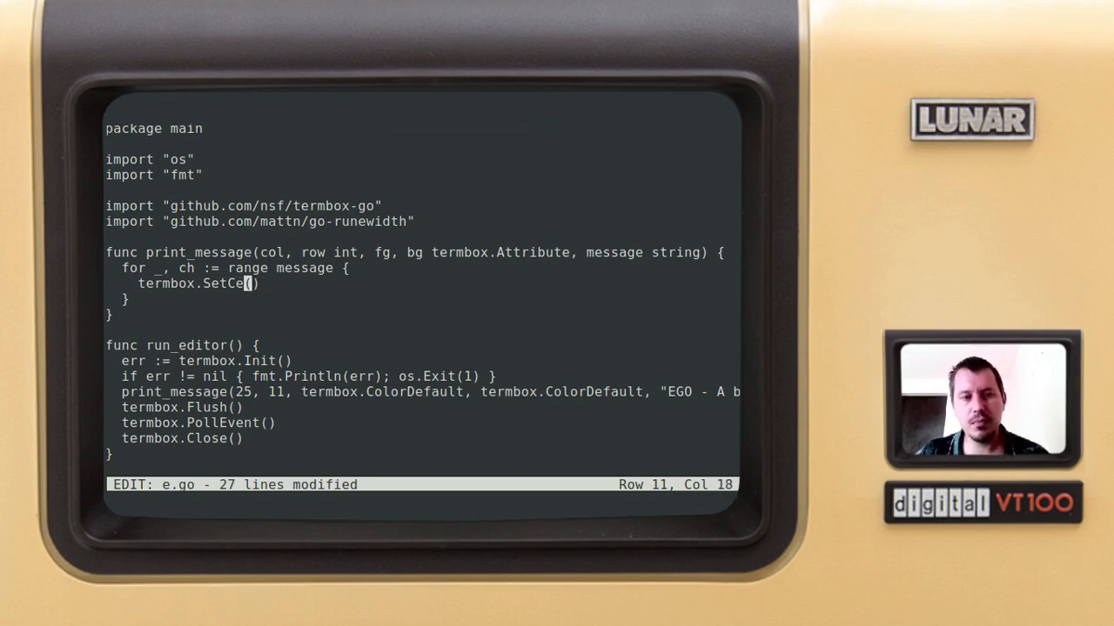
Step: Fill SetCell with col, row, ch, fg, bg and start a line below
text(ll)
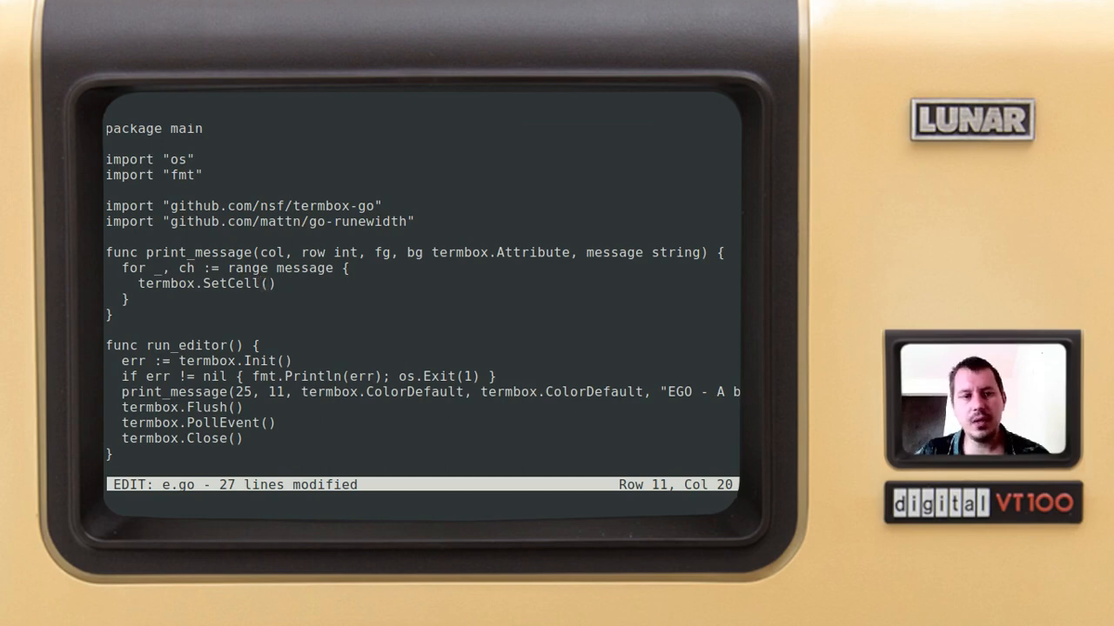
text(col)
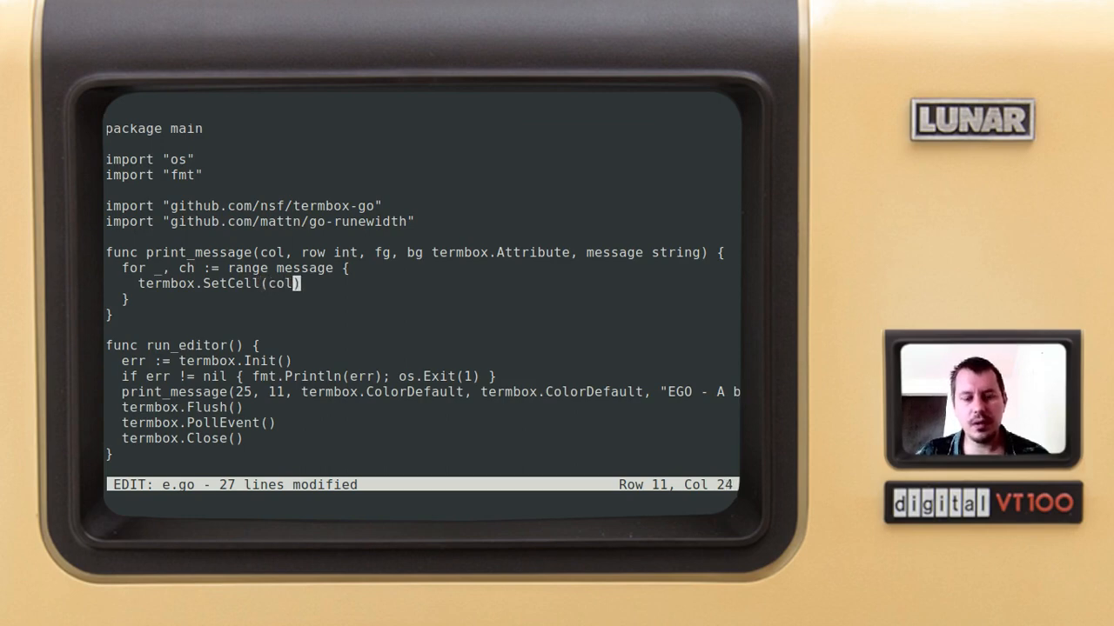
text(, row,)
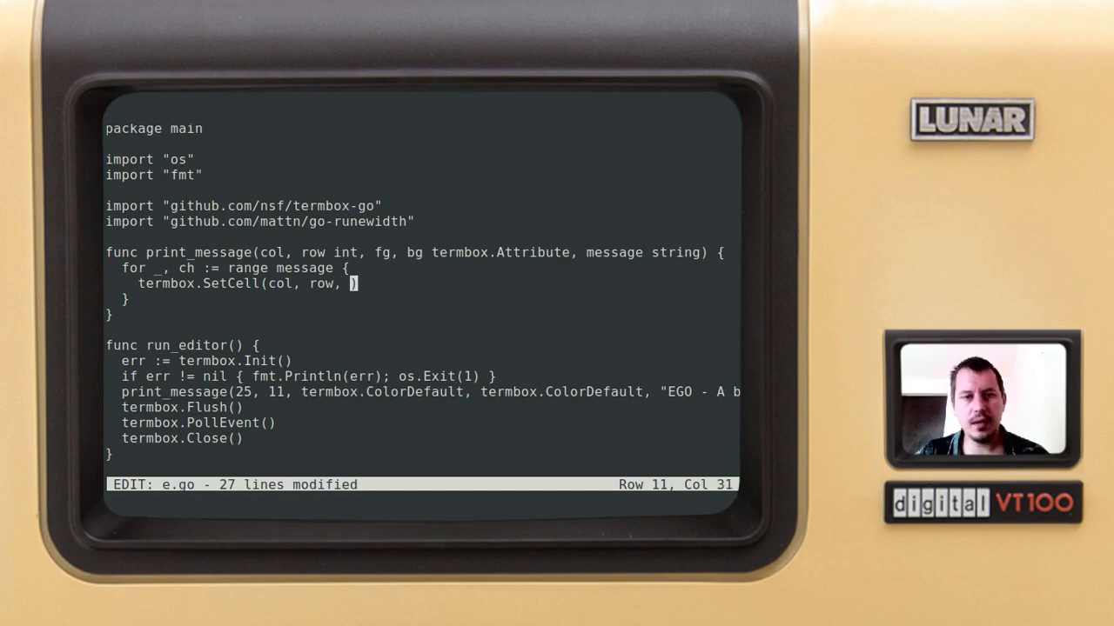
text(fg,)
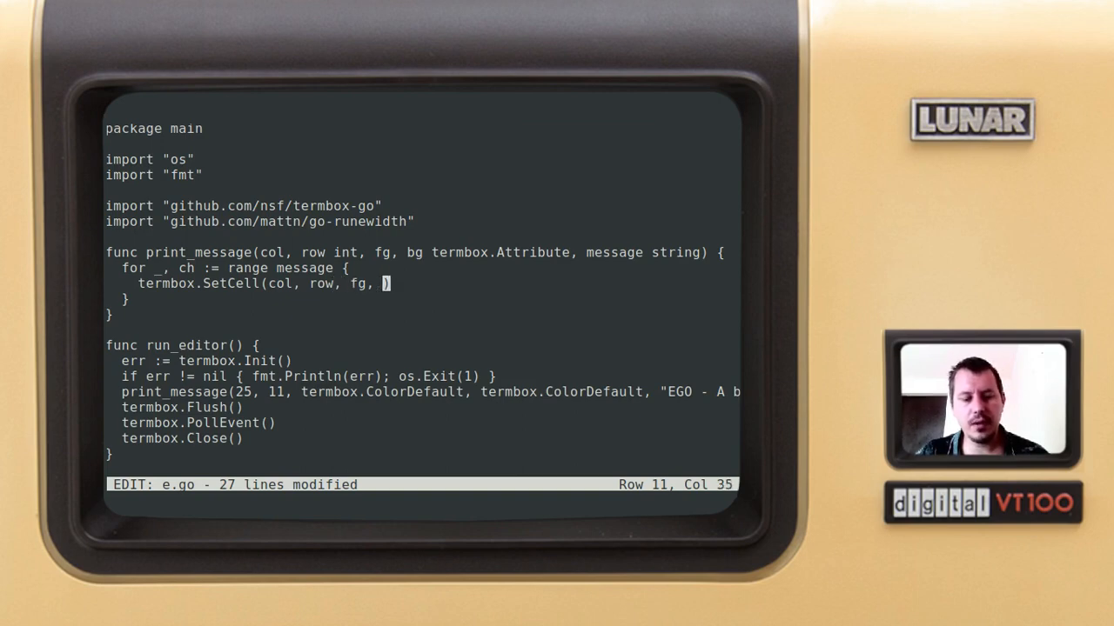
text(bg)
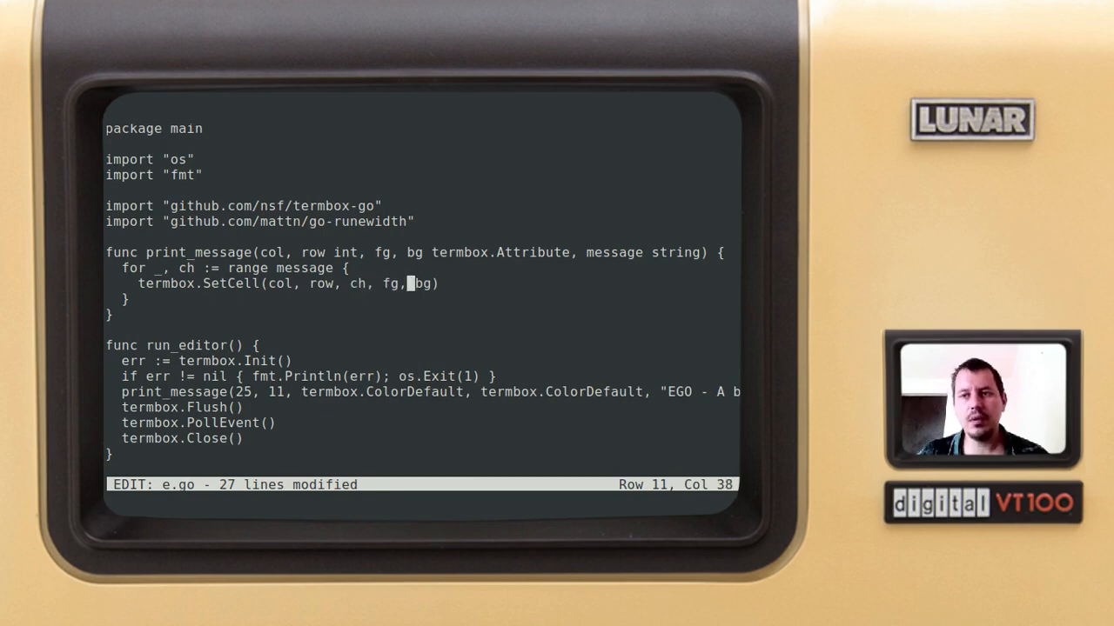
key(Enter)
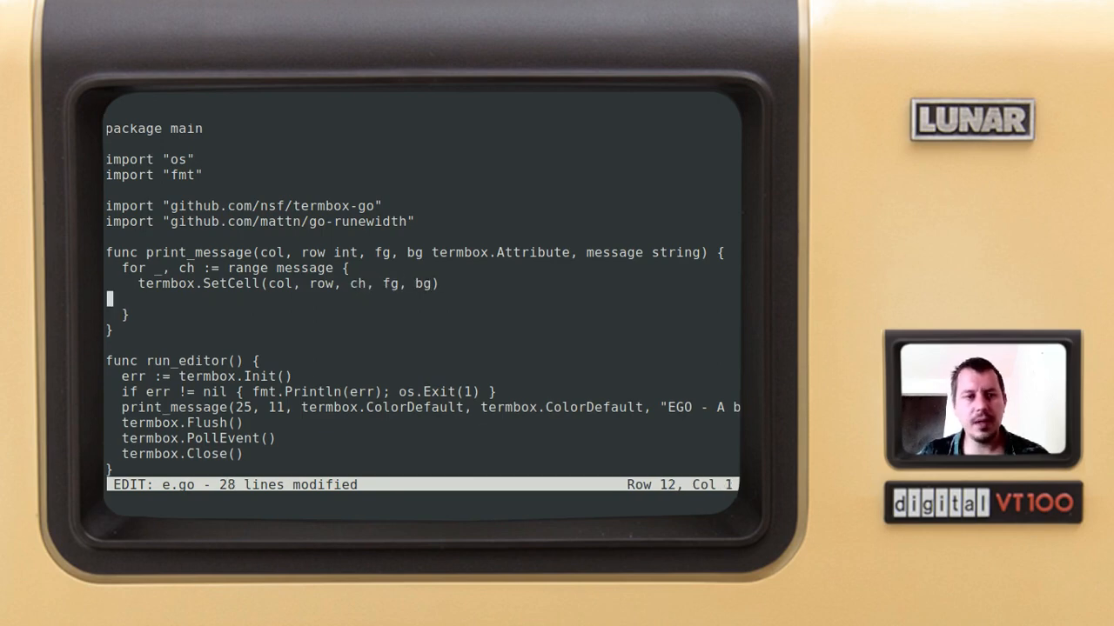
Step: Add col += runewidth.RuneWidth(ch) inside the loop, then exit ego to bash
key(Right)
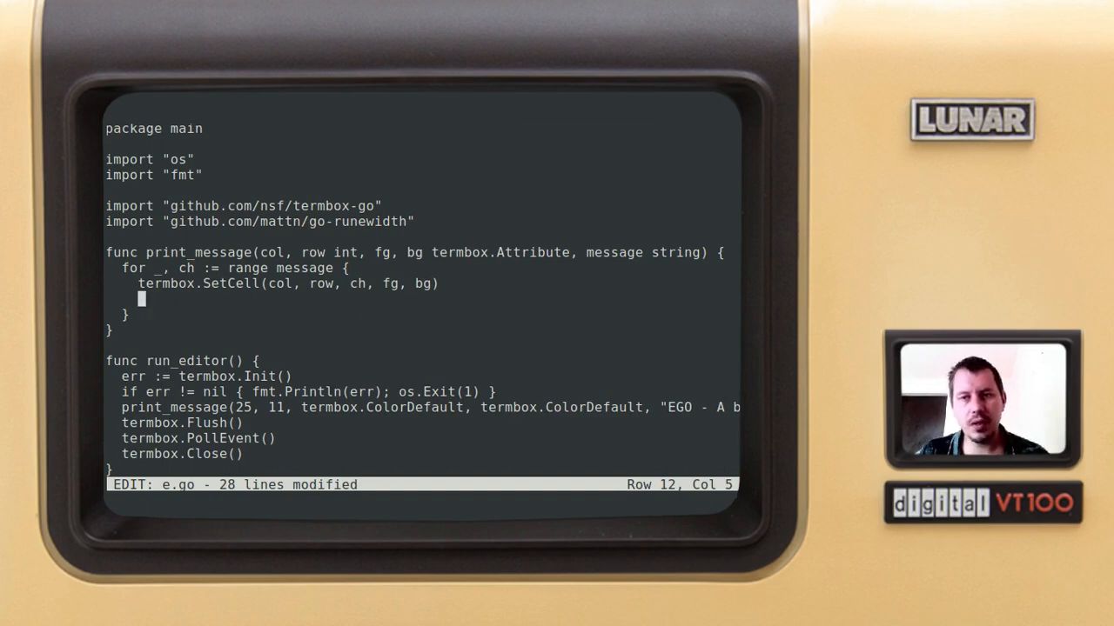
text(col)
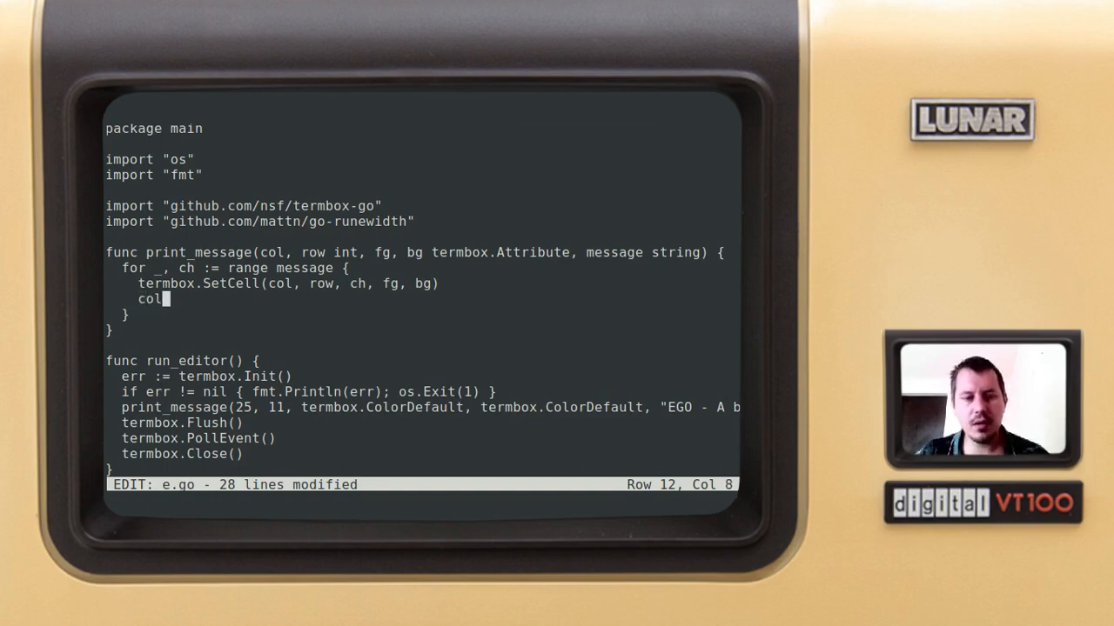
text(+=)
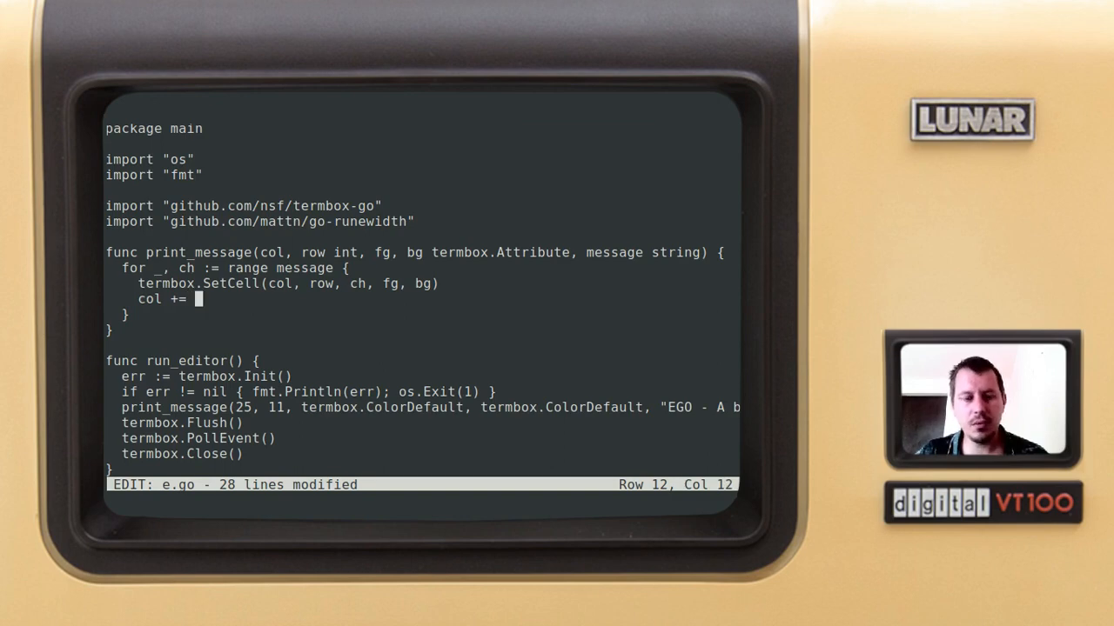
text(runewi)
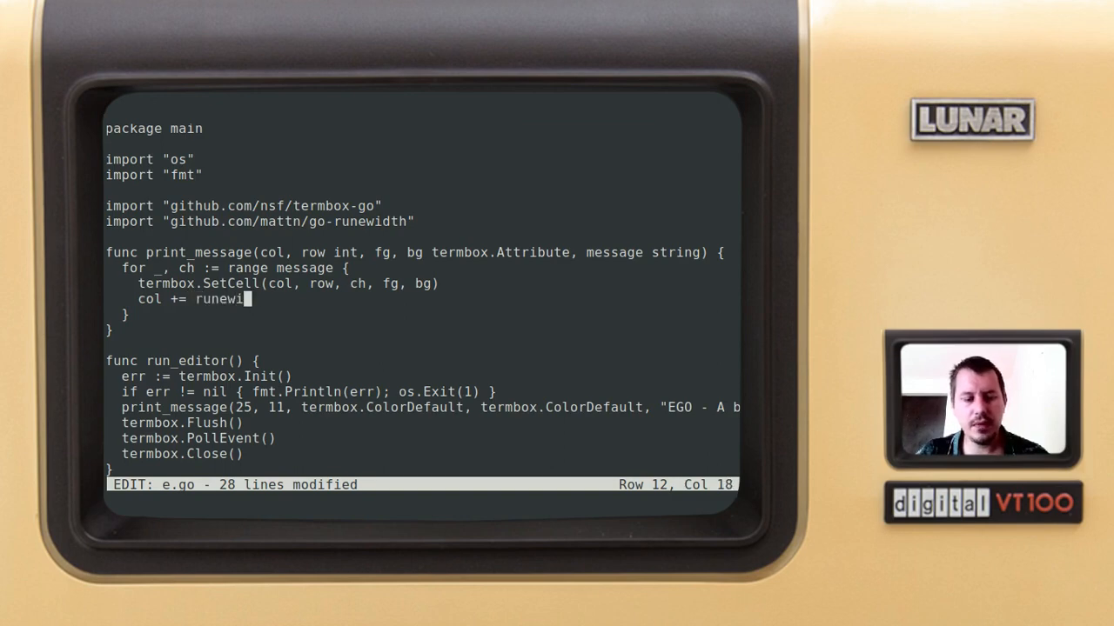
text(dth)
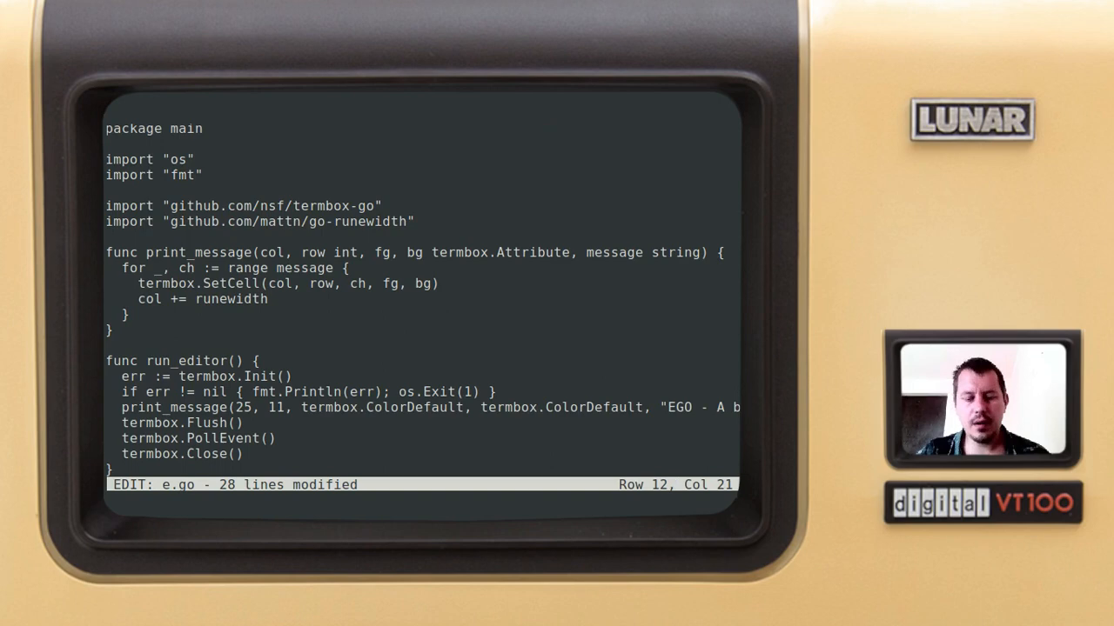
text(.RuneW)
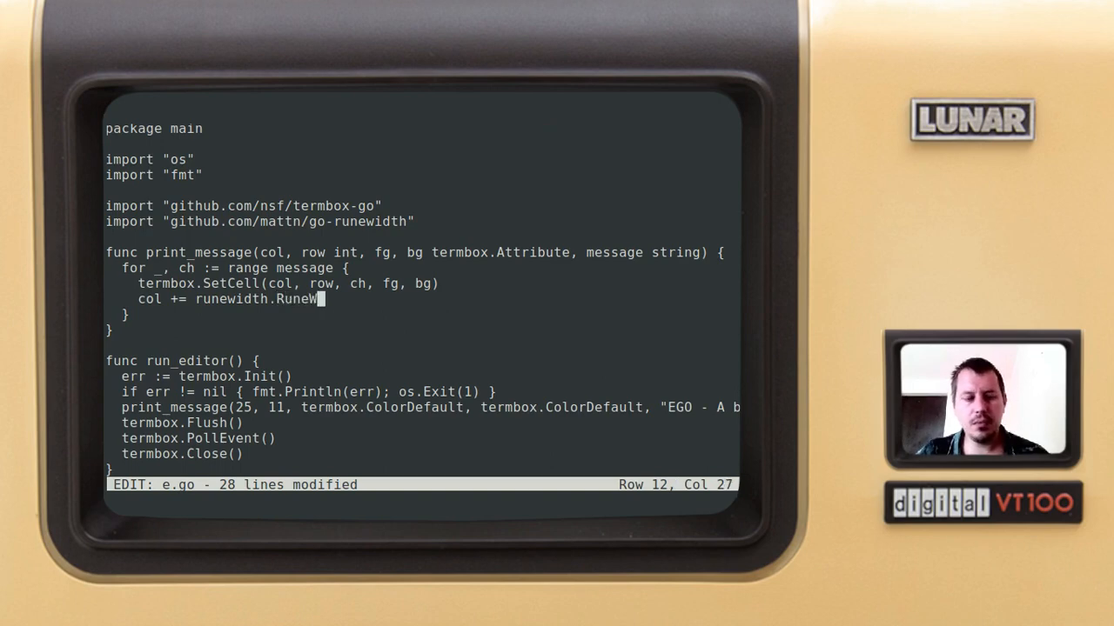
text(idth())
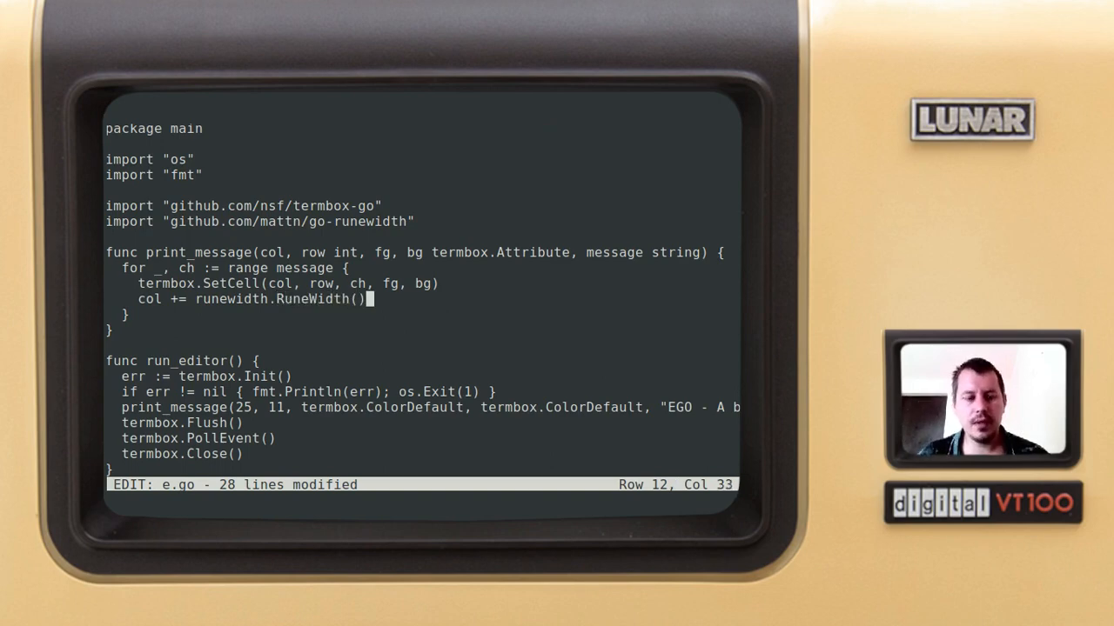
text(ch)
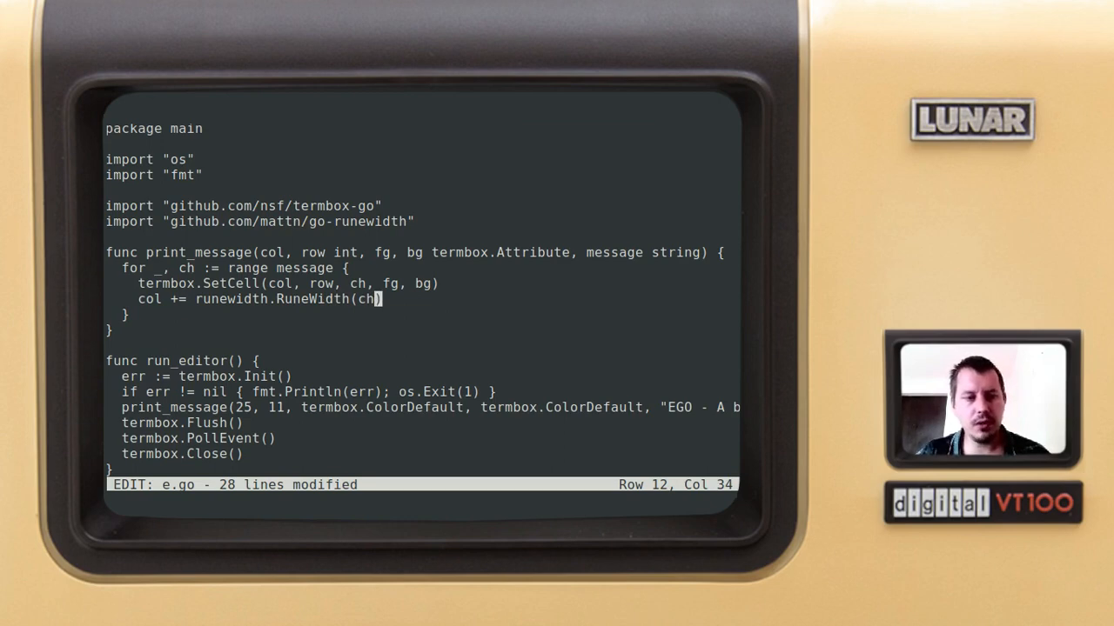
key(Escape)
text(ls)
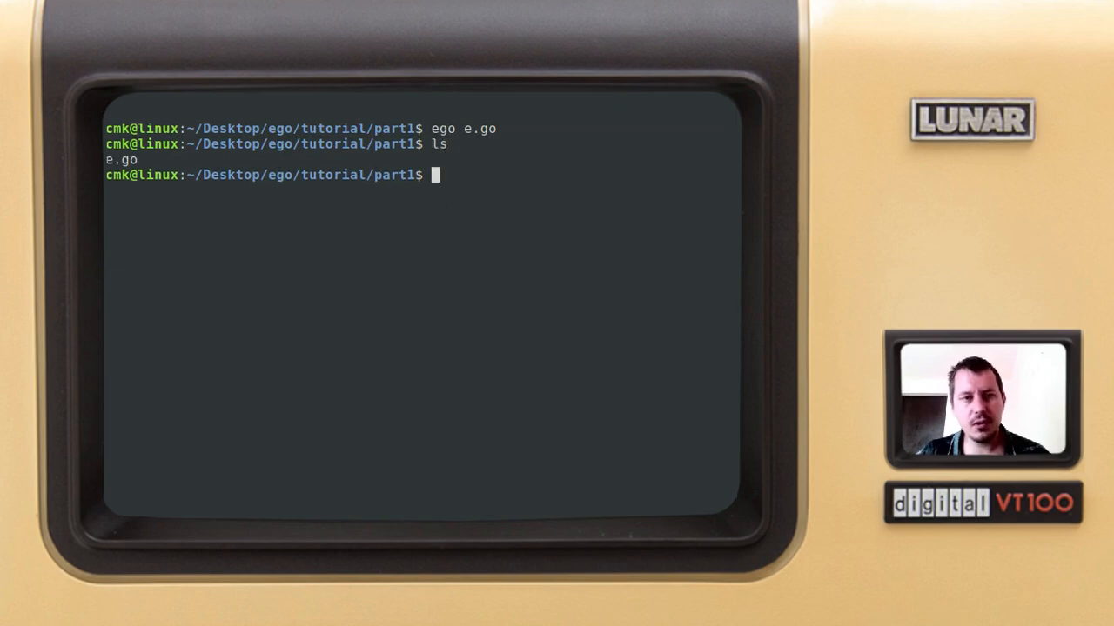
Step: Clear the terminal, leaving a fresh prompt in part1
text(cat)
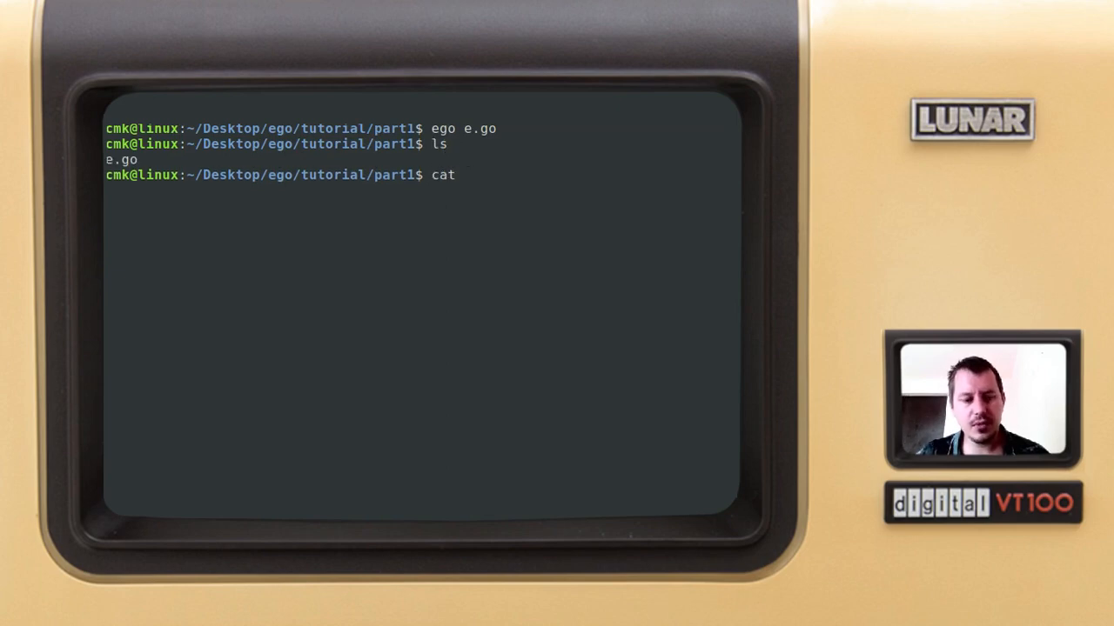
key(Return)
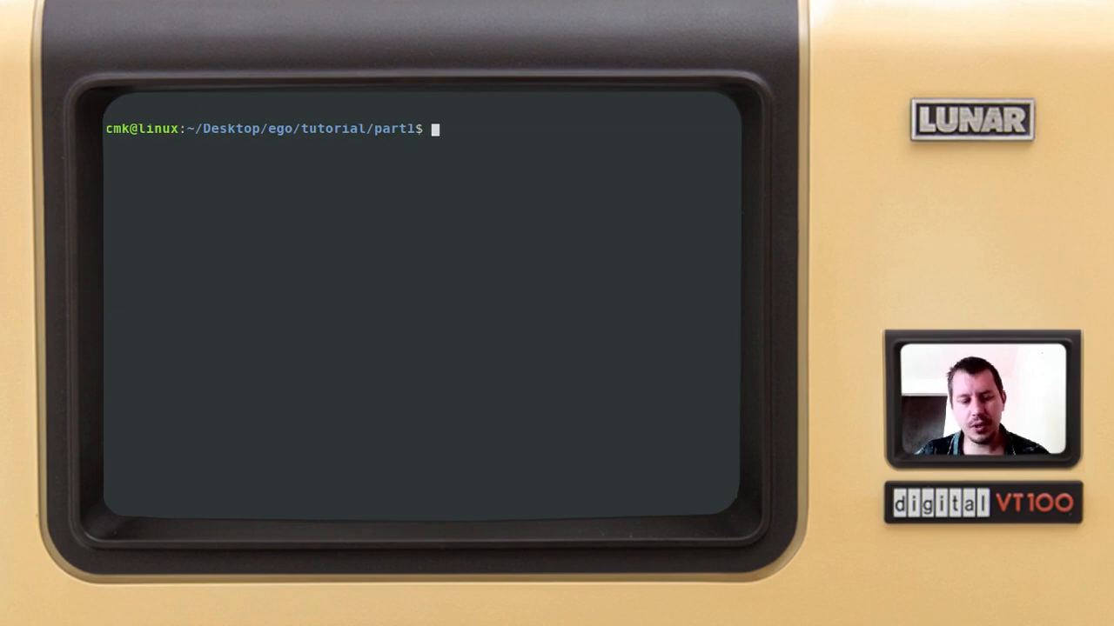
Step: Run go mod init ego to create go.mod beside e.go
text(go)
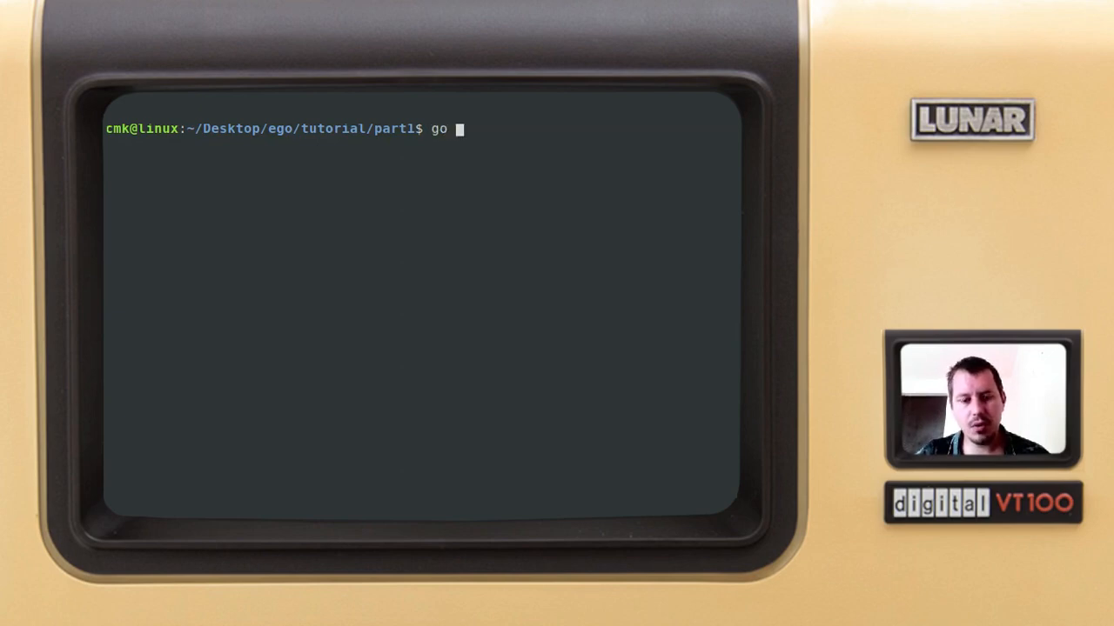
text(mod ini)
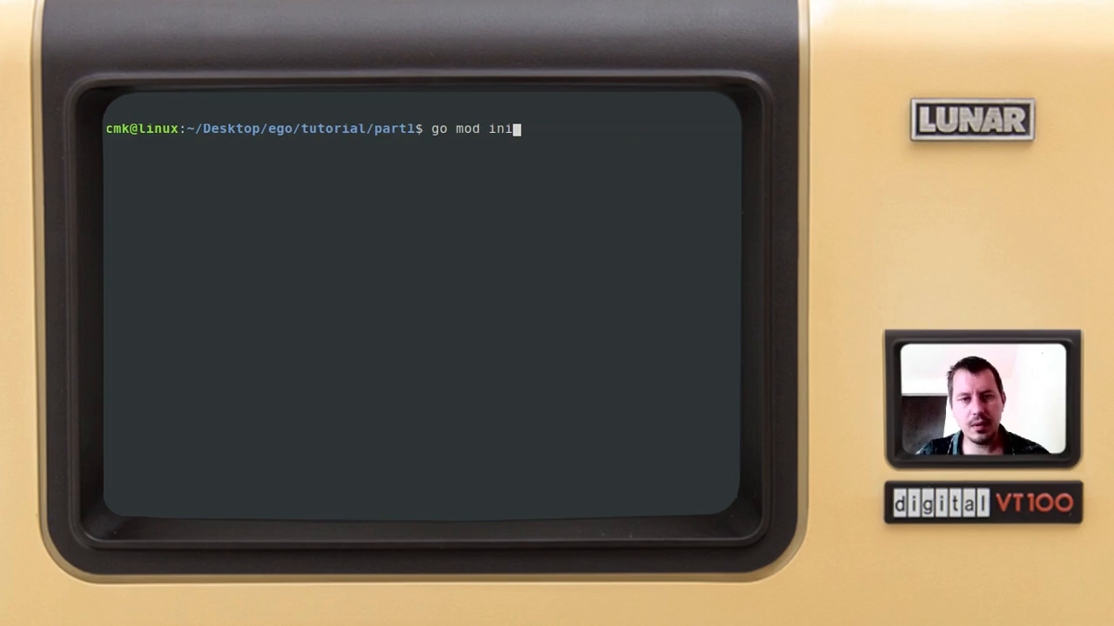
text(t ego)
text(ls)
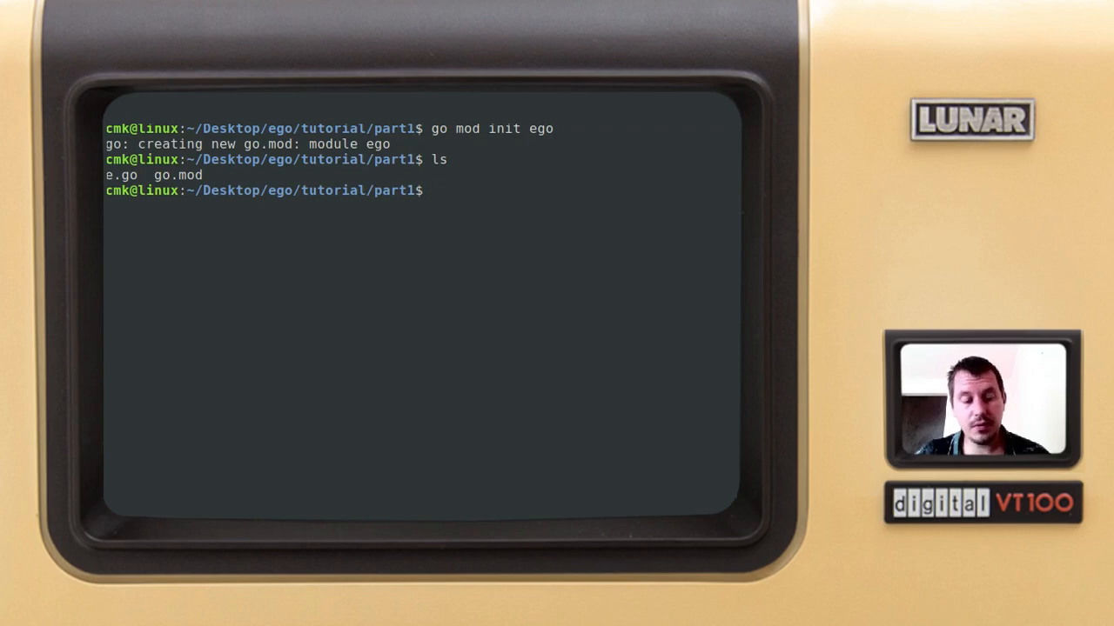
text(go)
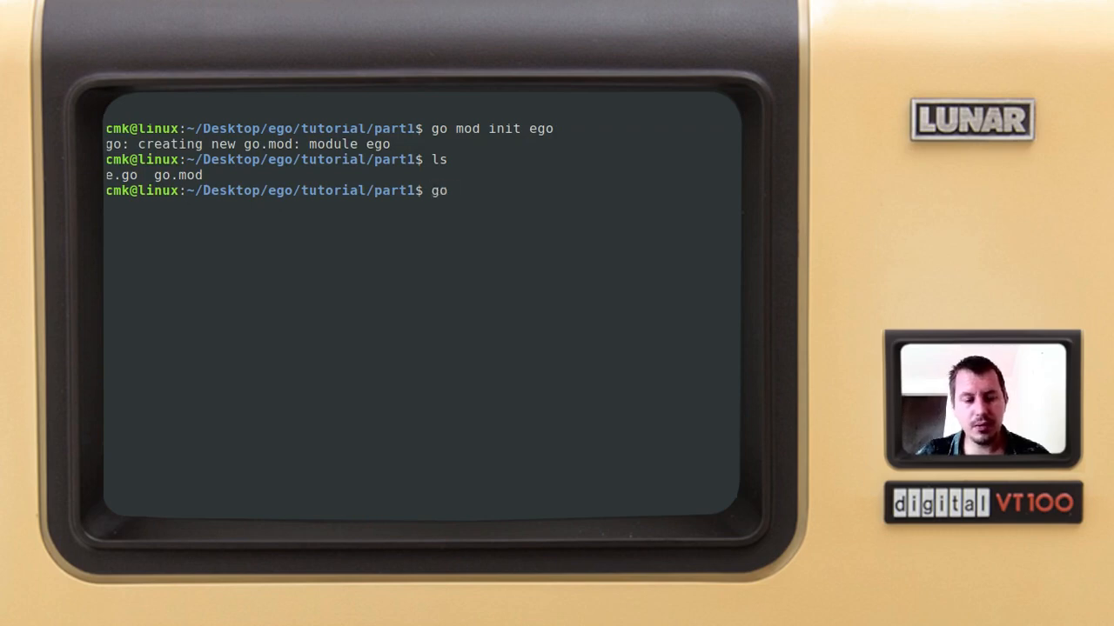
Step: Run go build -o ego e.go, fetching termbox-go dependencies, then ls to confirm ego and go.sum
text(build)
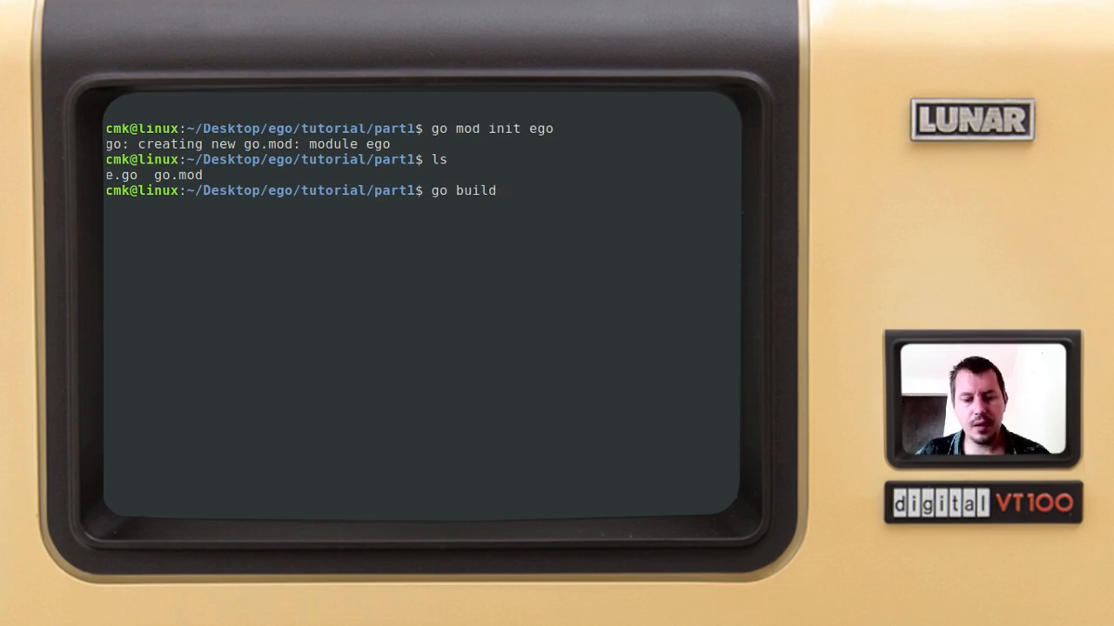
text(-o eg)
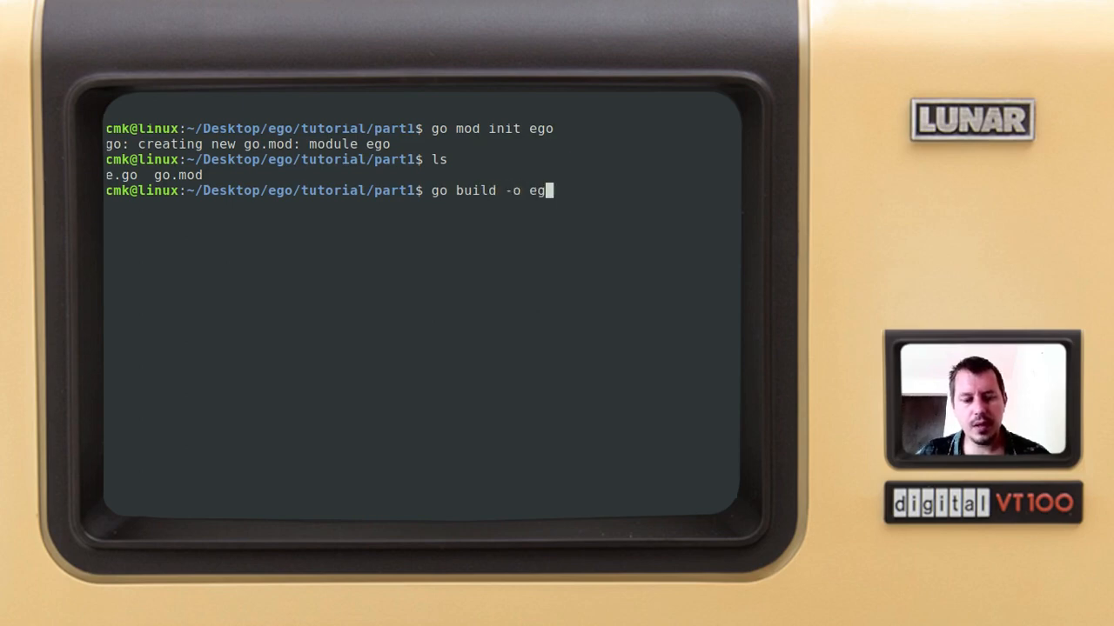
text(o.exe)
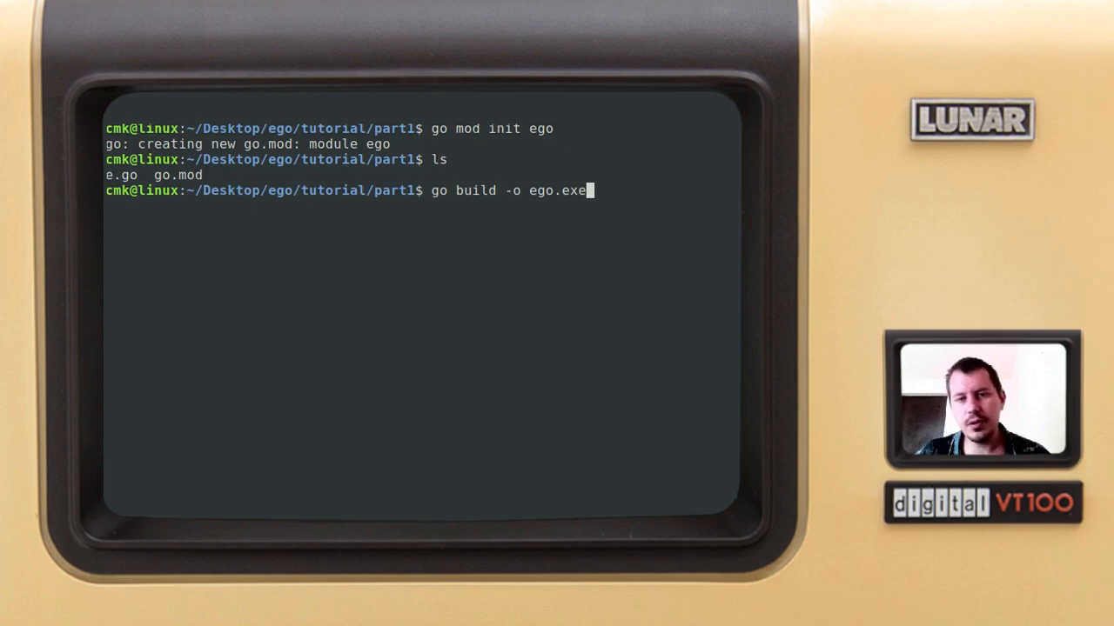
key(BackSpace)
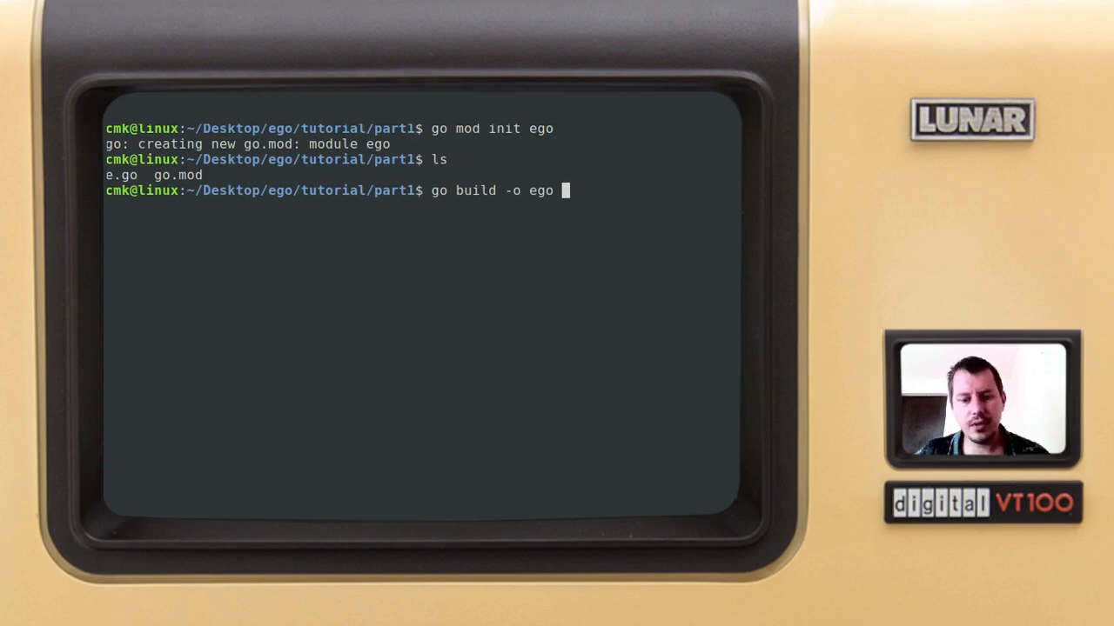
text(e.)
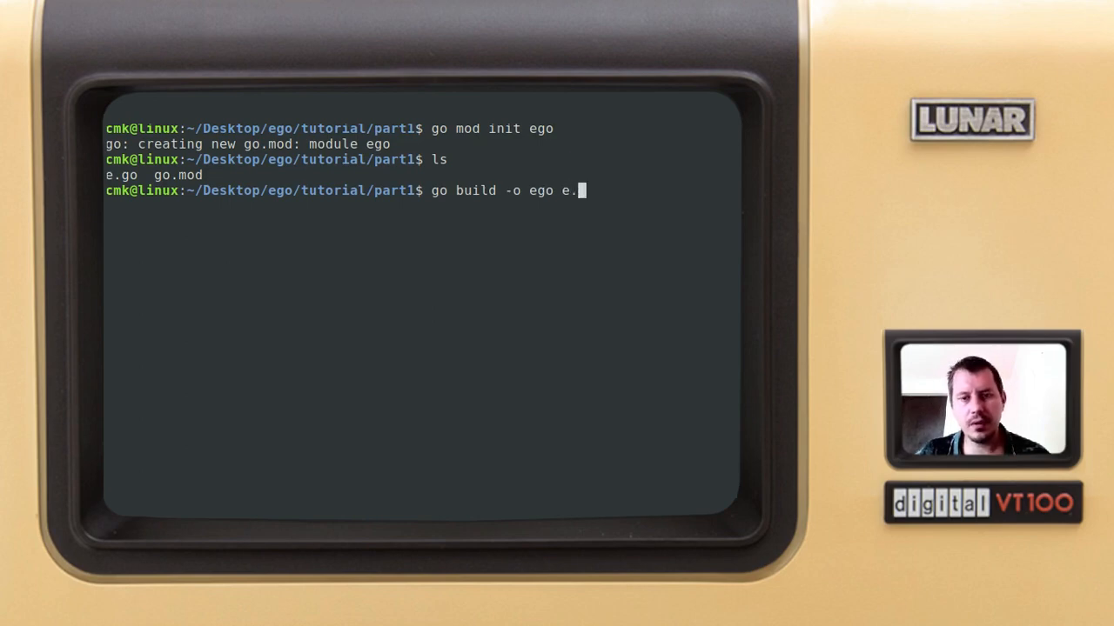
text(go)
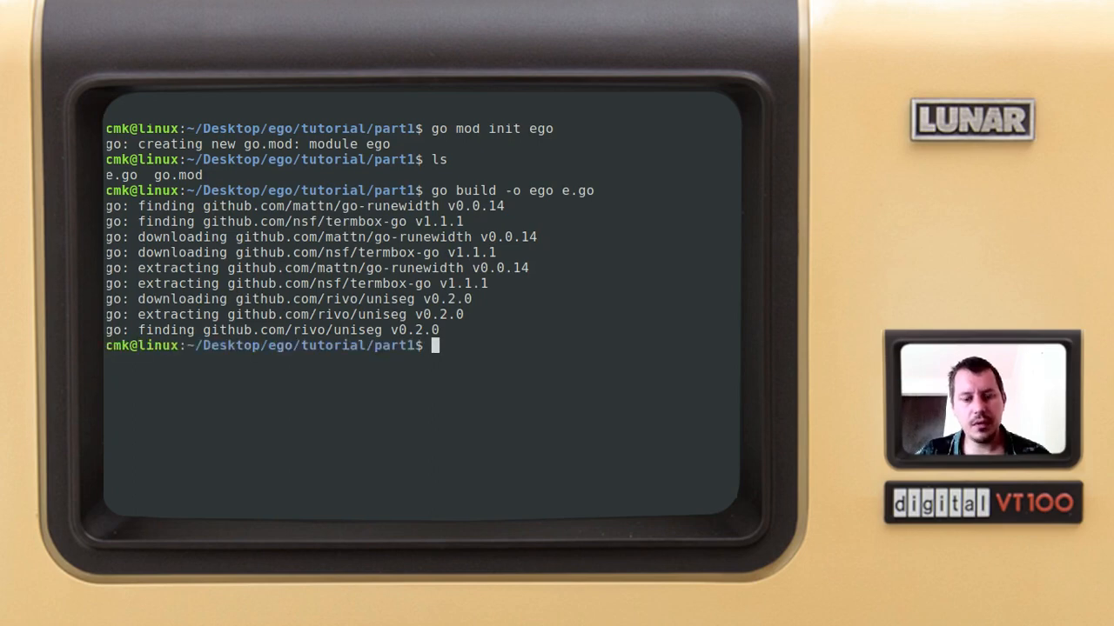
text(ls)
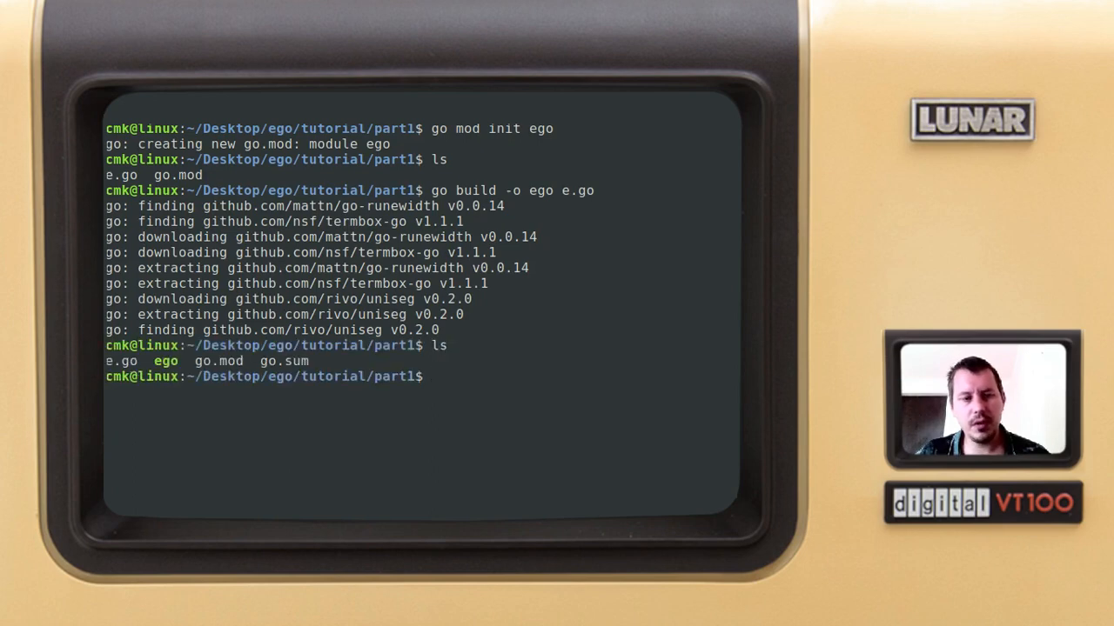